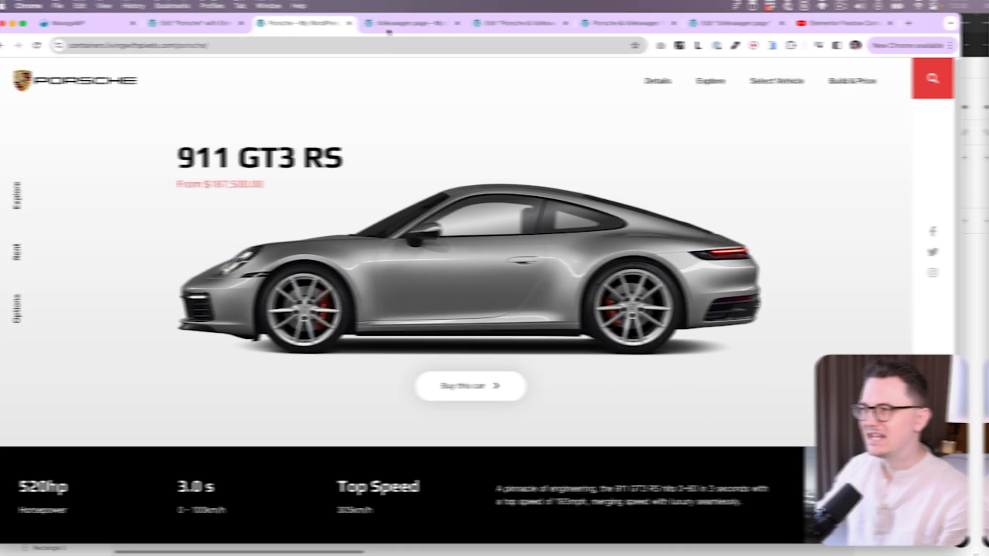
# Compare the live Volkswagen and Porsche pages, scrolling through the Porsche 911 GT3 RS page.
pyautogui.click(422, 24)
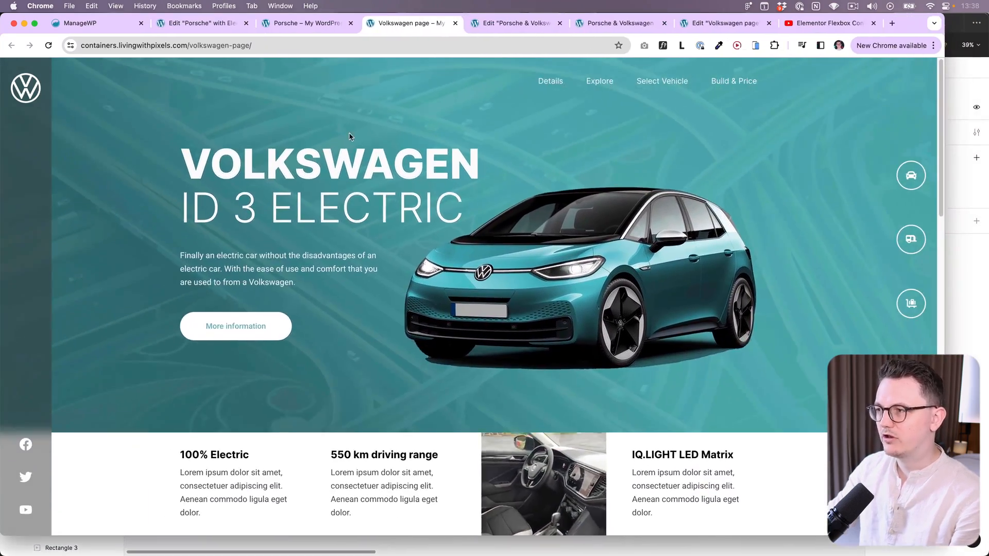
pyautogui.click(306, 24)
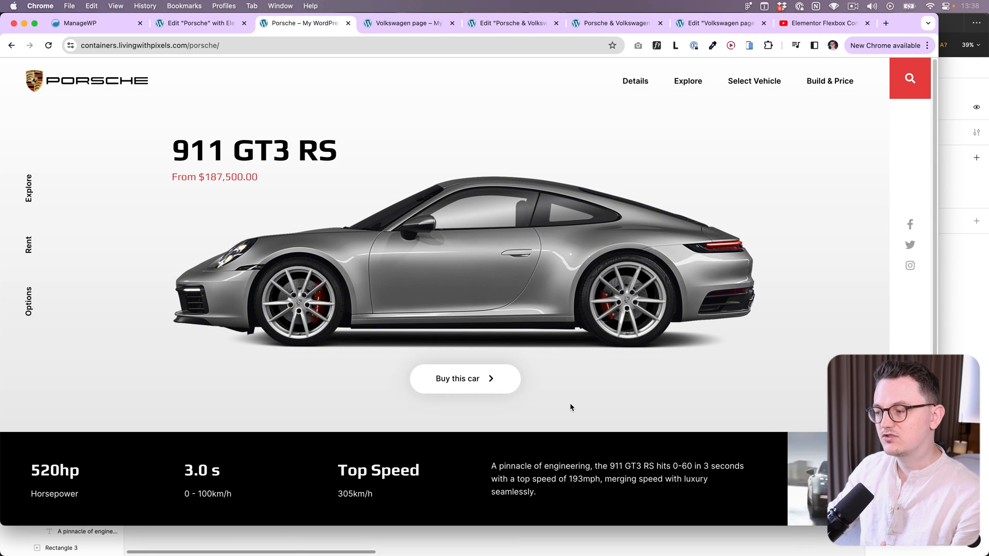
pyautogui.scroll(-3)
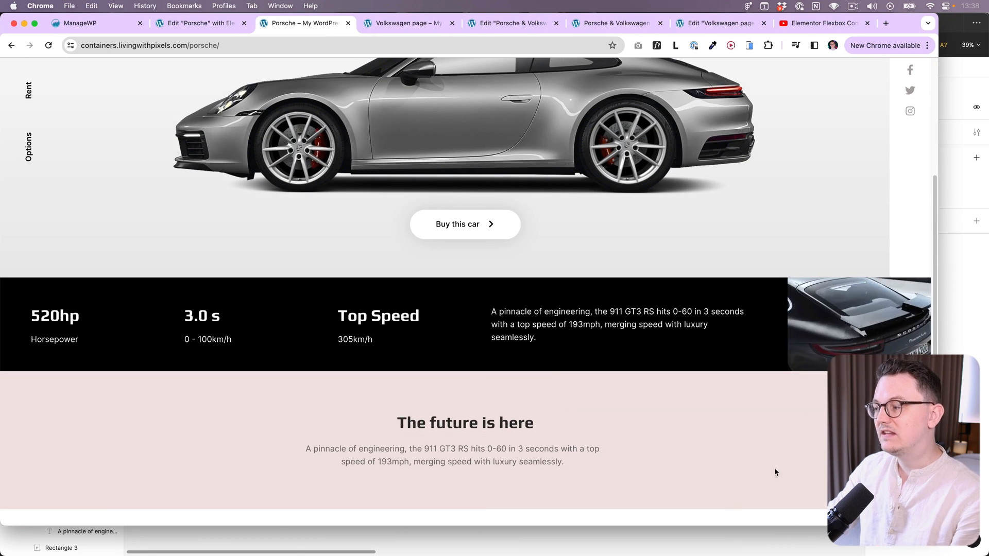
pyautogui.scroll(3)
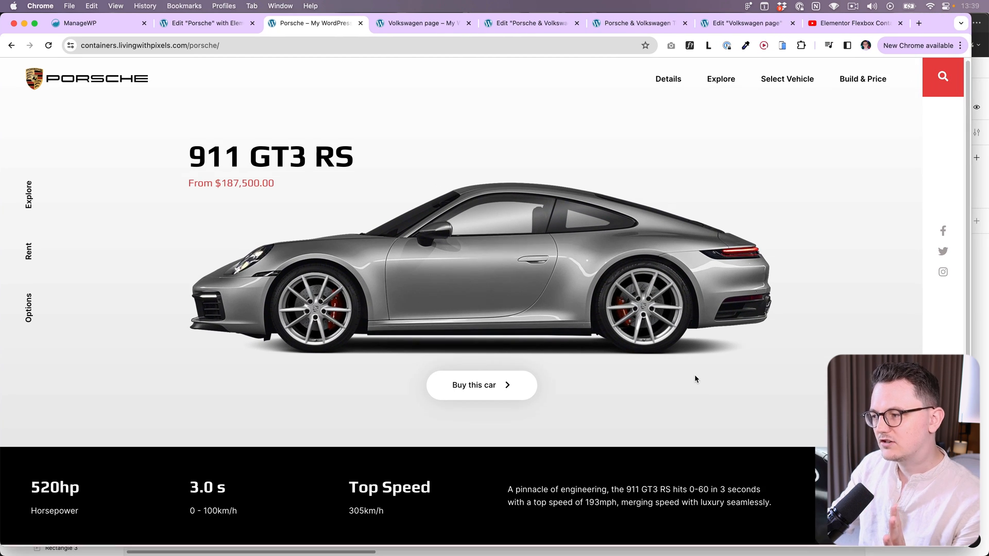
pyautogui.scroll(-3)
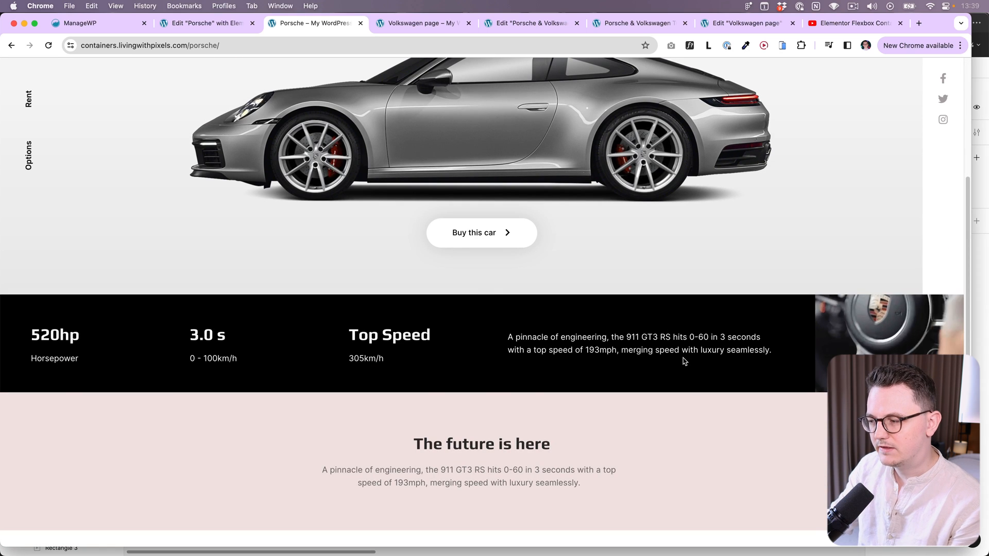
pyautogui.scroll(3)
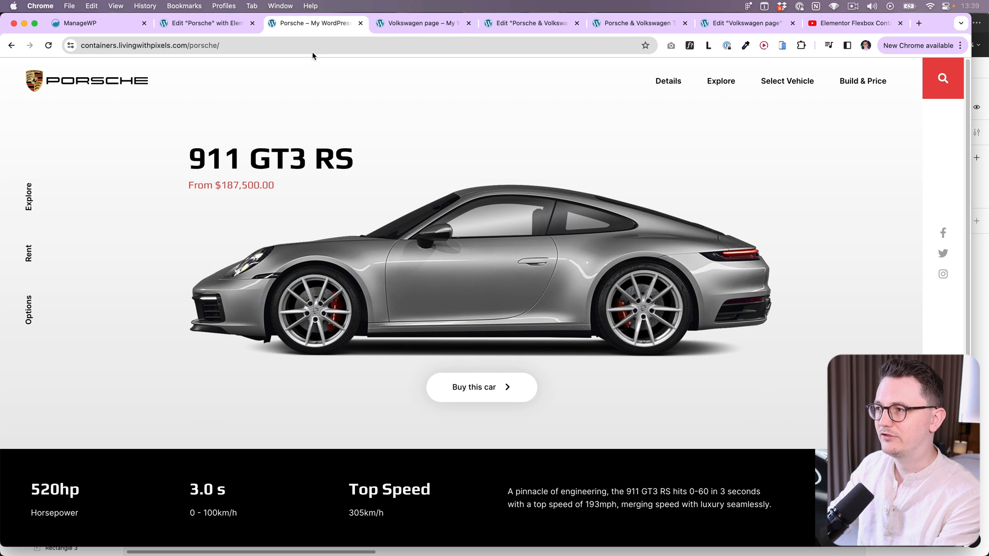
# Bring up the live Volkswagen ID 3 Electric page and scroll its hero and feature sections.
pyautogui.click(423, 24)
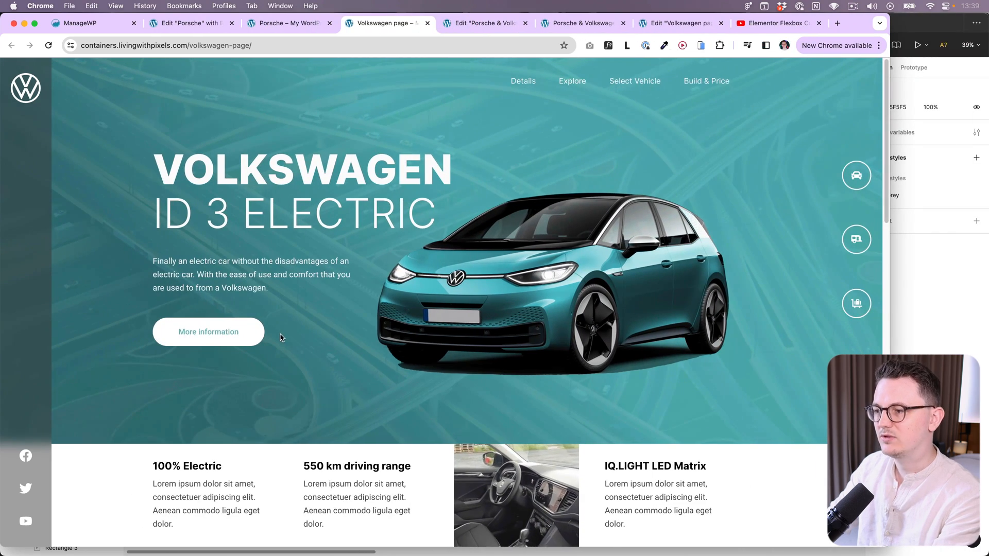
pyautogui.scroll(-3)
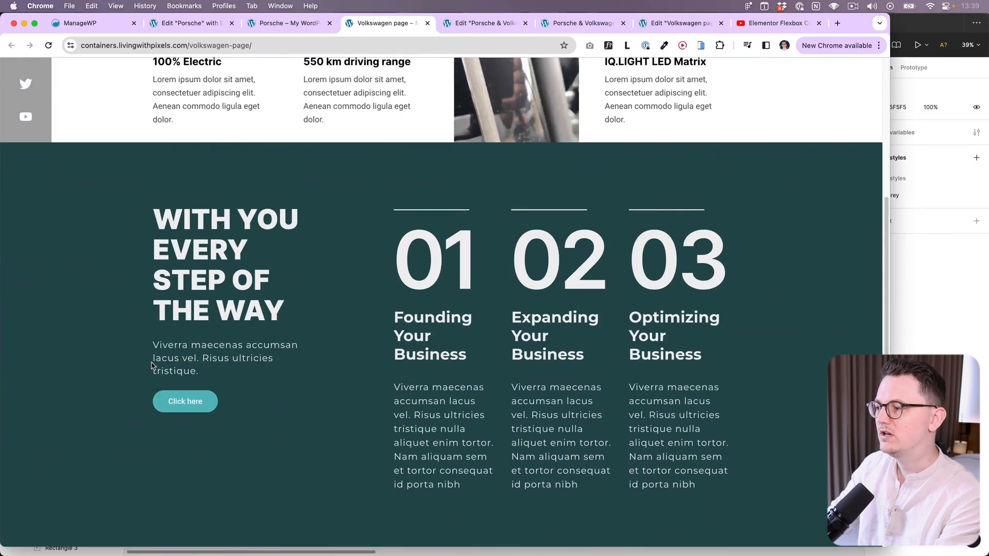
pyautogui.scroll(3)
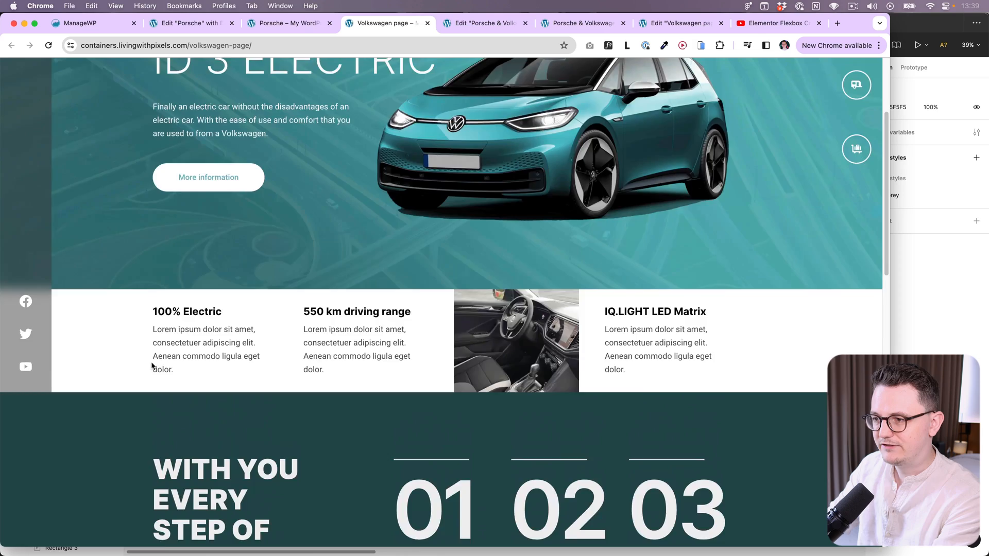
# Return to the live Porsche page to review its hero and specs strip.
pyautogui.click(315, 24)
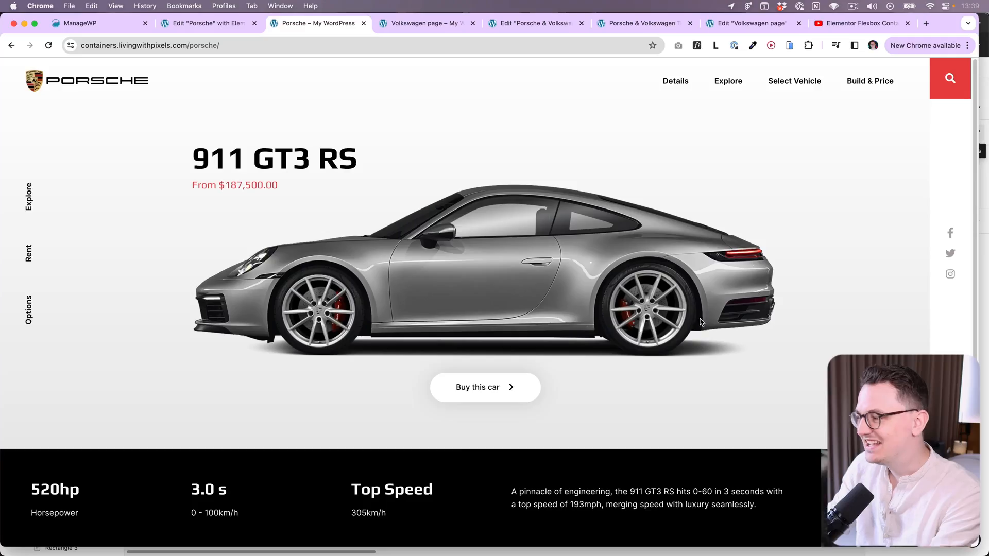
pyautogui.moveTo(691, 279)
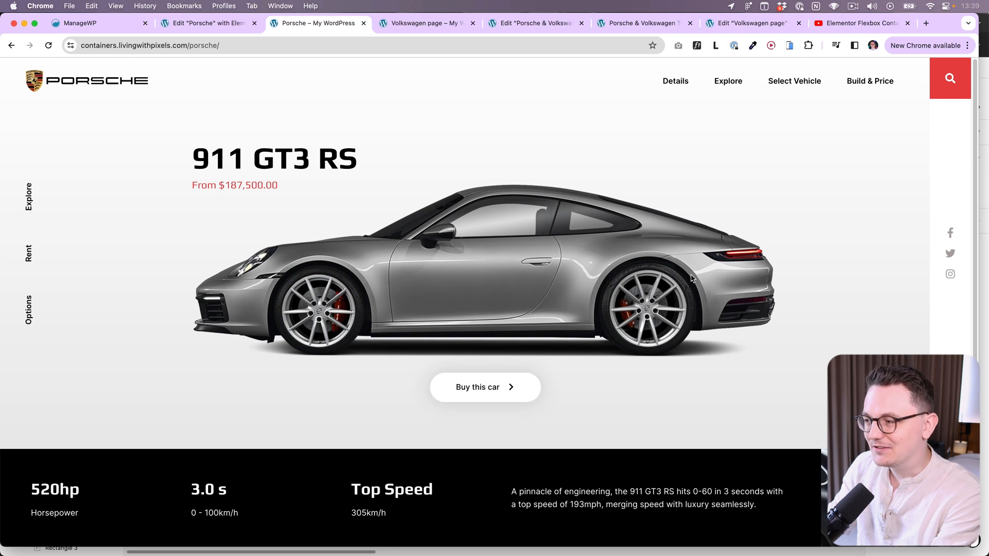
pyautogui.moveTo(702, 276)
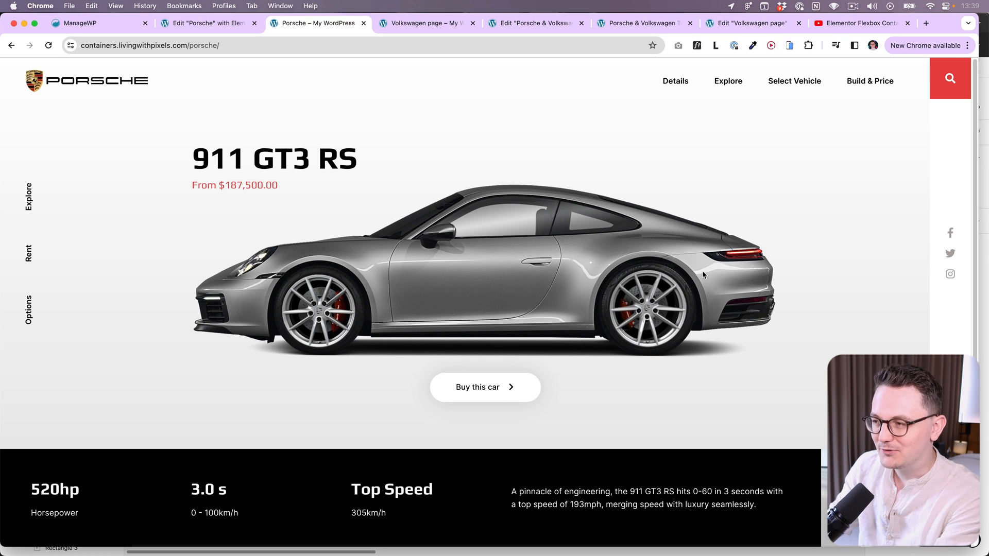
pyautogui.moveTo(491, 303)
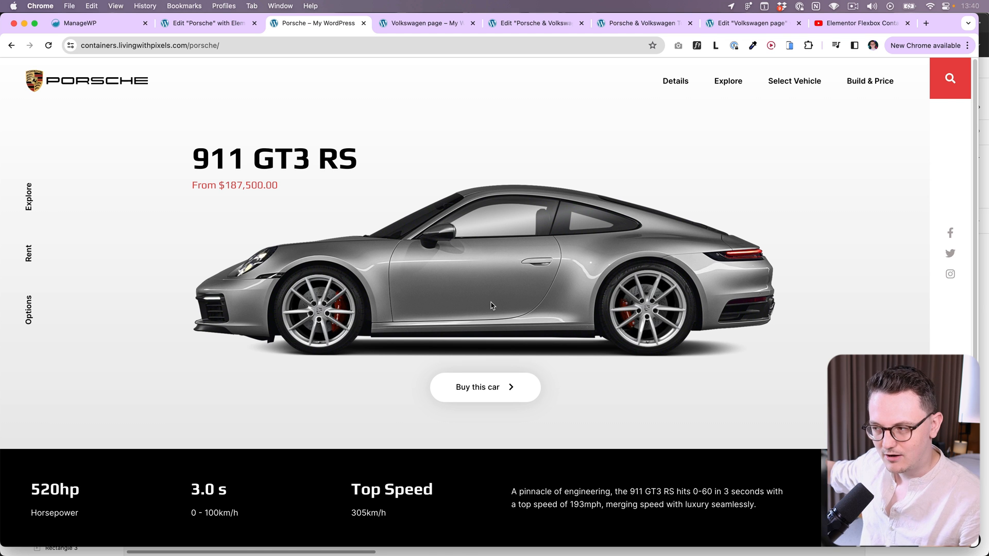
pyautogui.click(862, 24)
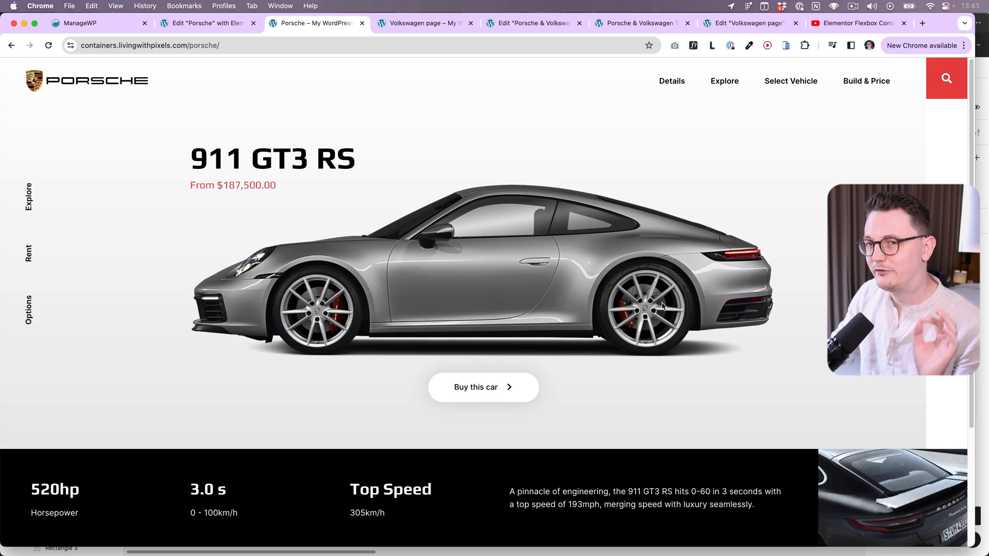
pyautogui.moveTo(522, 221)
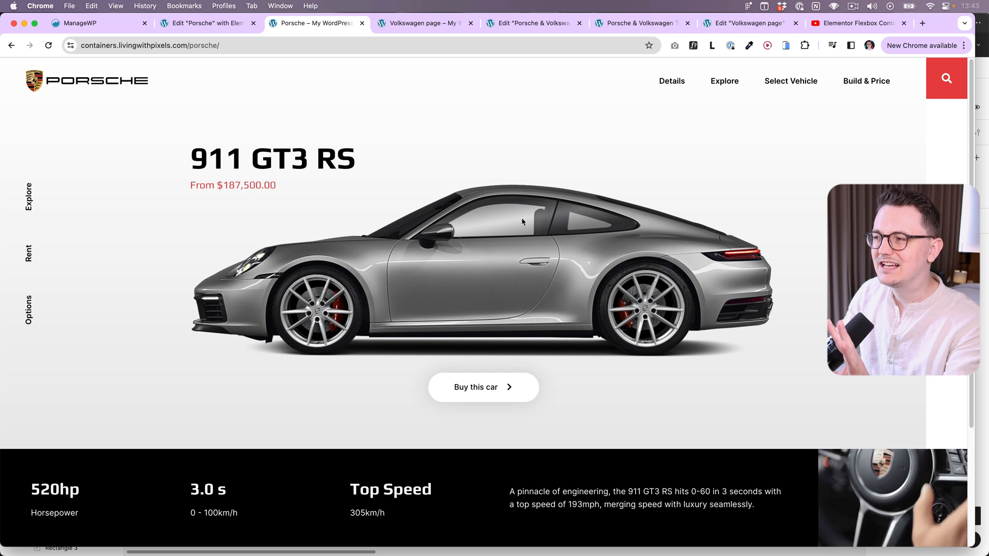
# Show the live Volkswagen page scrolled to the top, then the Porsche page again.
pyautogui.click(423, 24)
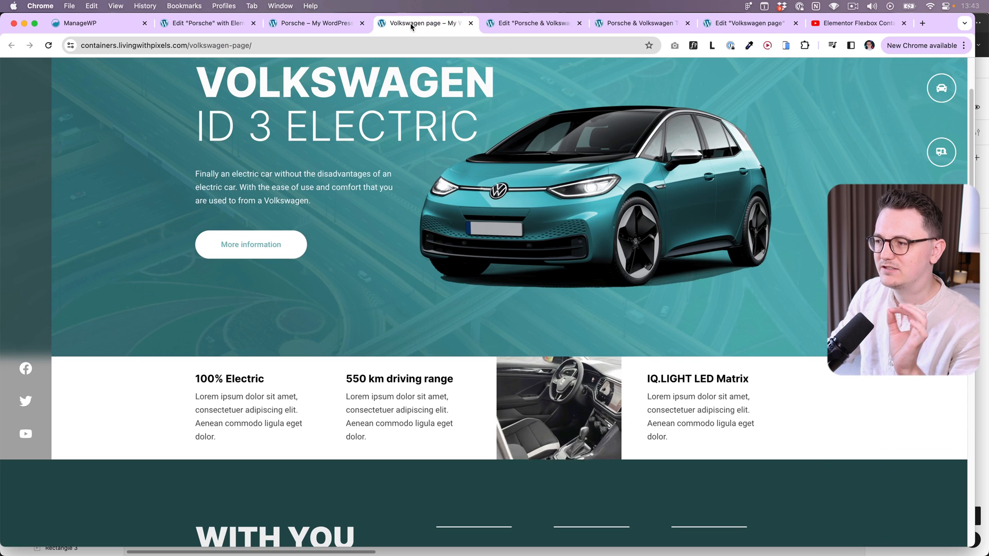
pyautogui.scroll(3)
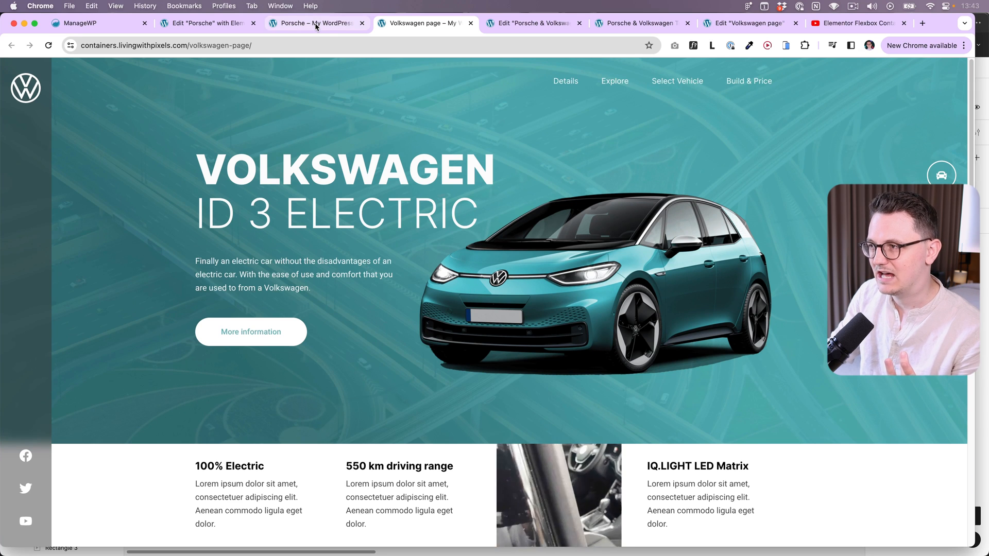
pyautogui.click(313, 24)
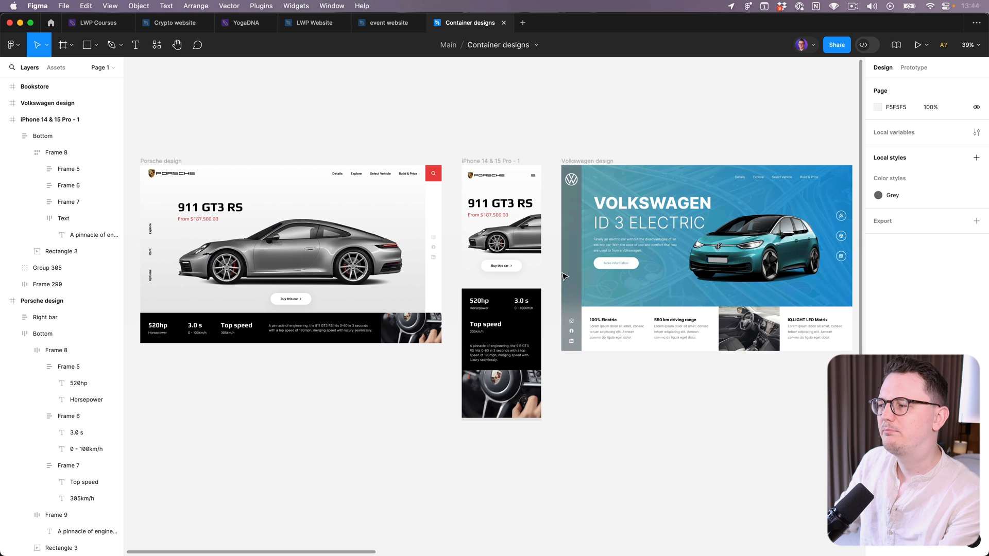
pyautogui.moveTo(170, 356)
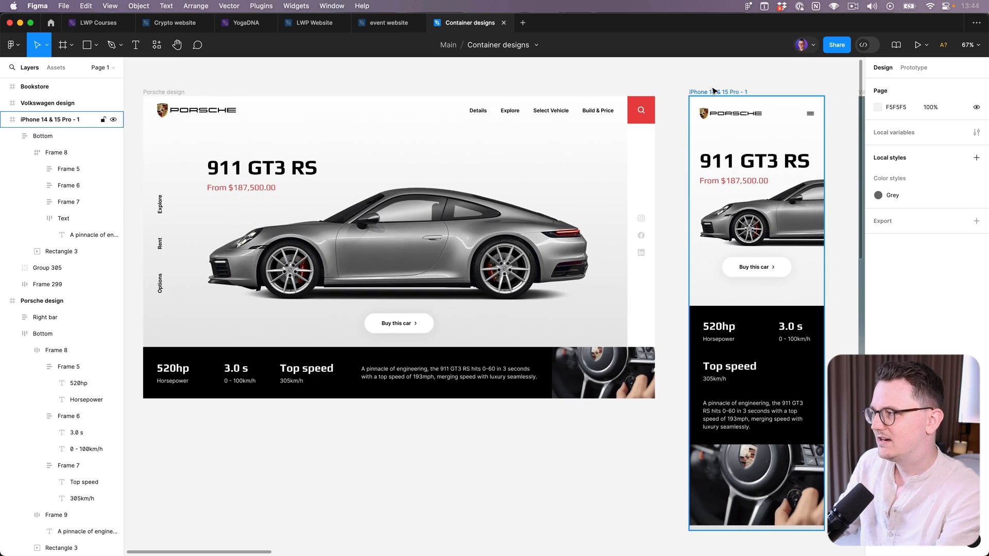
# Pick out the iPhone 14 & 15 Pro mobile Porsche mockup in the Container designs file.
pyautogui.click(755, 215)
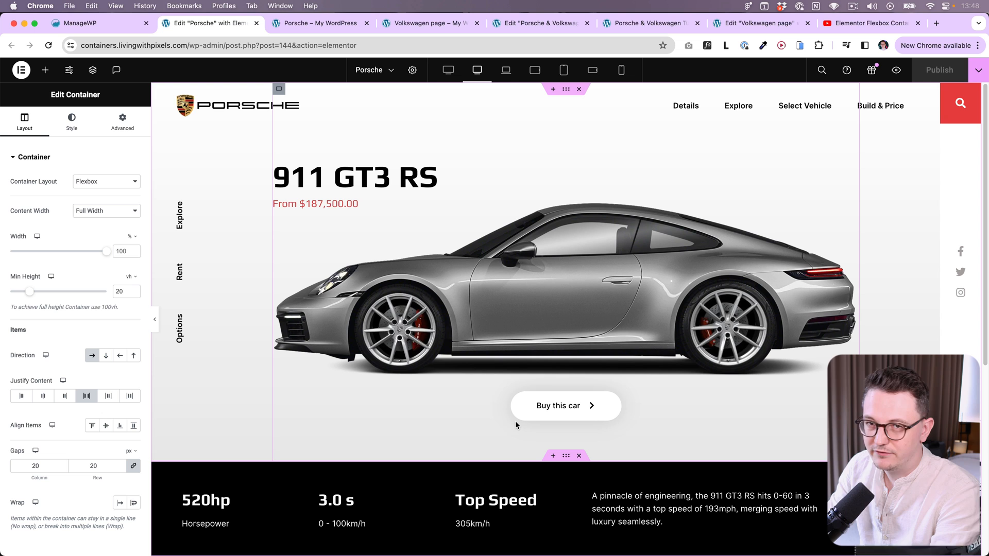
pyautogui.moveTo(462, 482)
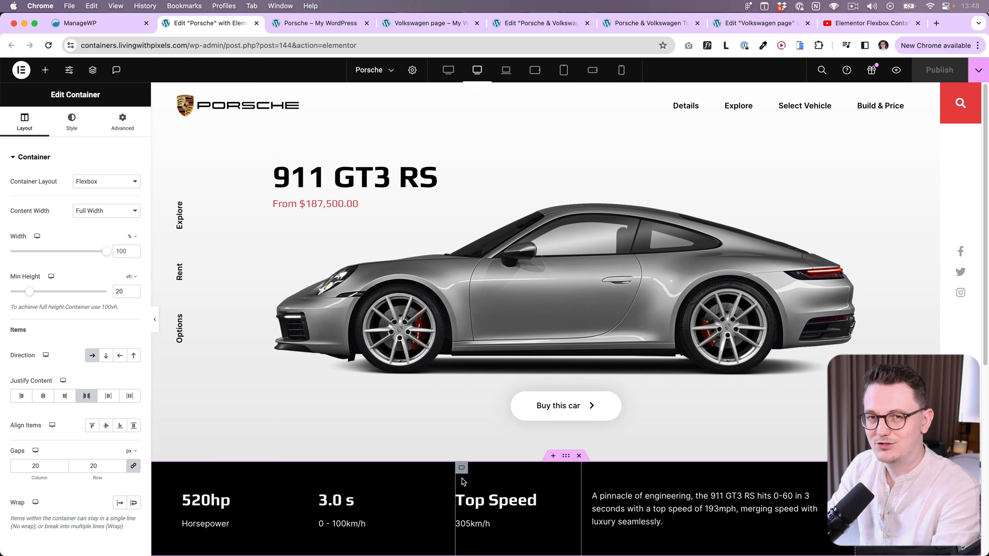
pyautogui.moveTo(460, 485)
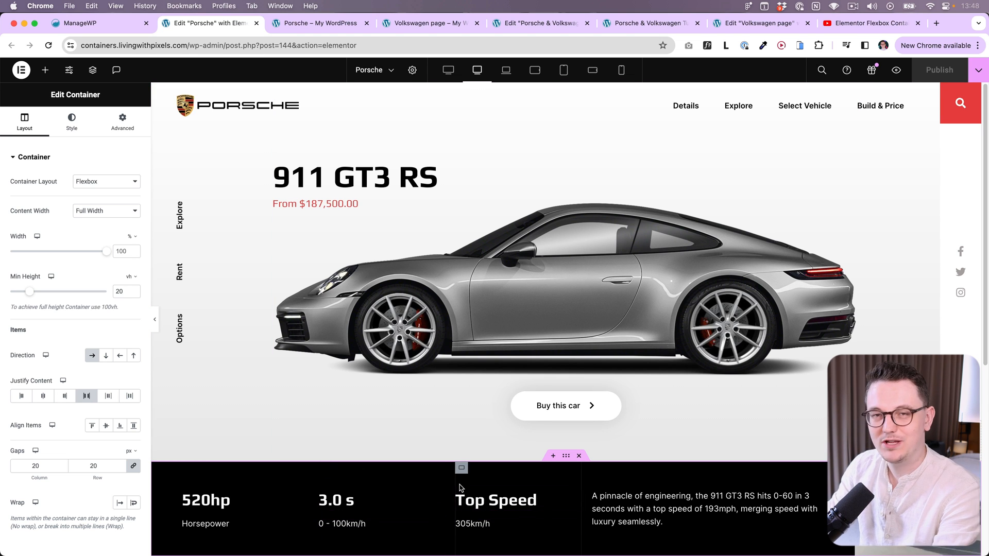
pyautogui.moveTo(105, 355)
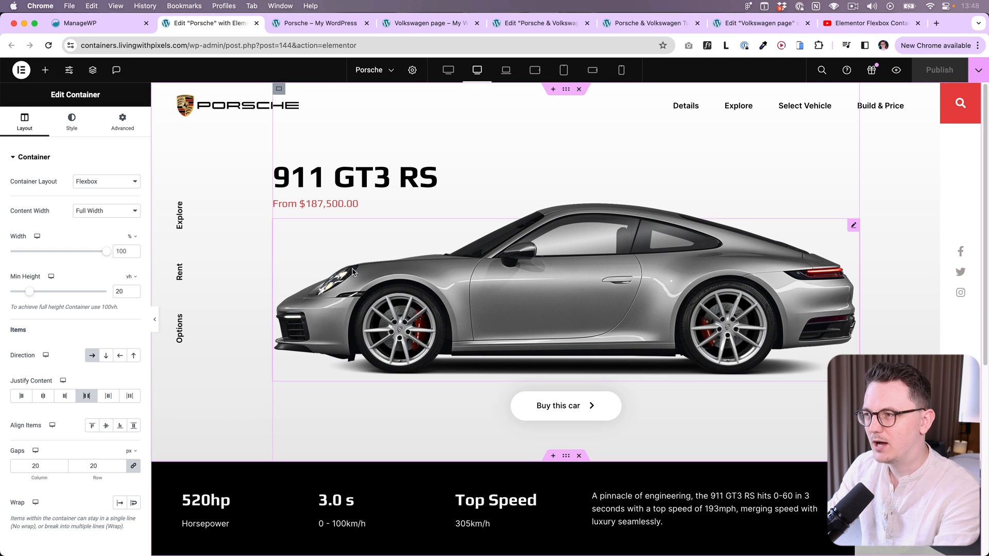
pyautogui.moveTo(261, 292)
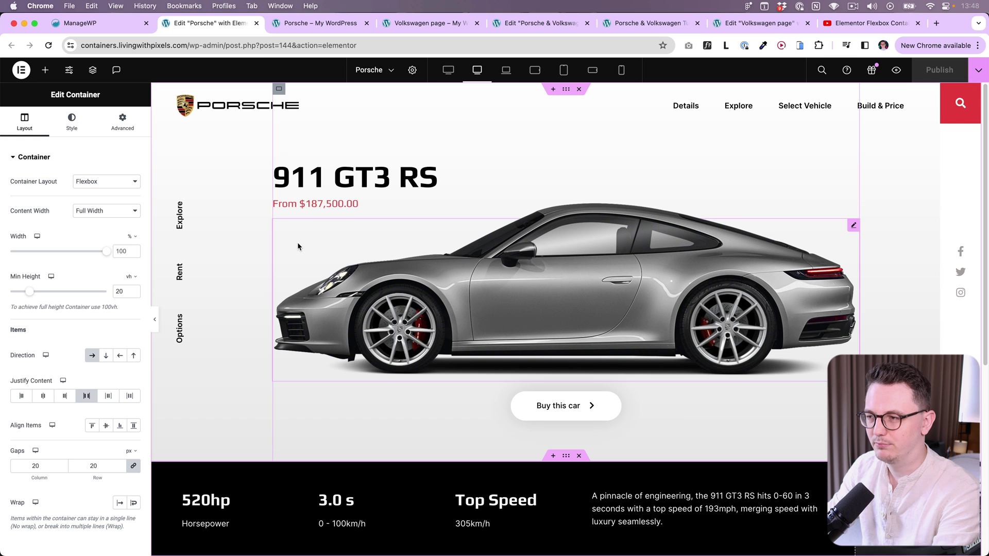
pyautogui.moveTo(550, 349)
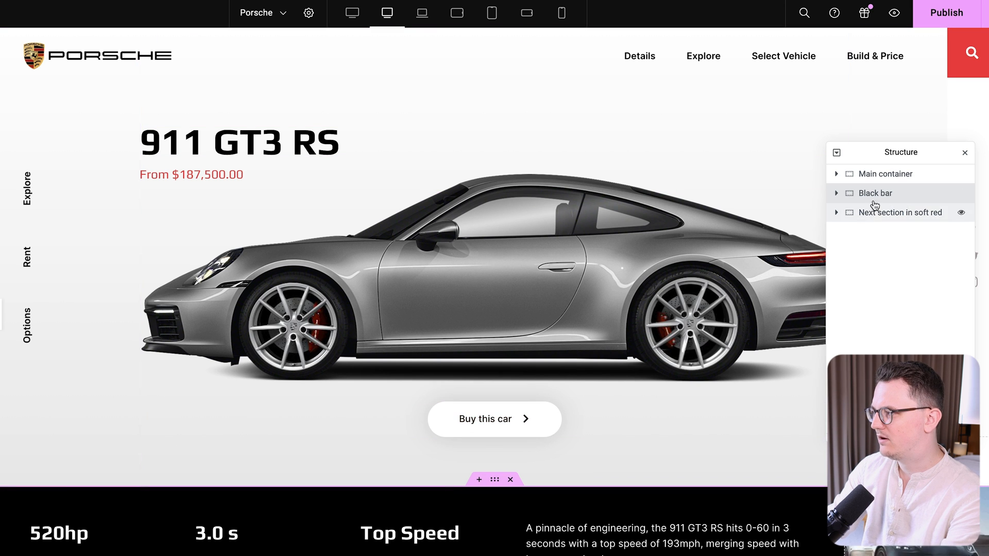
# Expand the Main container in the Structure panel and inspect the Black bar container's layout settings.
pyautogui.scroll(-3)
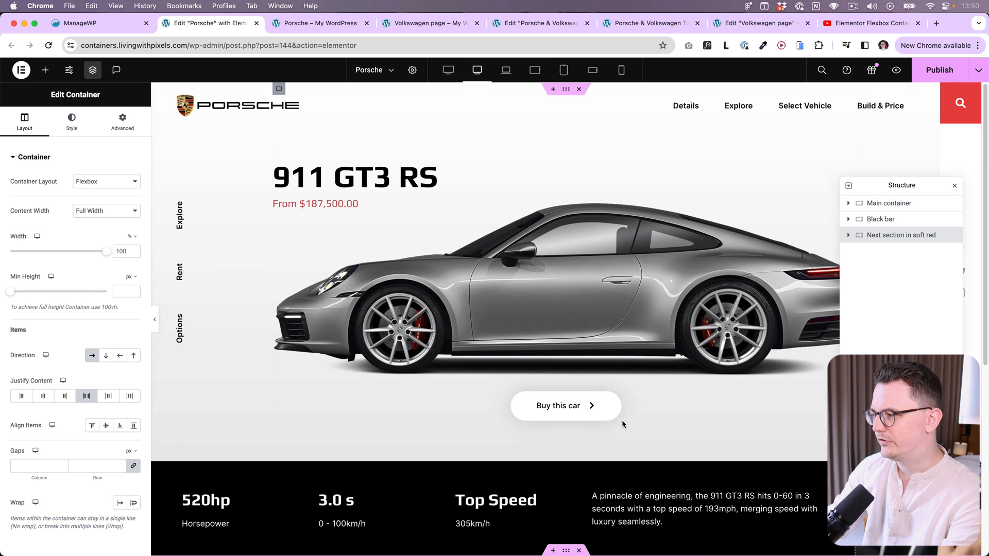
pyautogui.click(849, 203)
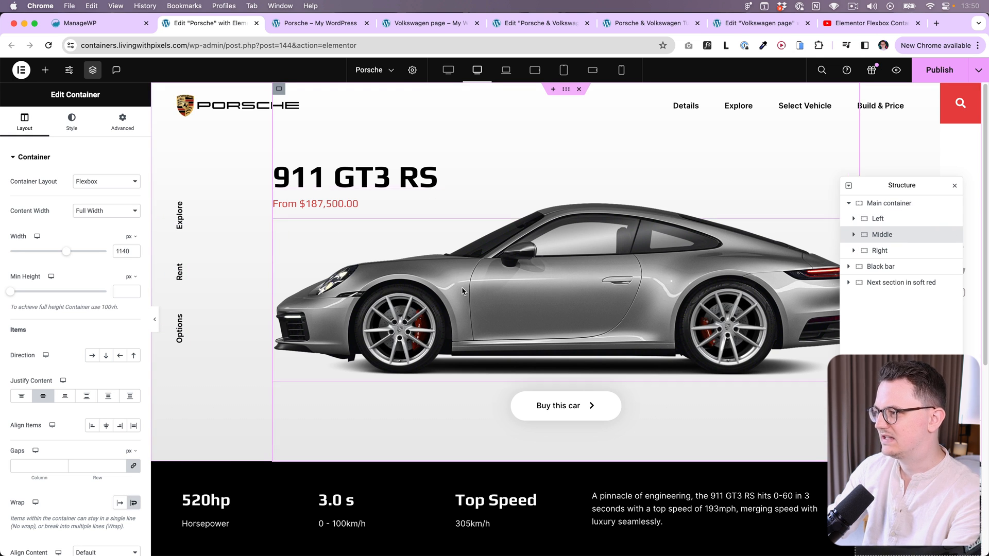
pyautogui.moveTo(790, 235)
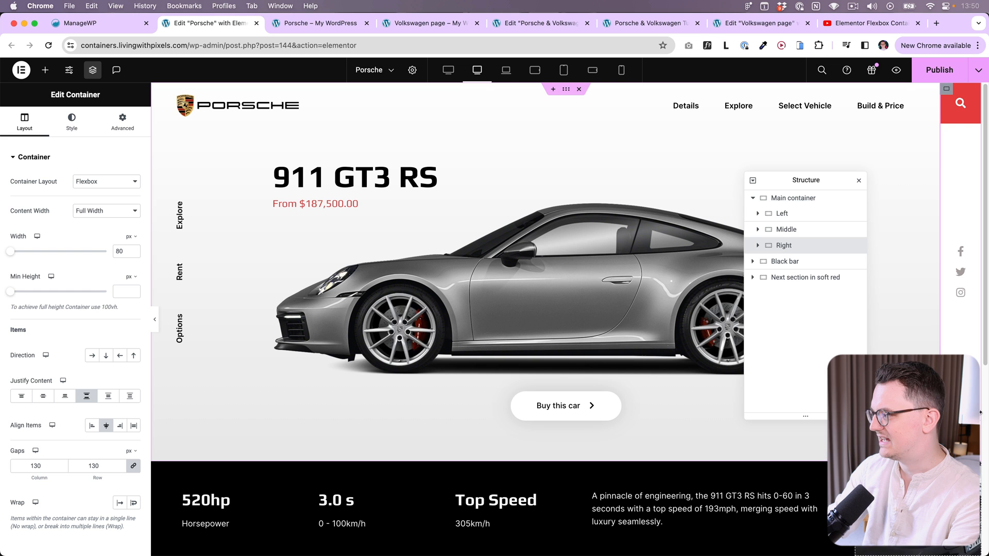
pyautogui.click(785, 261)
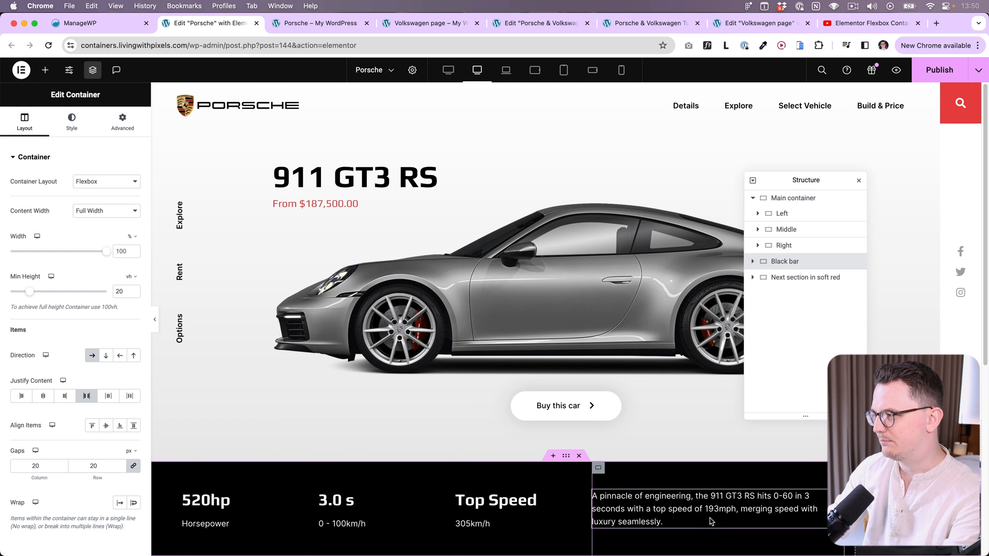
pyautogui.click(596, 24)
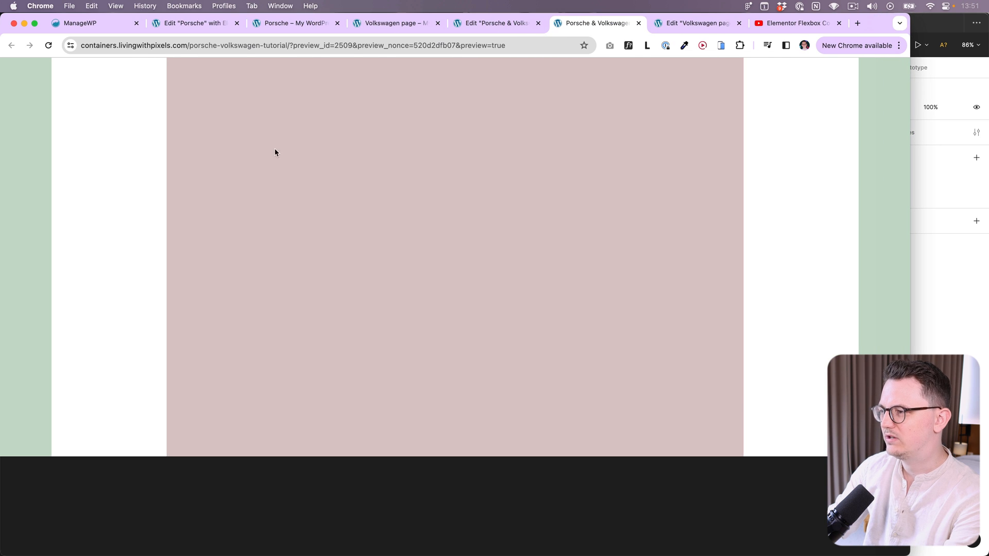
pyautogui.moveTo(305, 263)
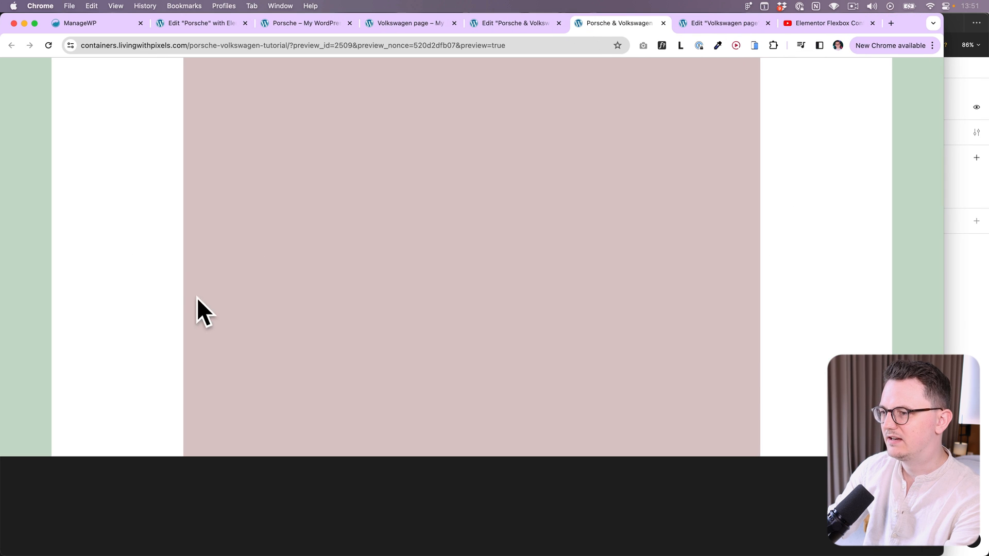
pyautogui.moveTo(946, 281)
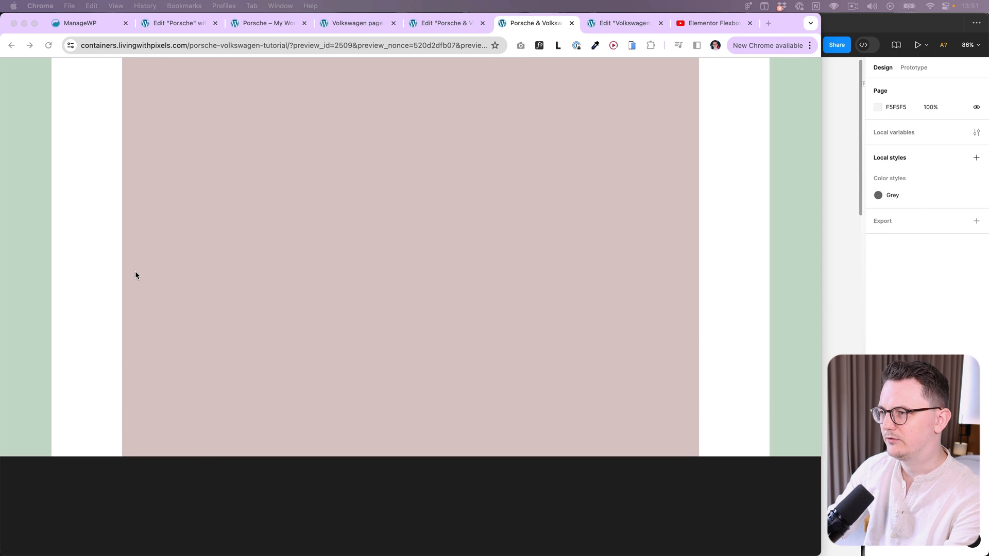
# Switch to the finished Porsche page showing the hero section being rebuilt.
pyautogui.click(316, 23)
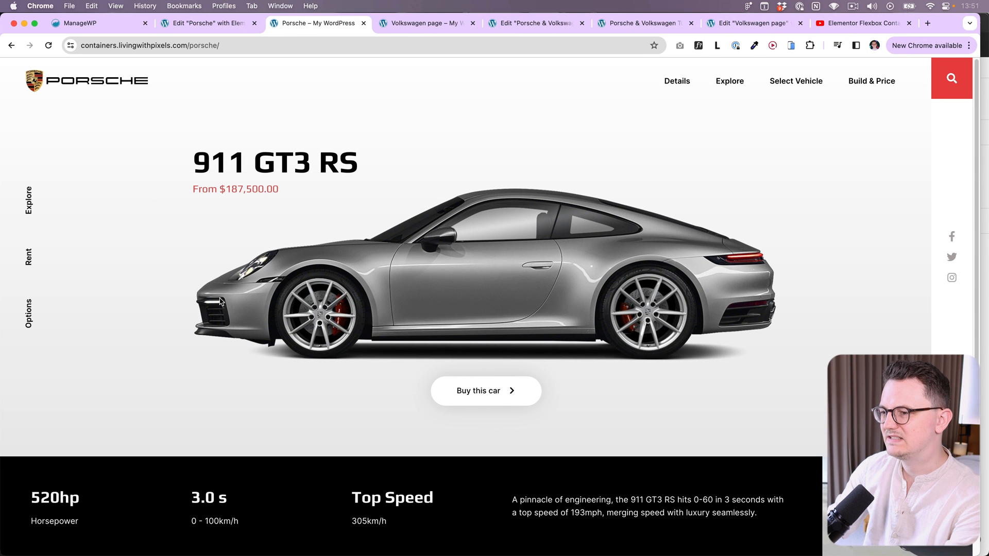
pyautogui.moveTo(851, 326)
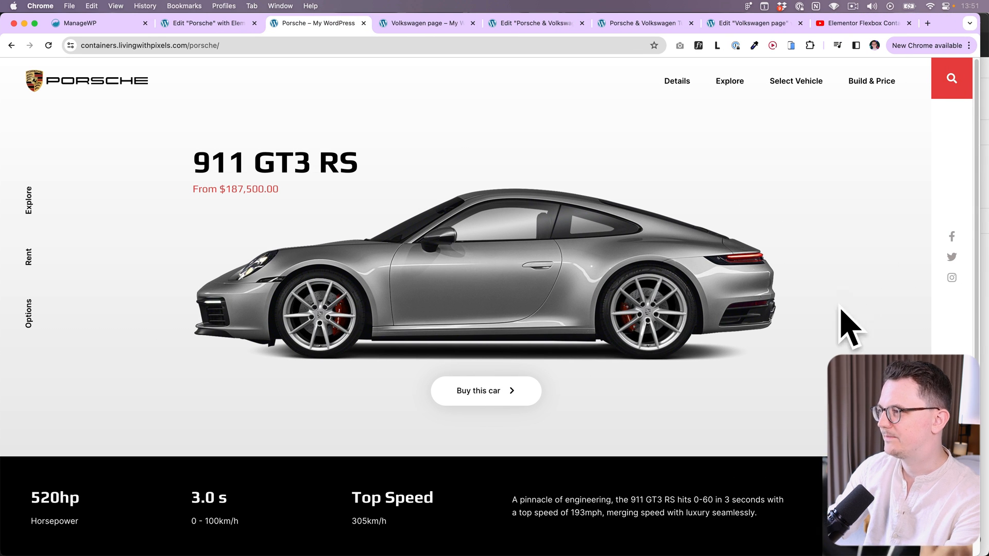
# Remove the old placeholder sections and add a new flexbox container.
pyautogui.click(534, 24)
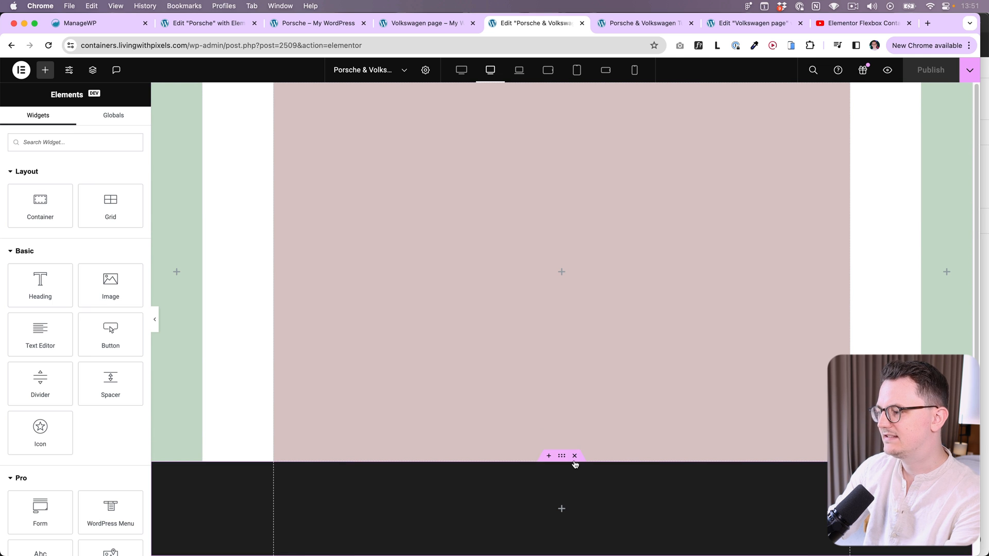
pyautogui.click(574, 455)
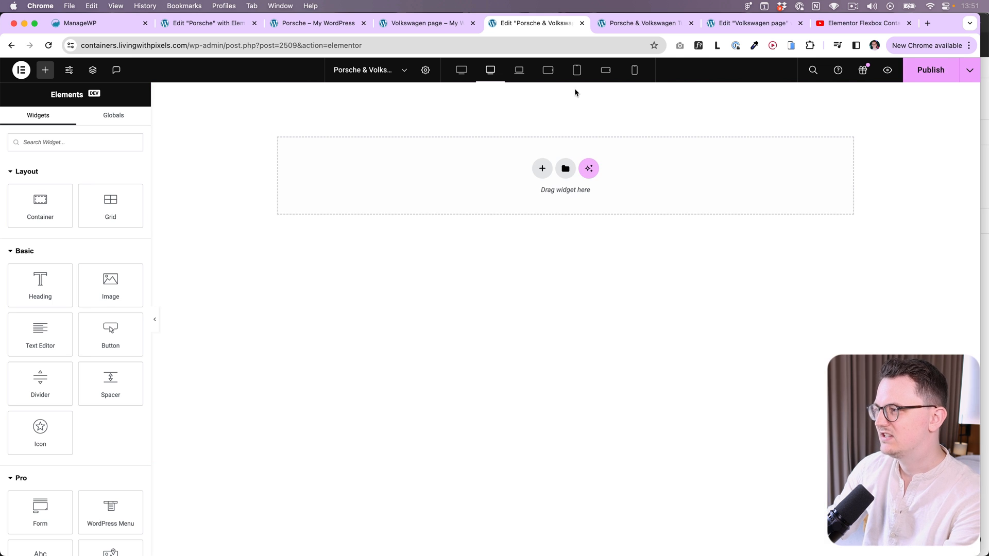
pyautogui.click(541, 168)
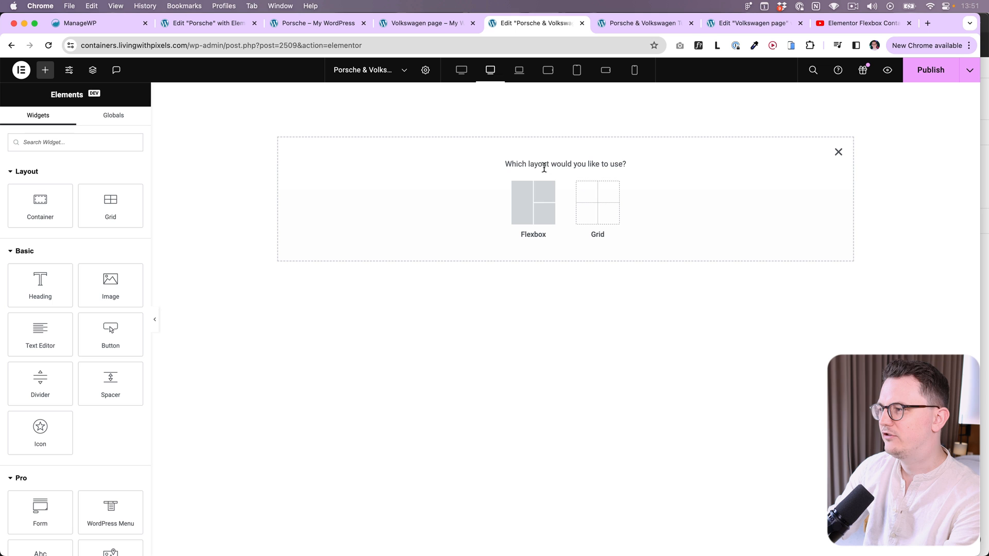
pyautogui.click(532, 203)
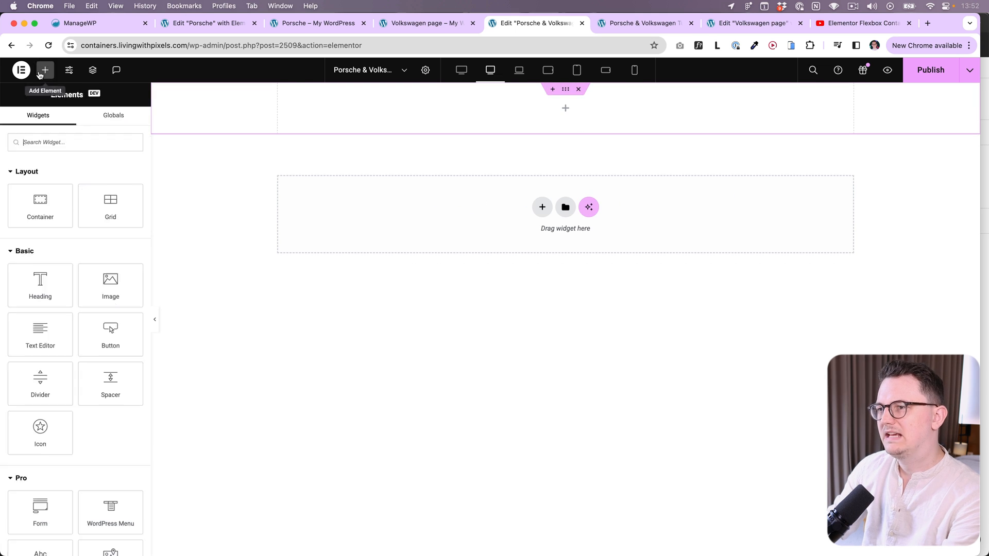
# Give the container a classic colour background and colour the left child panel green.
pyautogui.click(566, 108)
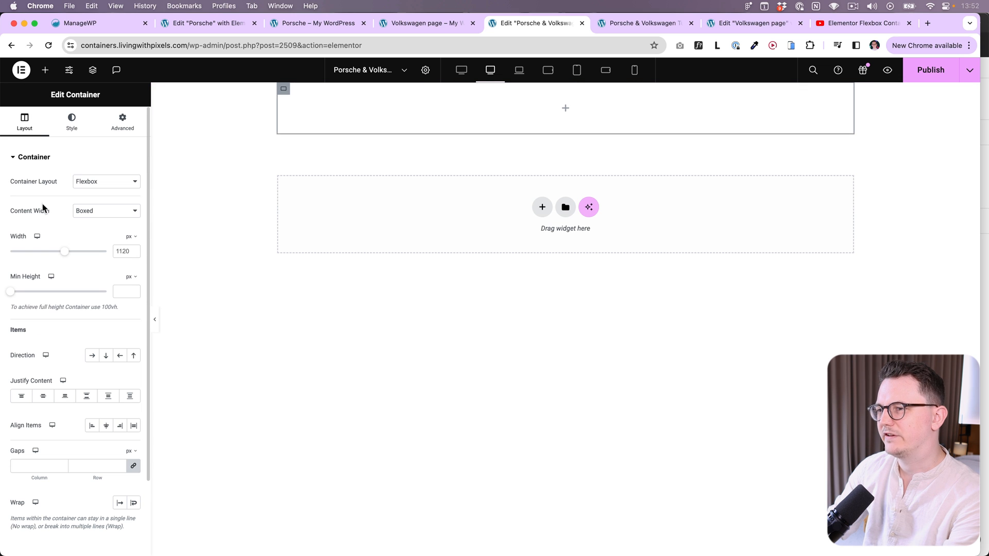
pyautogui.click(71, 121)
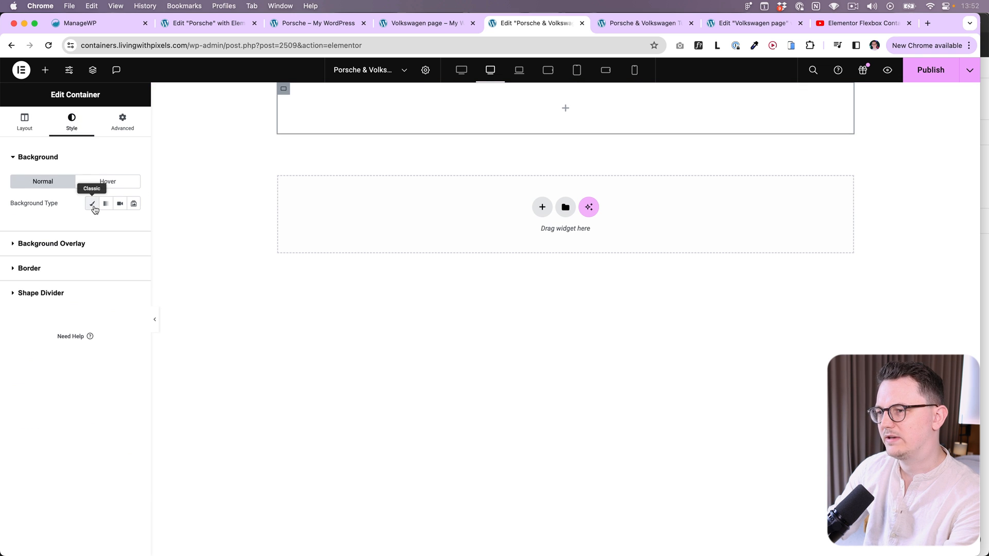
pyautogui.click(92, 203)
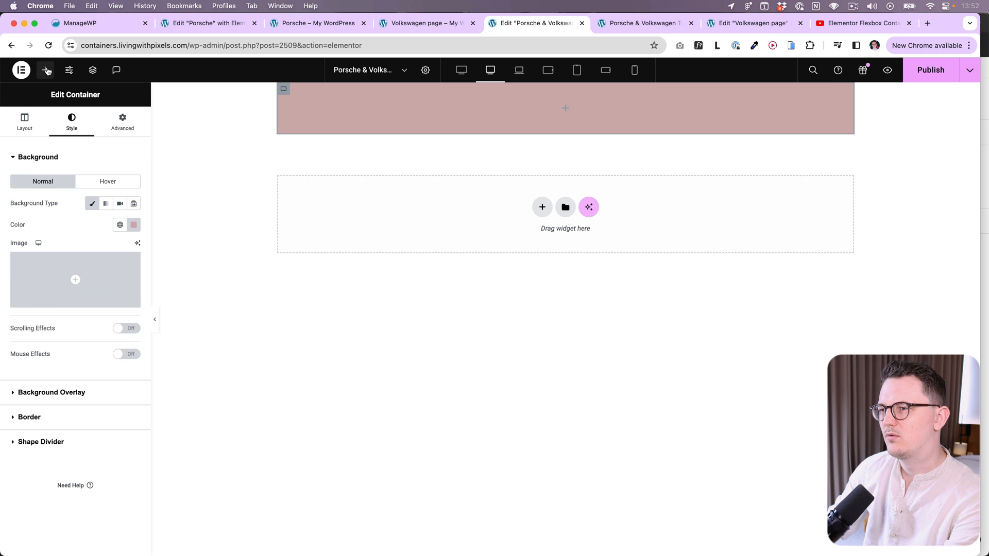
pyautogui.click(24, 119)
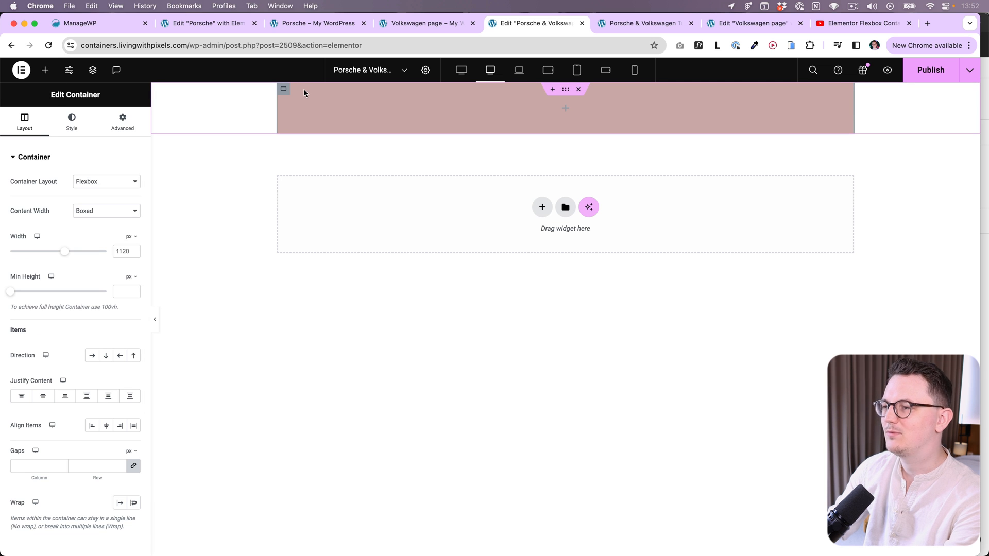
pyautogui.moveTo(417, 111)
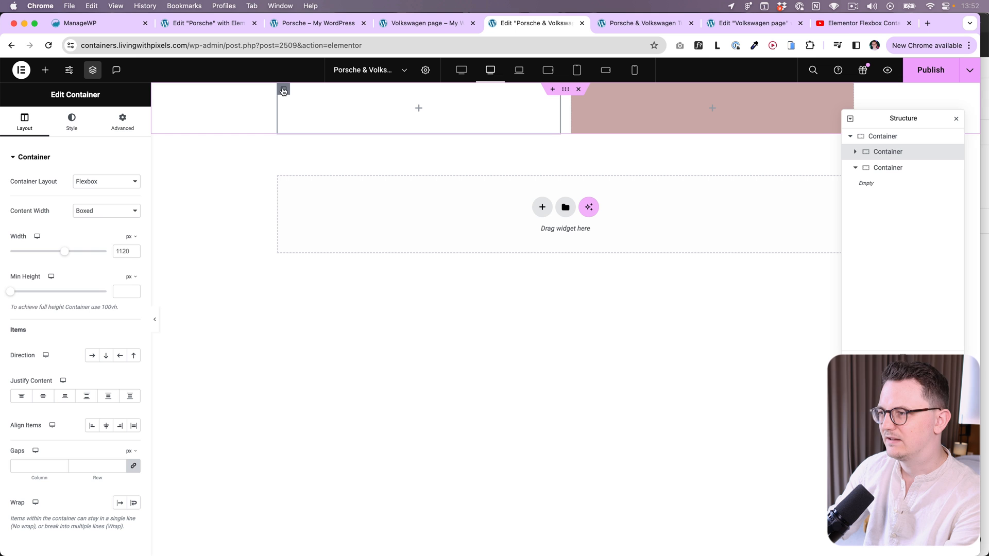
pyautogui.click(71, 119)
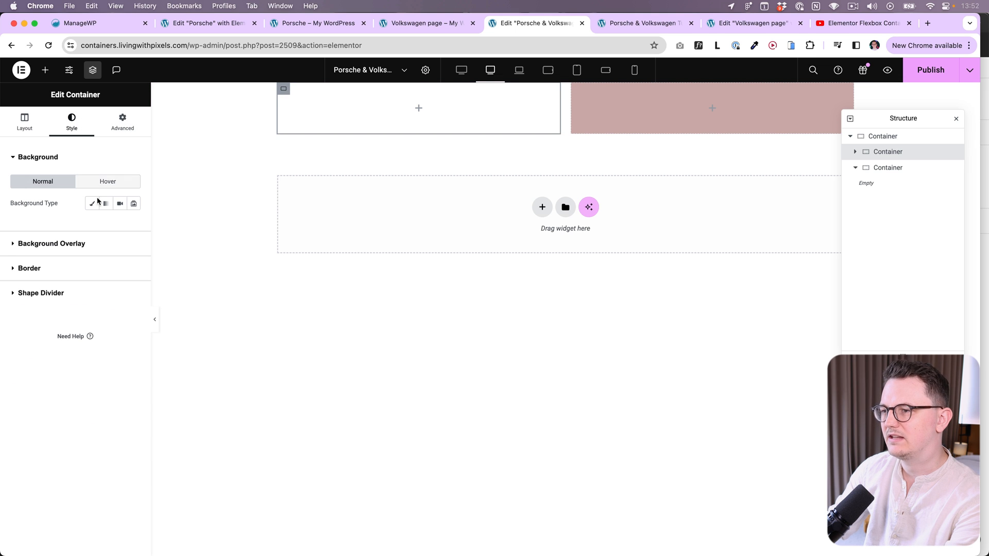
pyautogui.click(92, 203)
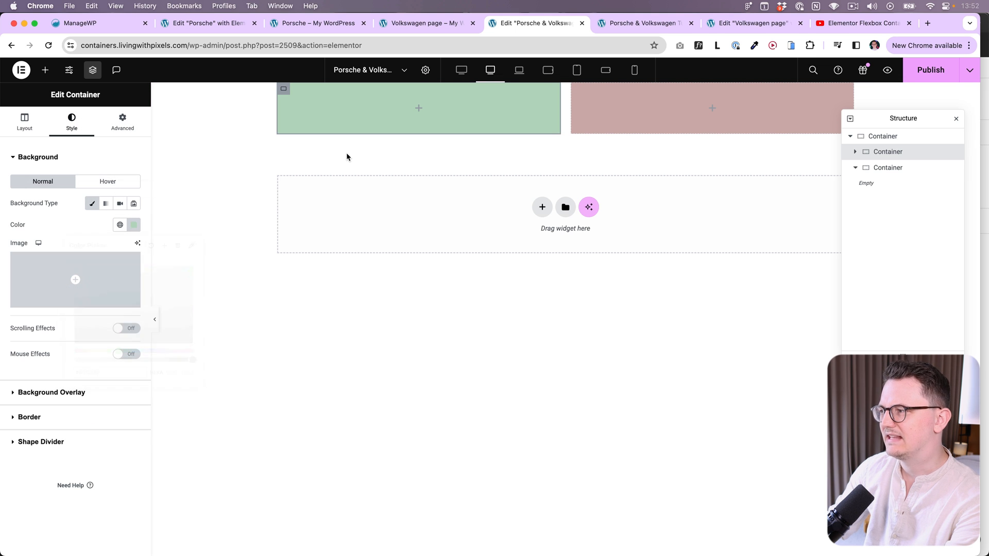
pyautogui.moveTo(284, 90)
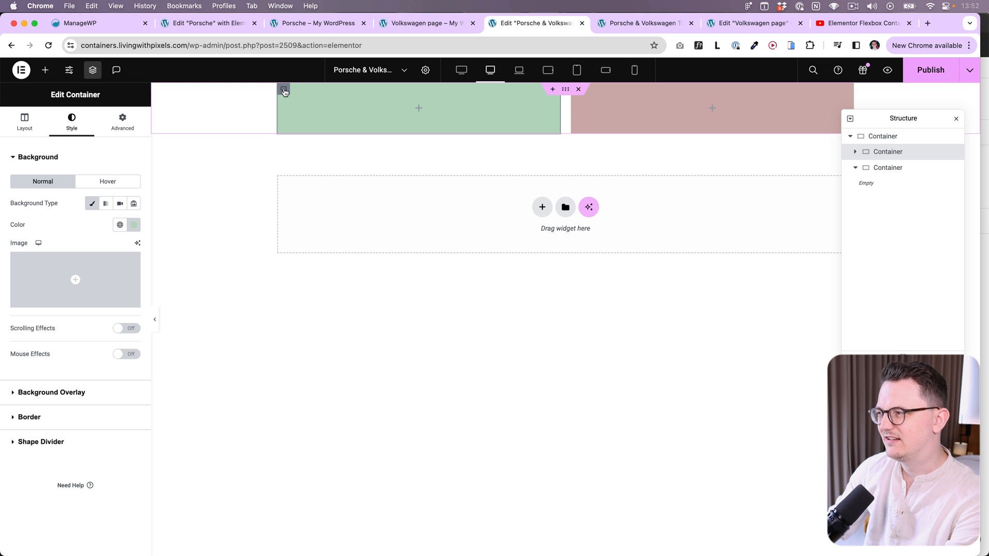
# Duplicate the green panel and move the pink panel between the two green ones.
pyautogui.click(23, 120)
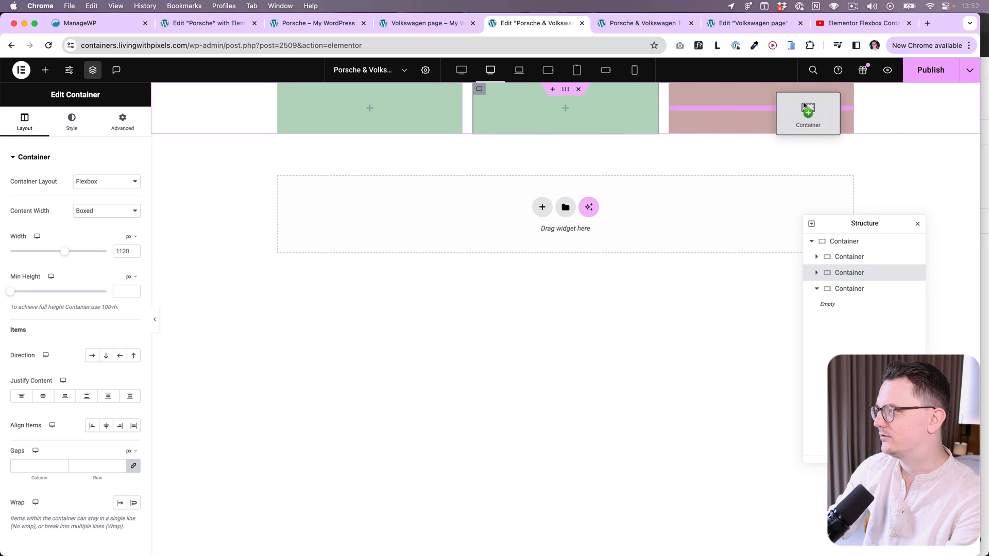
pyautogui.moveTo(875, 103)
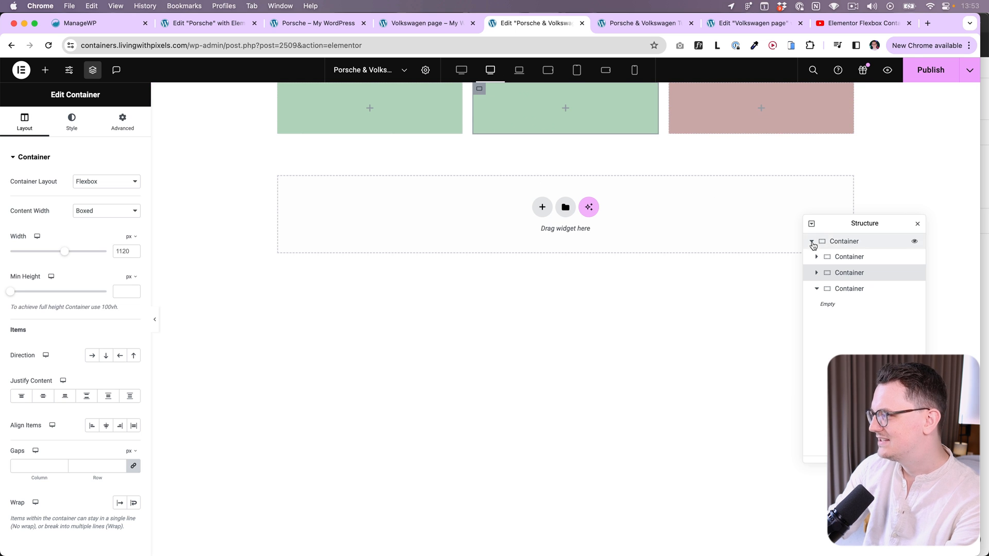
pyautogui.click(816, 241)
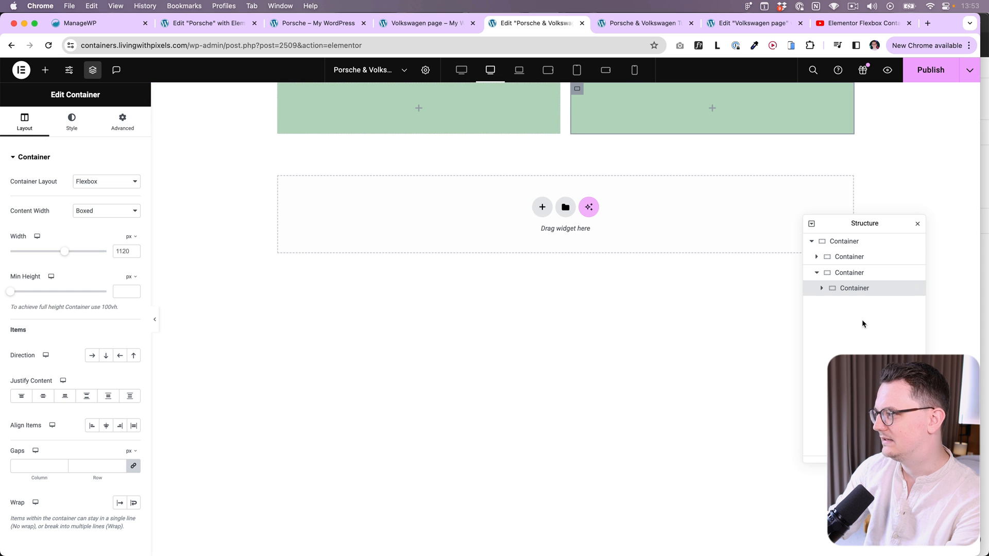
pyautogui.click(44, 70)
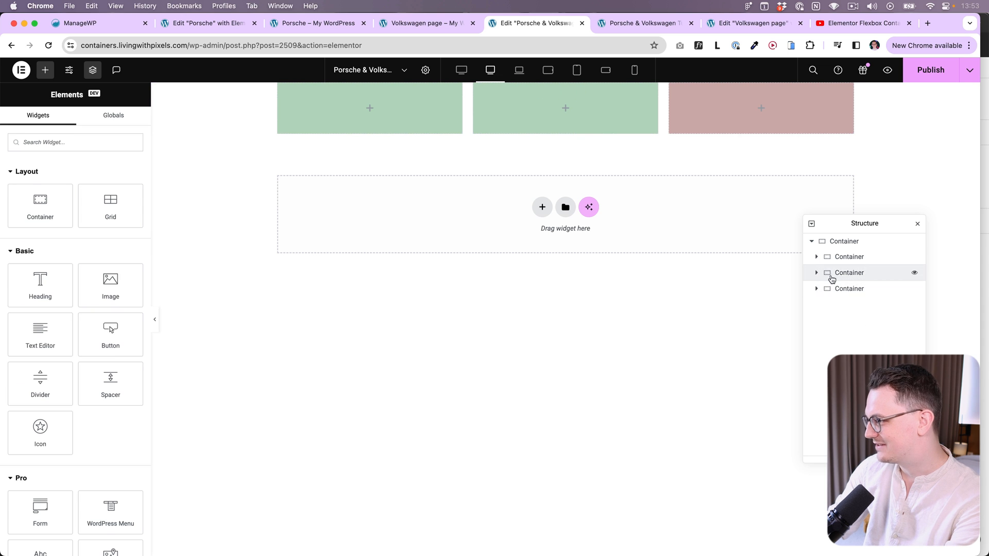
pyautogui.click(849, 289)
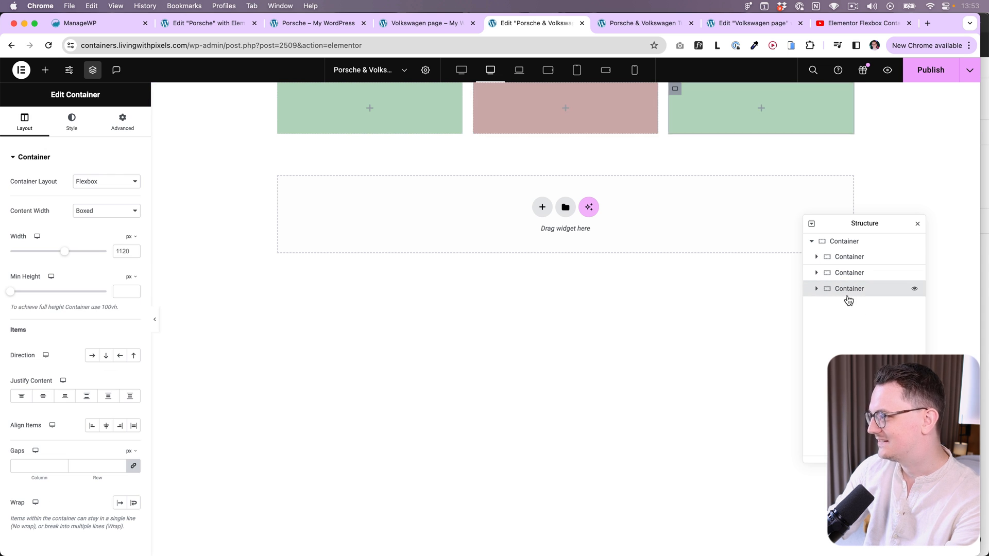
pyautogui.click(523, 113)
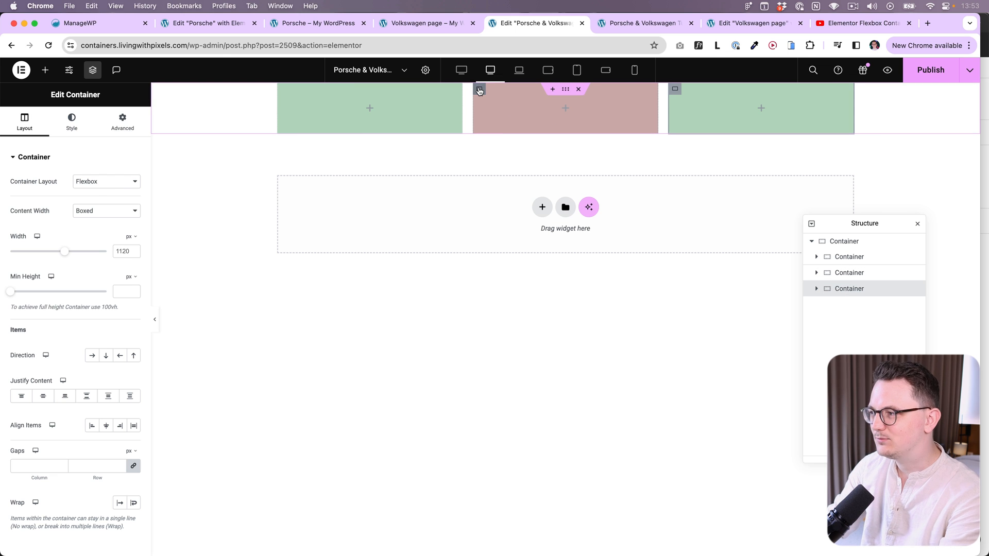
pyautogui.click(71, 119)
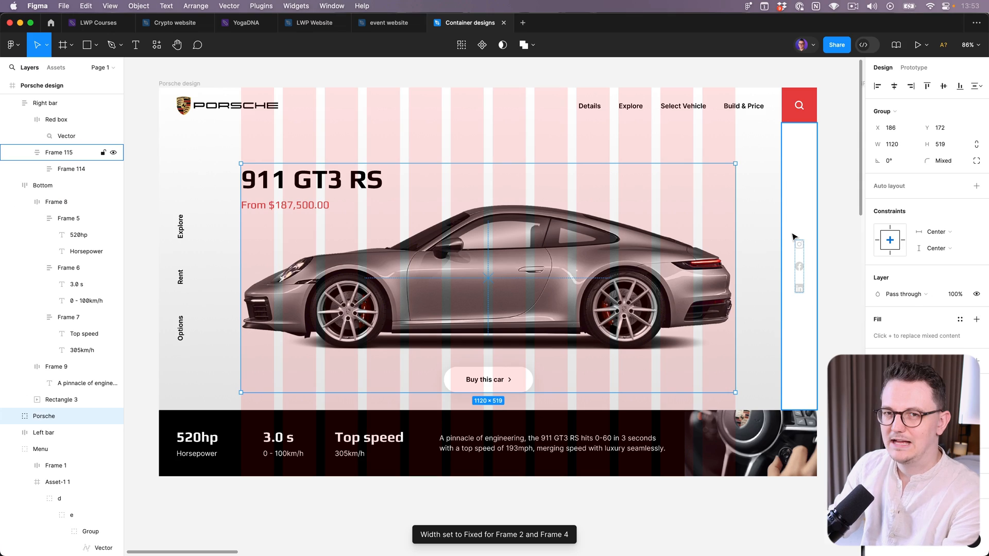
pyautogui.moveTo(805, 226)
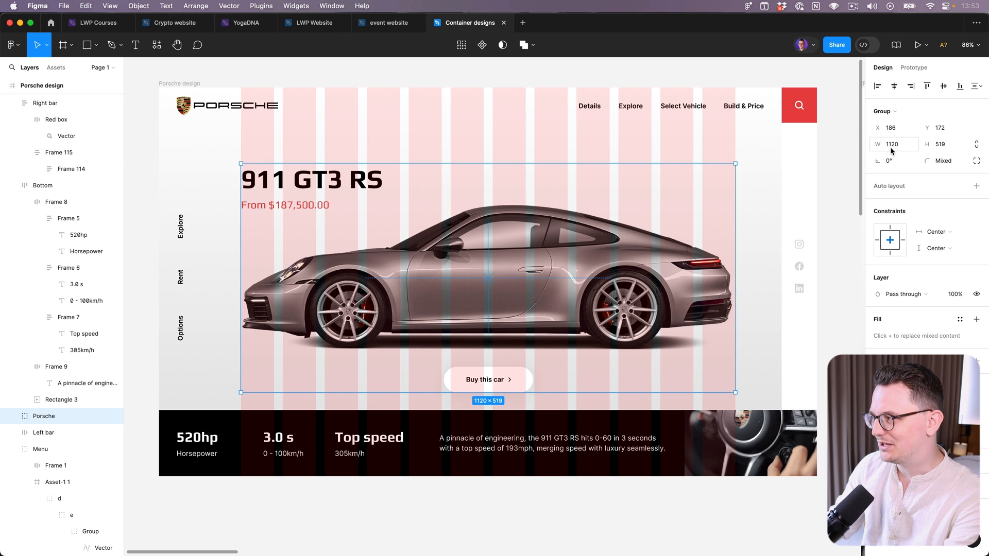
pyautogui.moveTo(826, 231)
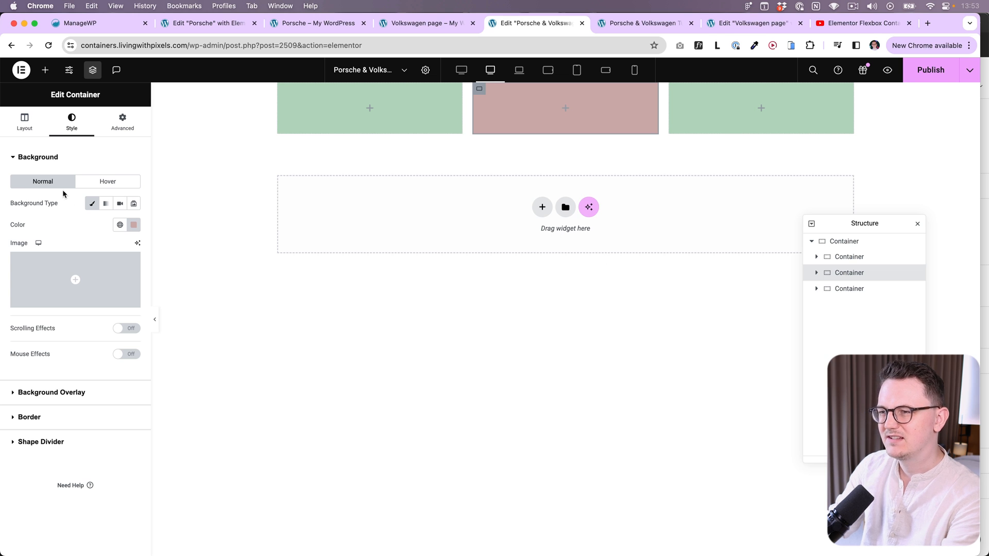
# Set the pink middle container to Full Width with its width unit in pixels.
pyautogui.click(23, 119)
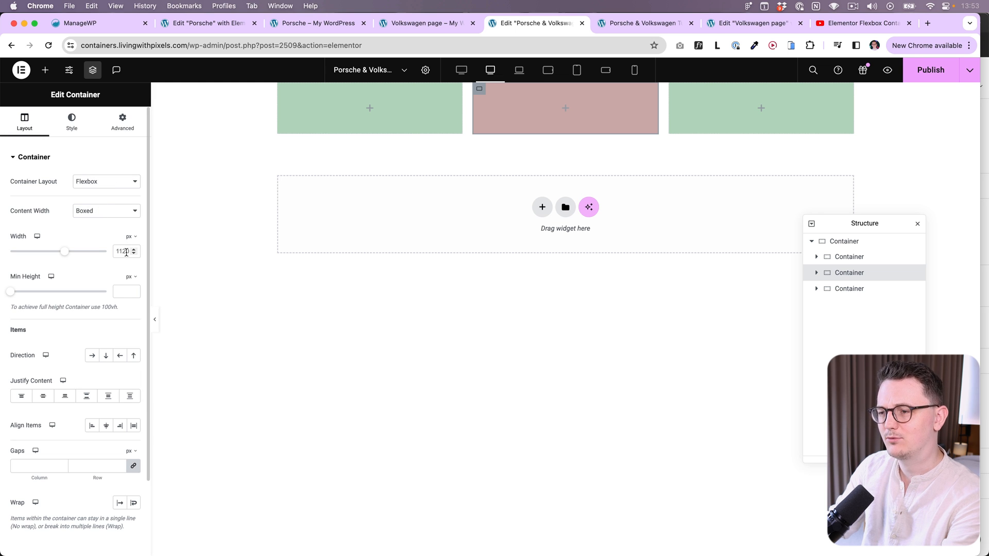
pyautogui.moveTo(523, 108)
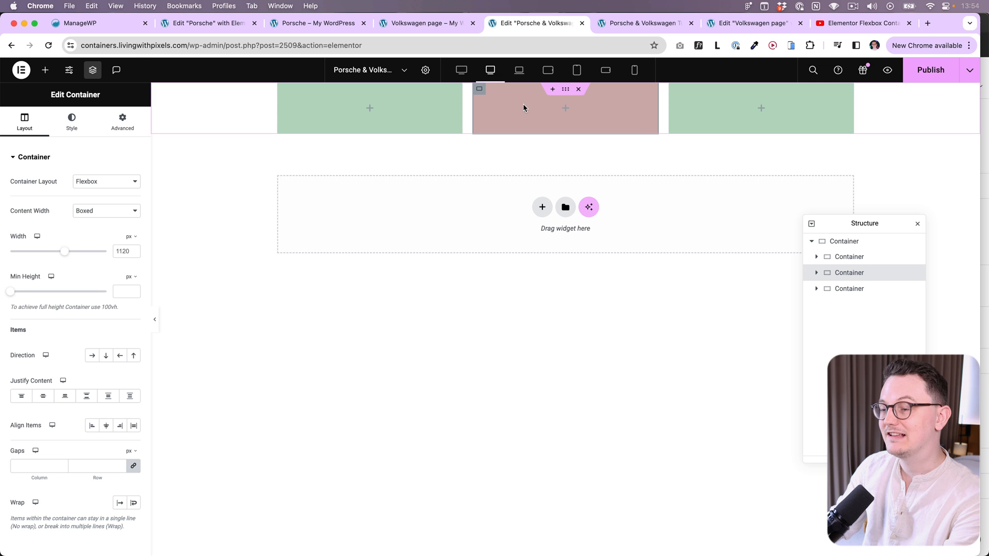
pyautogui.moveTo(339, 116)
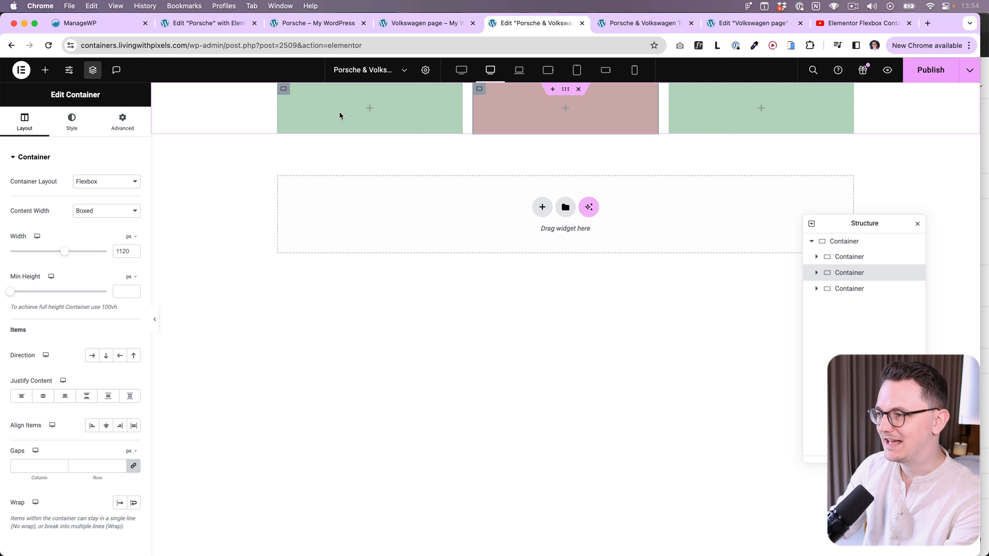
pyautogui.moveTo(319, 107)
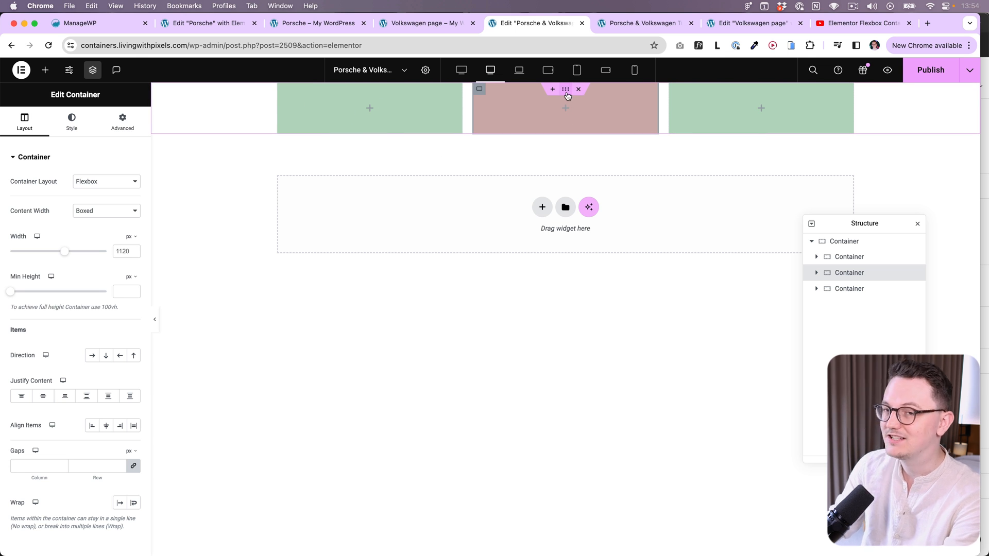
pyautogui.moveTo(161, 246)
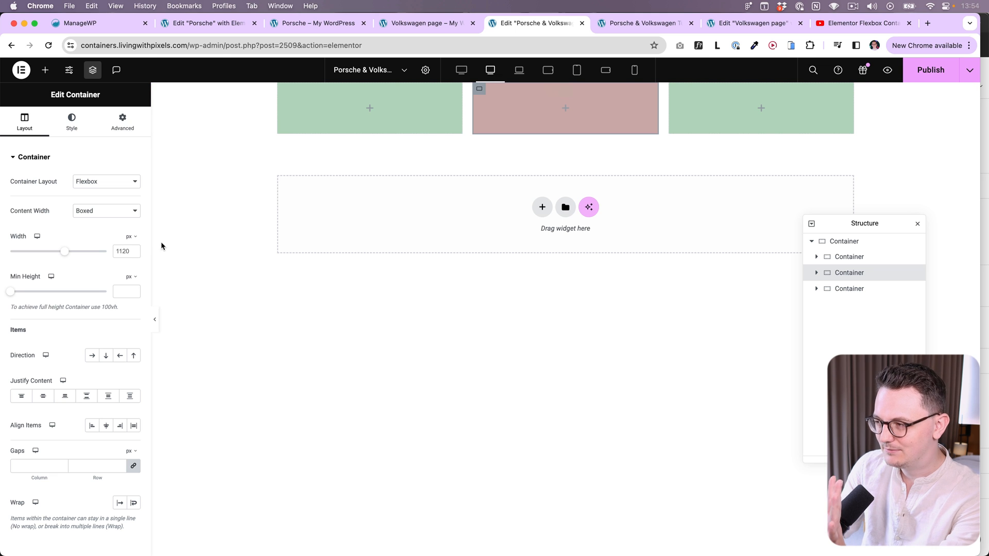
pyautogui.click(106, 210)
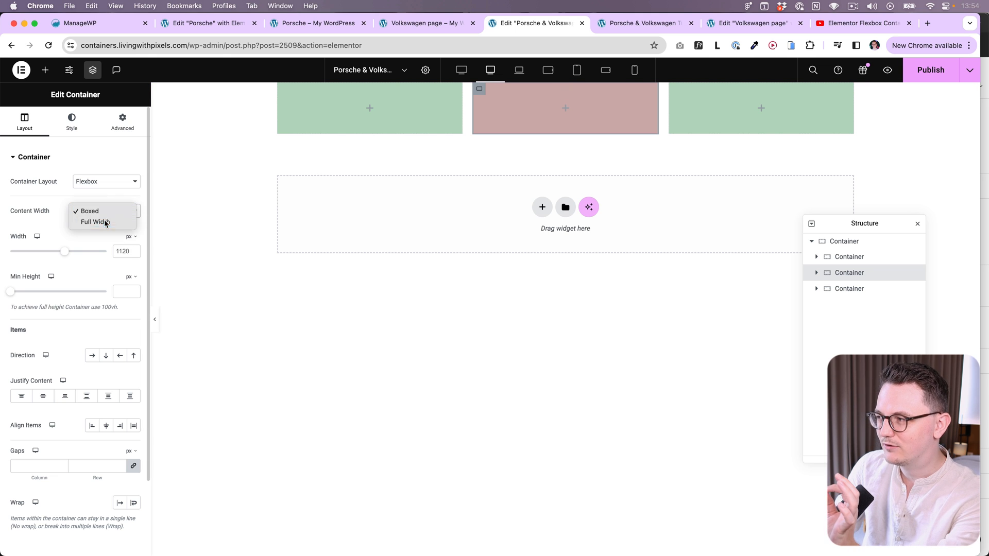
pyautogui.click(95, 222)
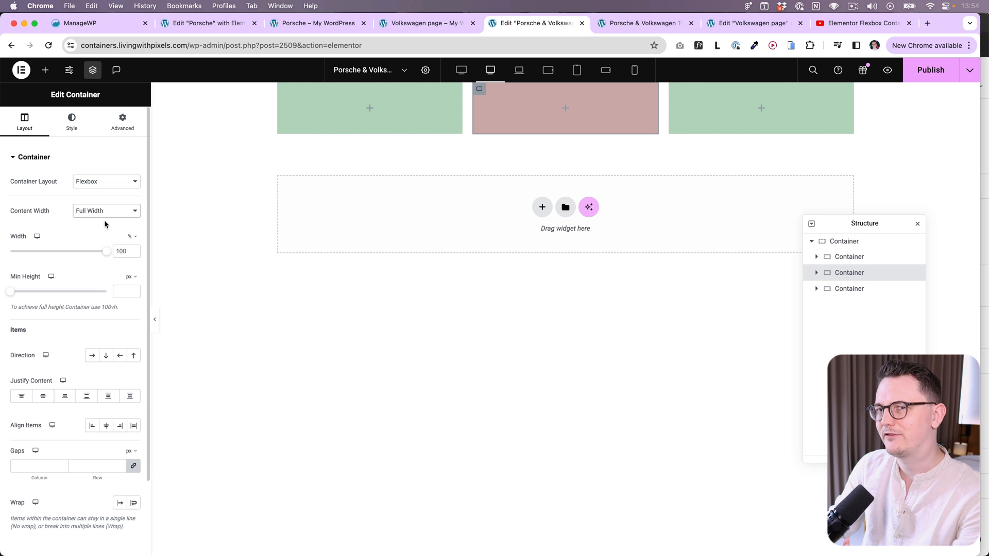
pyautogui.click(130, 237)
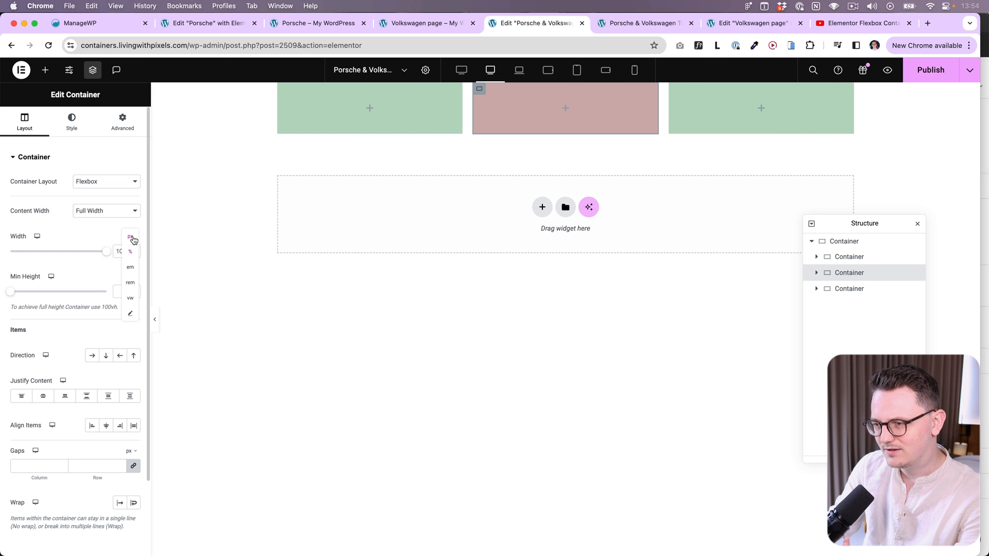
pyautogui.click(130, 251)
pyautogui.write('1120')
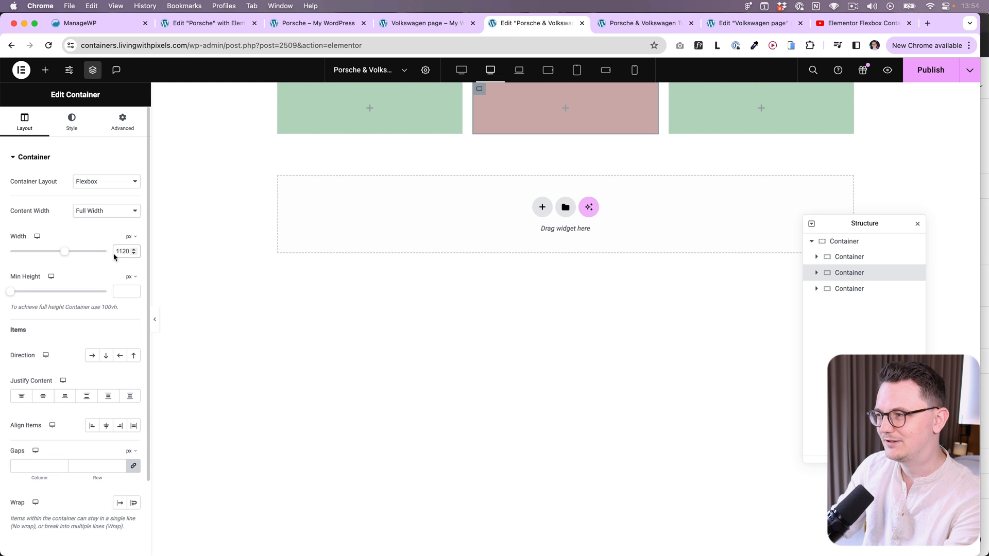
pyautogui.moveTo(284, 89)
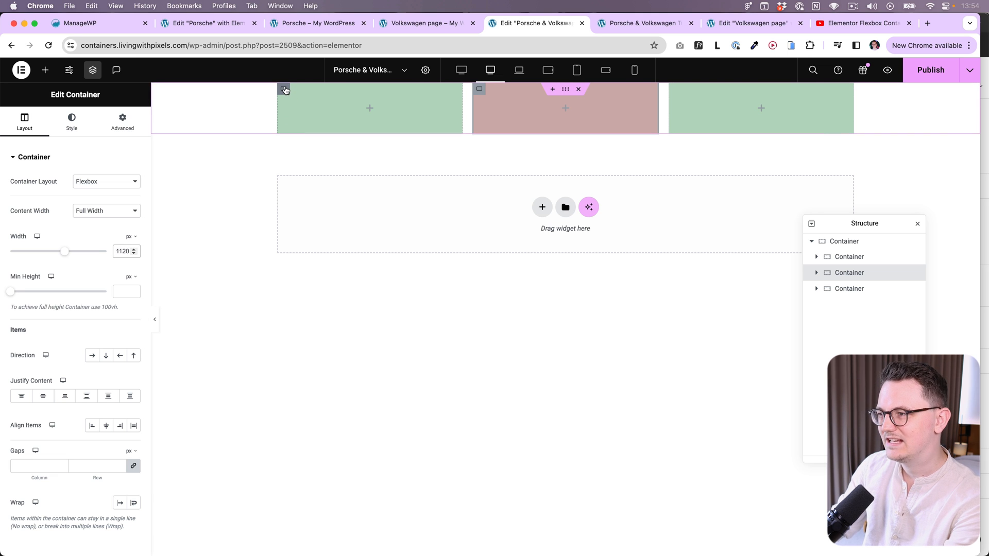
# Set the green side containers to Full Width at 80 px, starting with the left one.
pyautogui.click(71, 121)
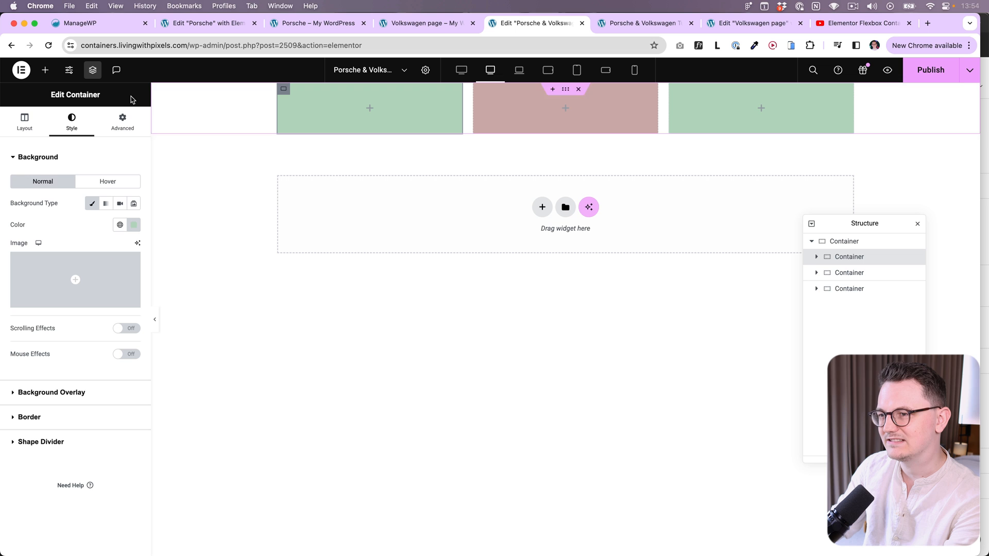
pyautogui.click(25, 119)
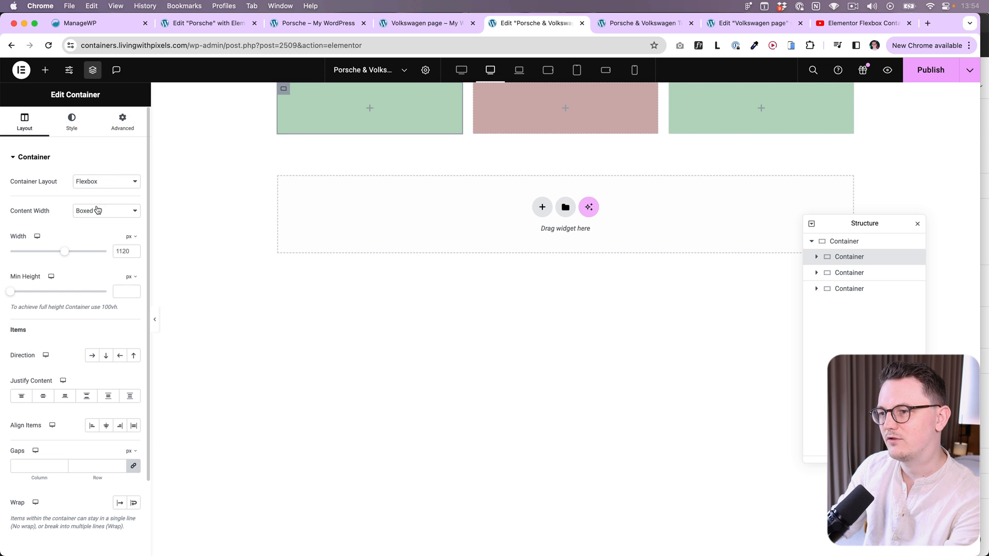
pyautogui.click(105, 211)
pyautogui.write('80')
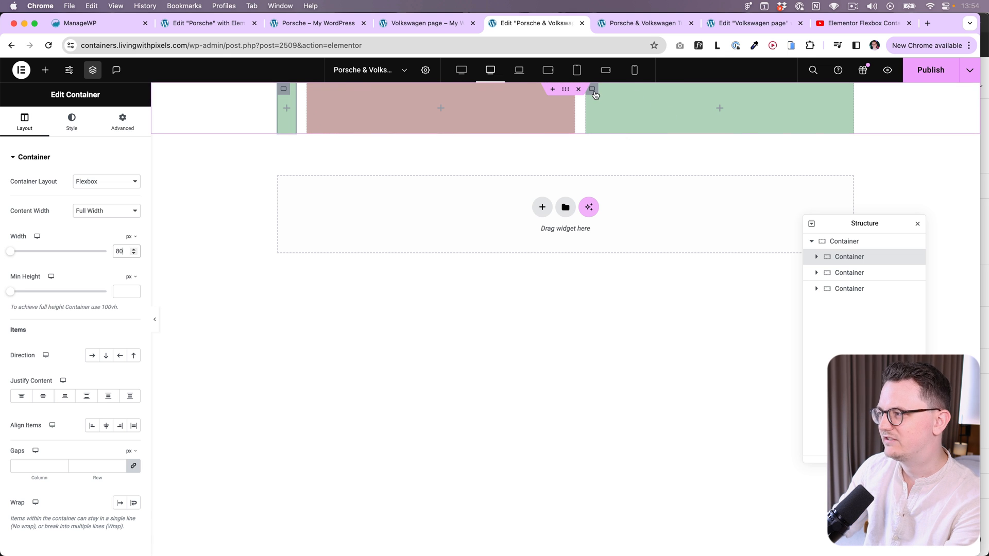
pyautogui.rightClick(591, 89)
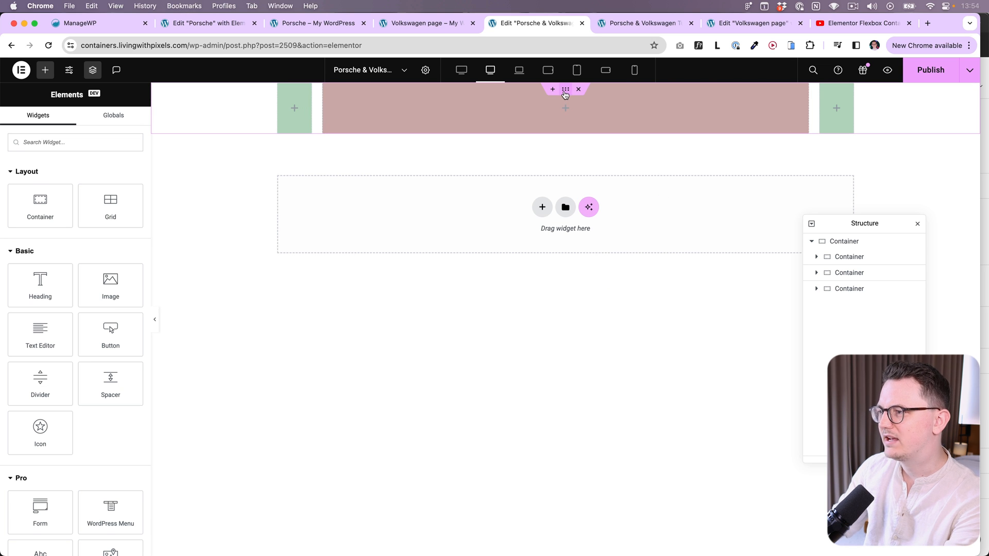
# Make the outer row container Full Width at 100% so it spans the page.
pyautogui.click(564, 89)
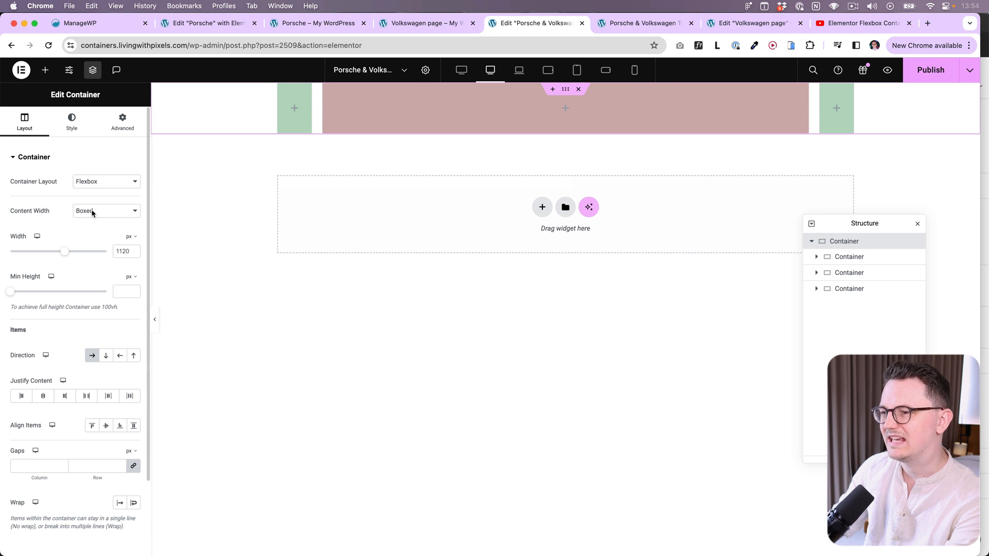
pyautogui.click(106, 210)
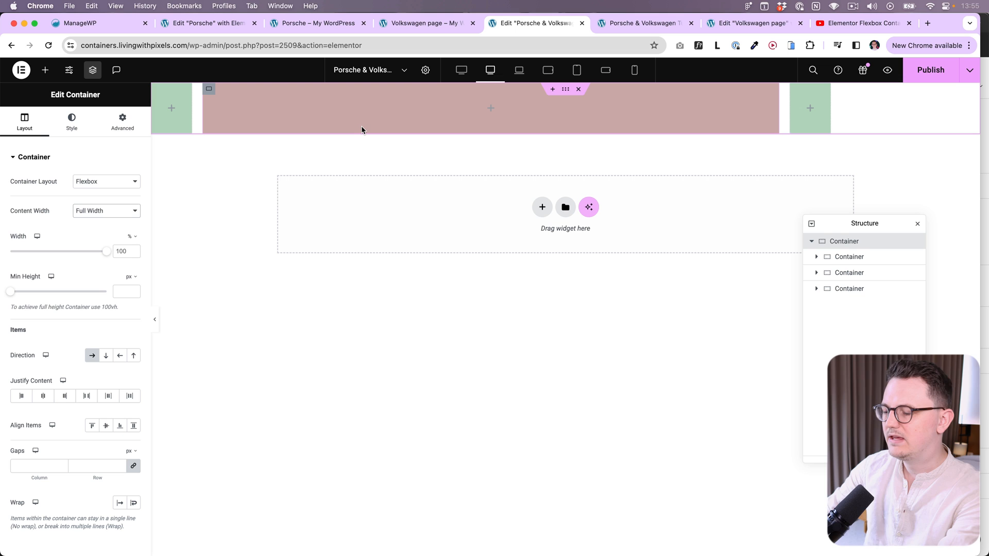
pyautogui.moveTo(195, 109)
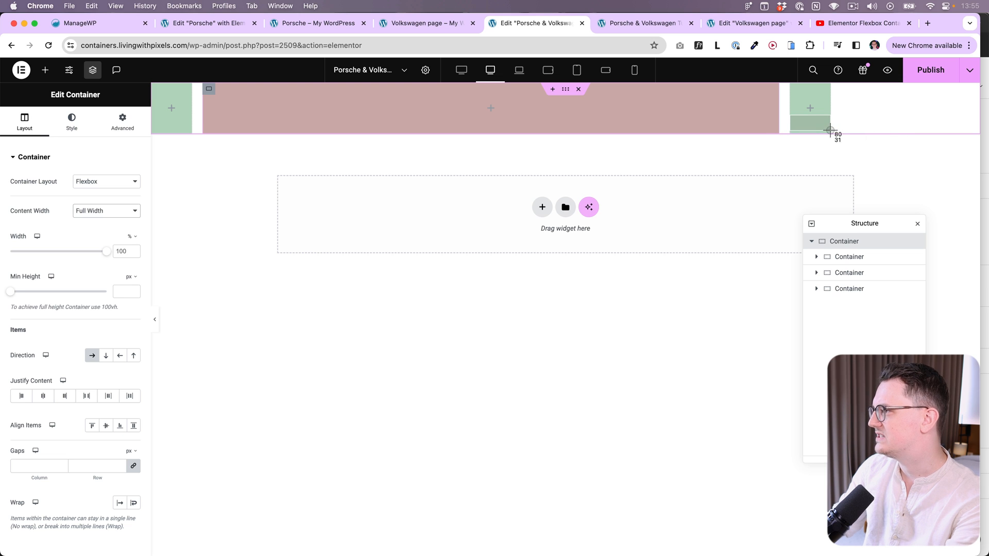
pyautogui.moveTo(562, 98)
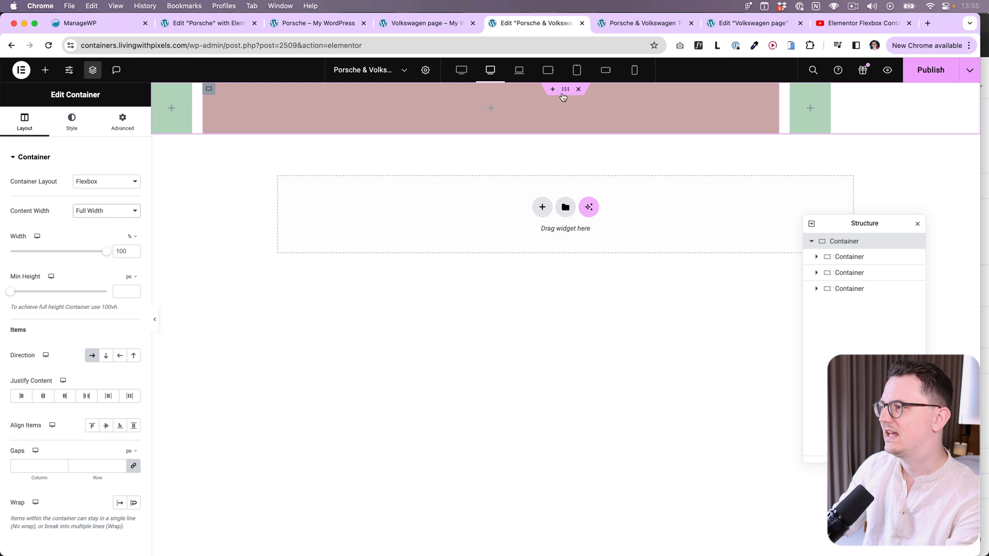
pyautogui.moveTo(146, 319)
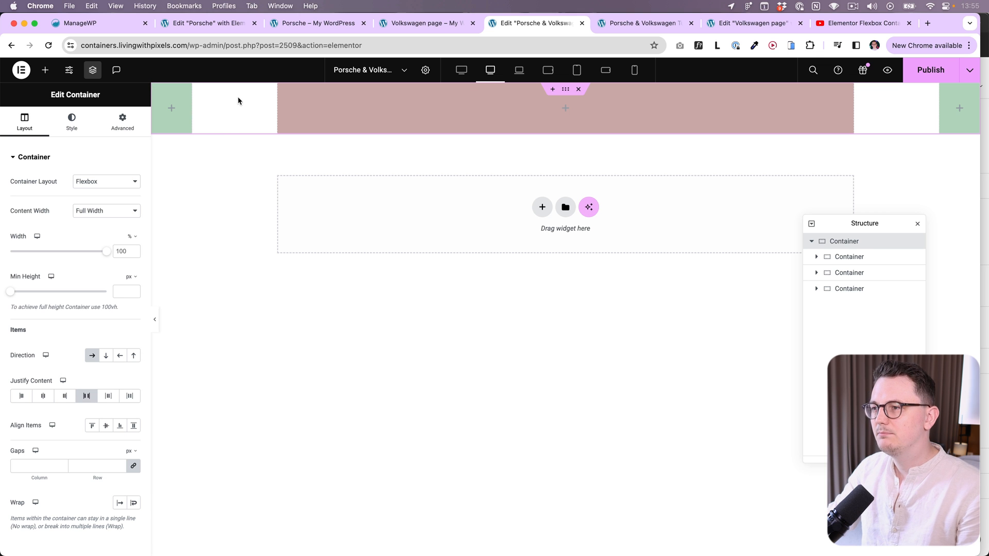
pyautogui.moveTo(952, 128)
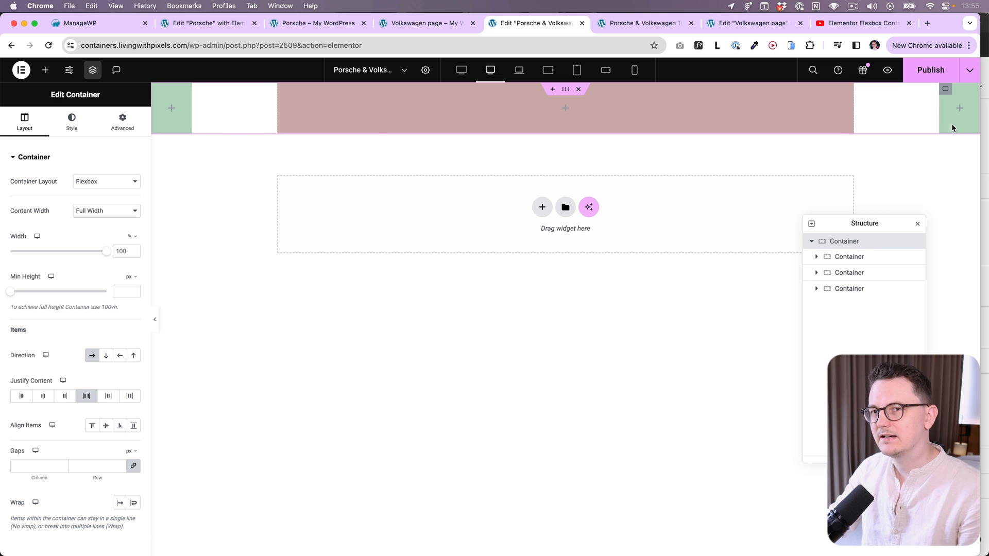
pyautogui.moveTo(874, 151)
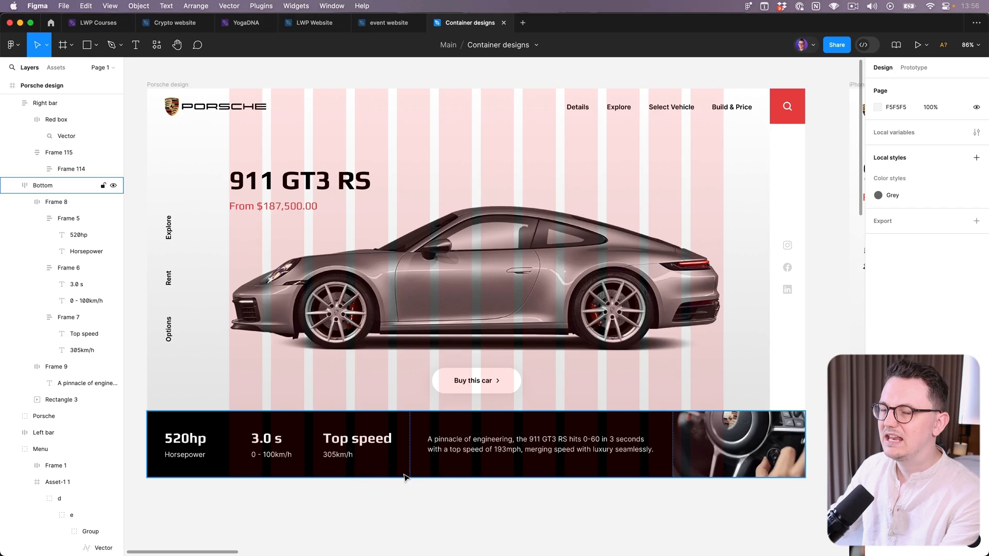
pyautogui.moveTo(538, 268)
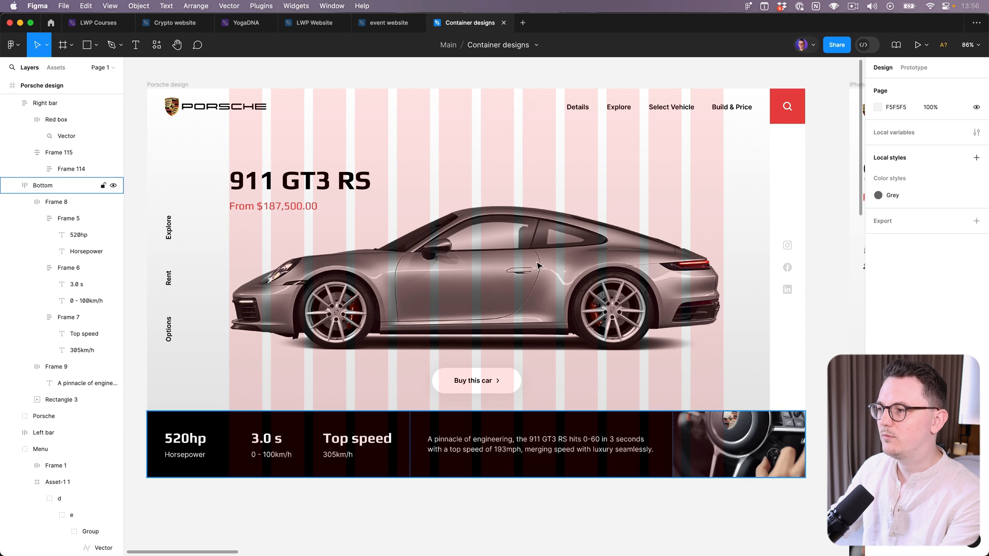
pyautogui.moveTo(413, 426)
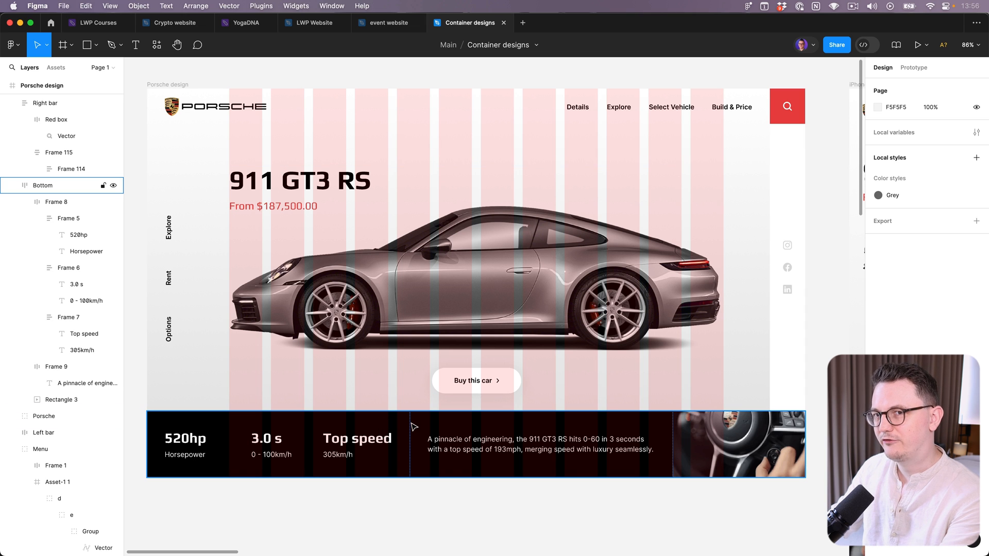
# Select the Porsche design's bottom stats bar to read its 1491 width and hug-height auto layout.
pyautogui.click(476, 445)
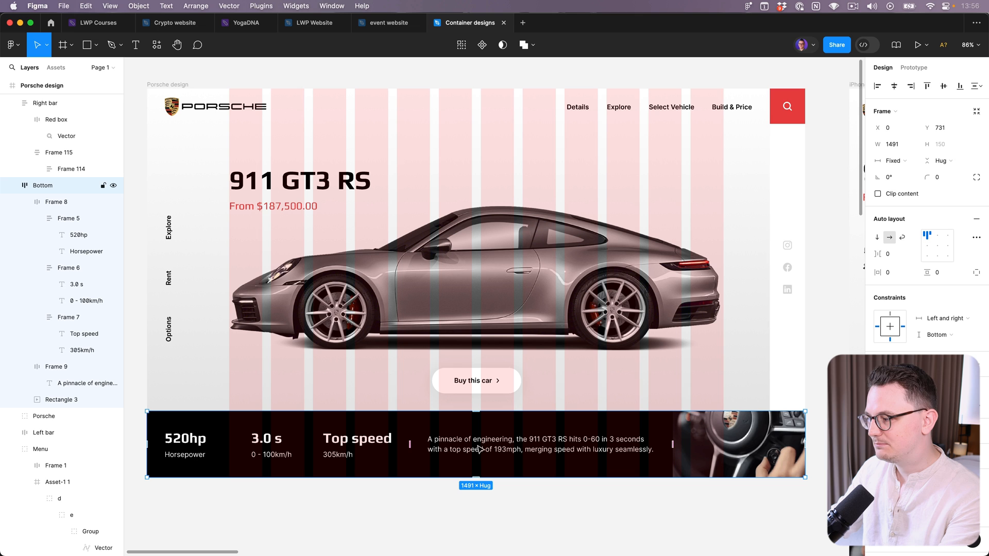
pyautogui.moveTo(609, 504)
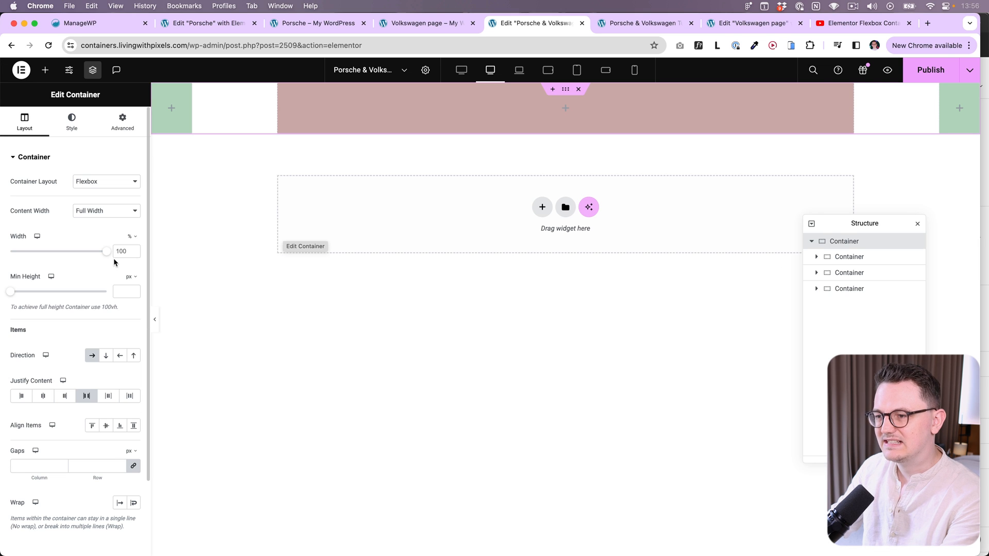
# Set the hero row's minimum height to 80 vh and publish the page.
pyautogui.click(130, 276)
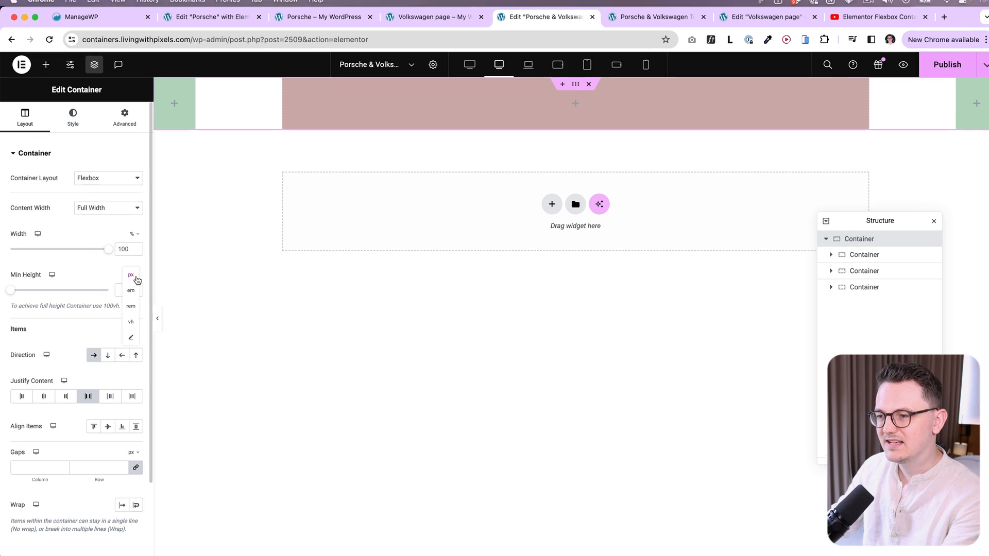
pyautogui.click(130, 321)
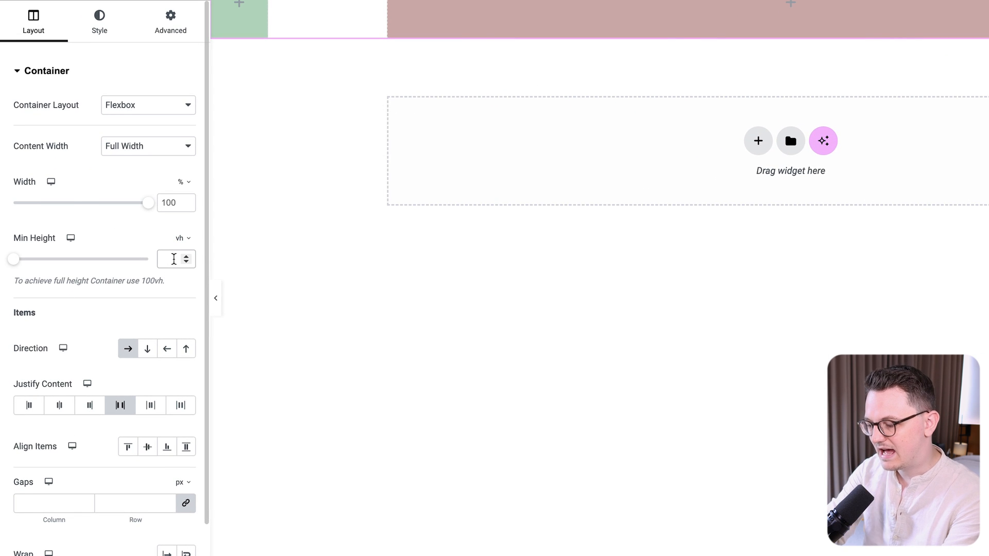
pyautogui.write('80')
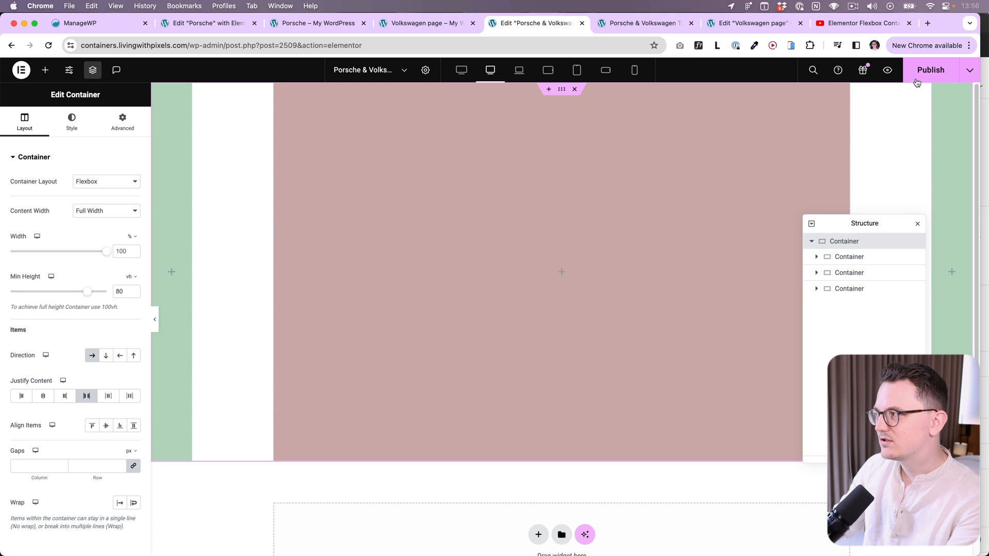
pyautogui.click(930, 70)
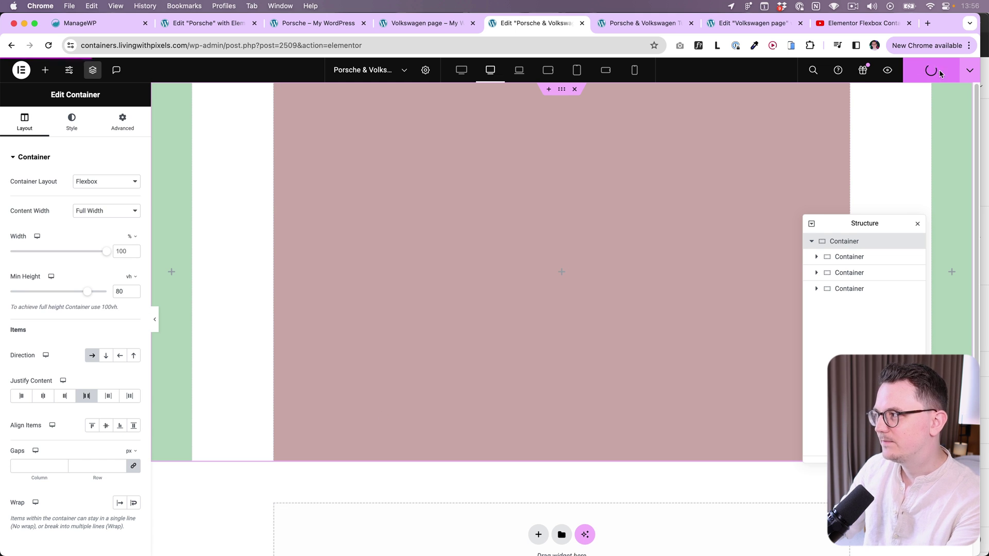
# Preview the published hero row in a new tab, then return to the Elementor editor.
pyautogui.click(643, 23)
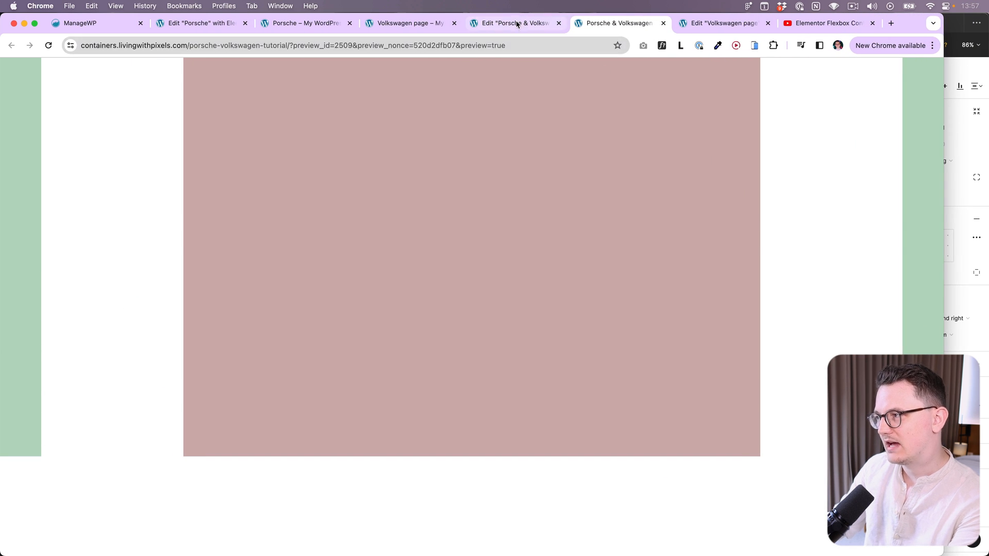
pyautogui.click(514, 24)
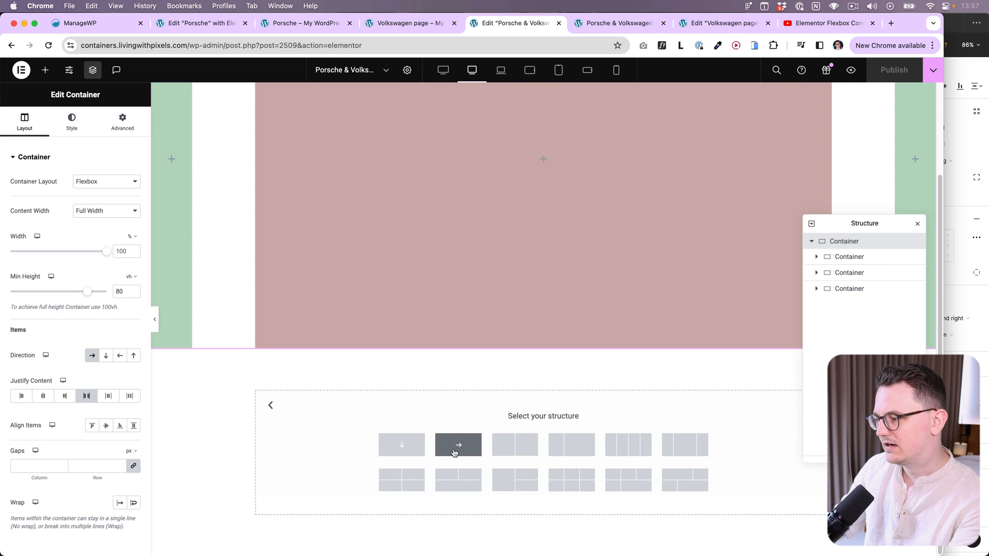
# Add a full-width container below the hero with a solid dark background colour.
pyautogui.click(457, 445)
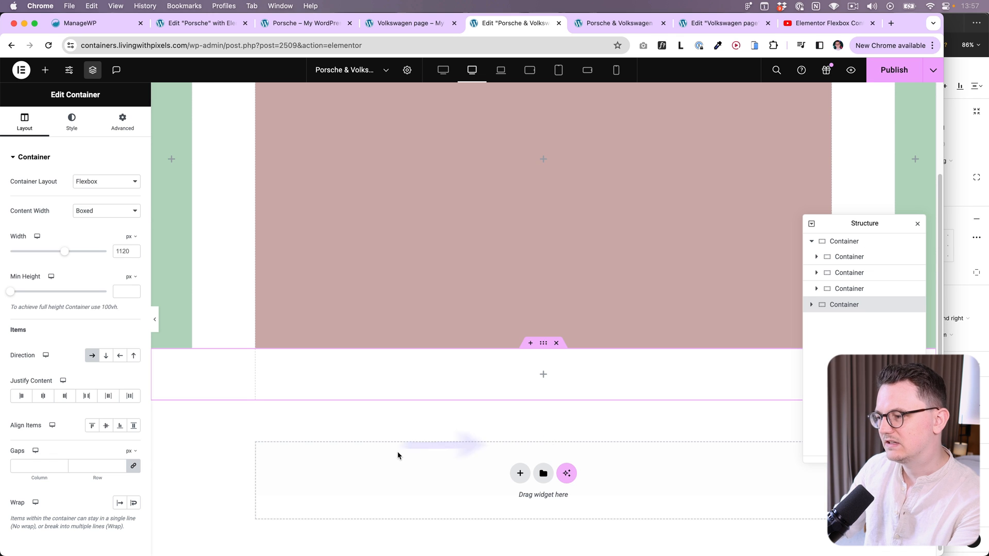
pyautogui.click(106, 211)
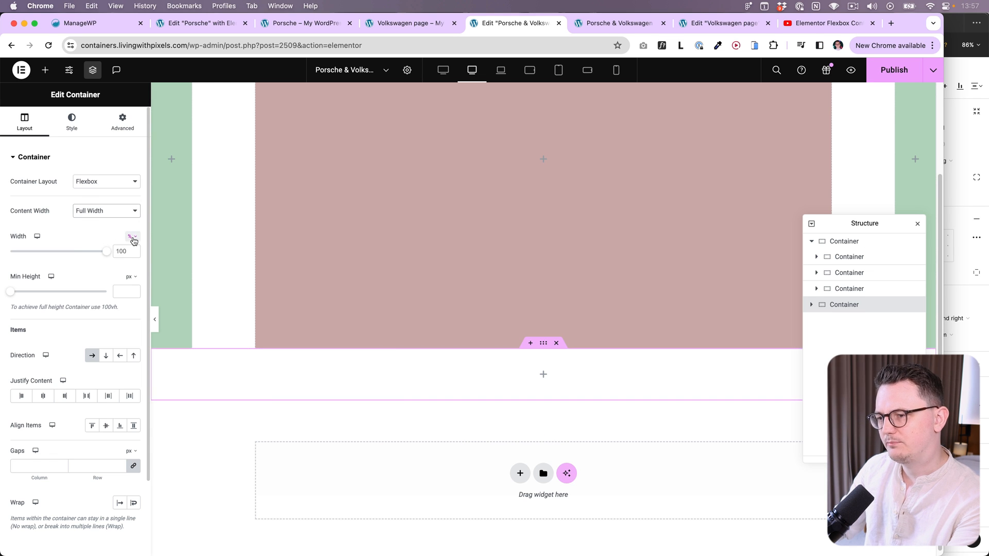
pyautogui.click(72, 119)
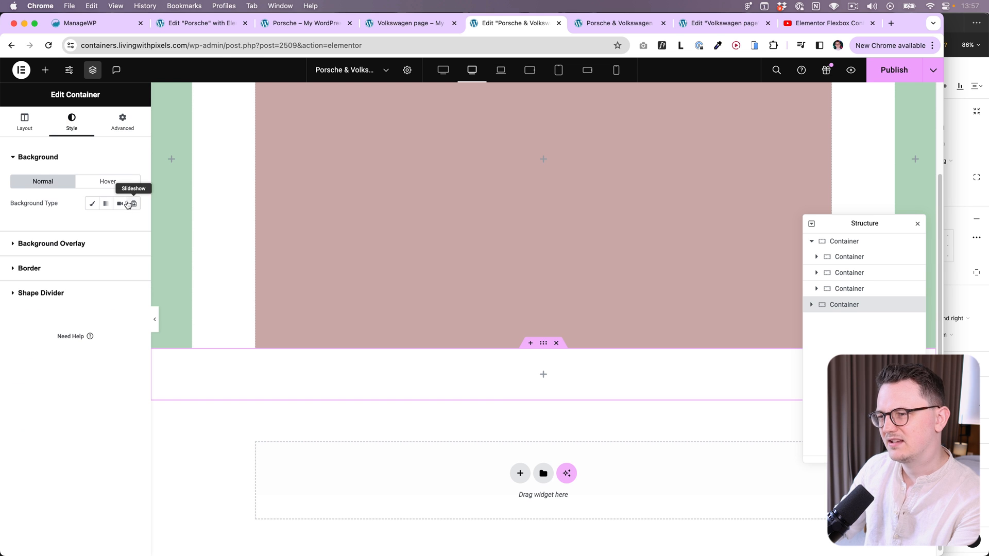
pyautogui.click(92, 203)
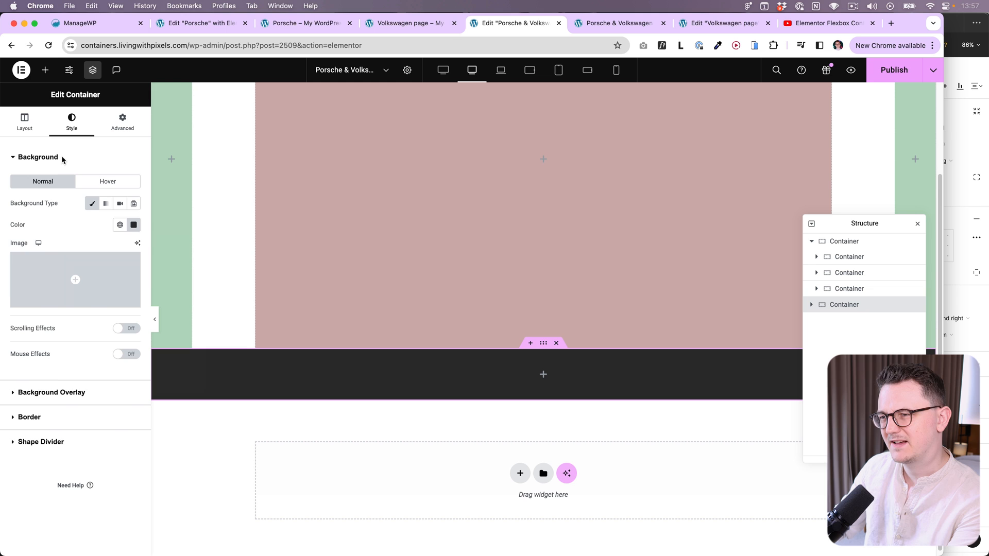
# Give the dark bar a minimum height of 20 vh.
pyautogui.click(24, 120)
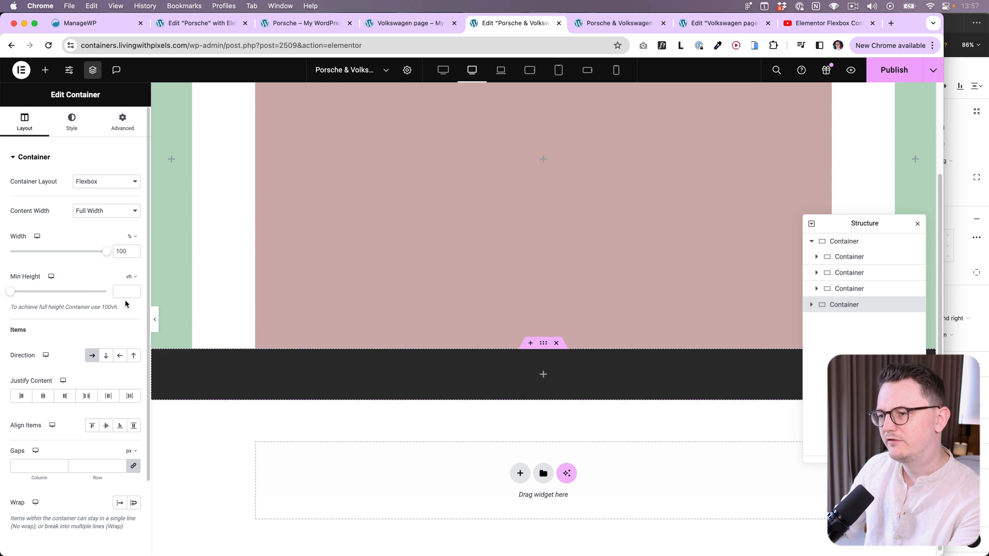
pyautogui.click(125, 292)
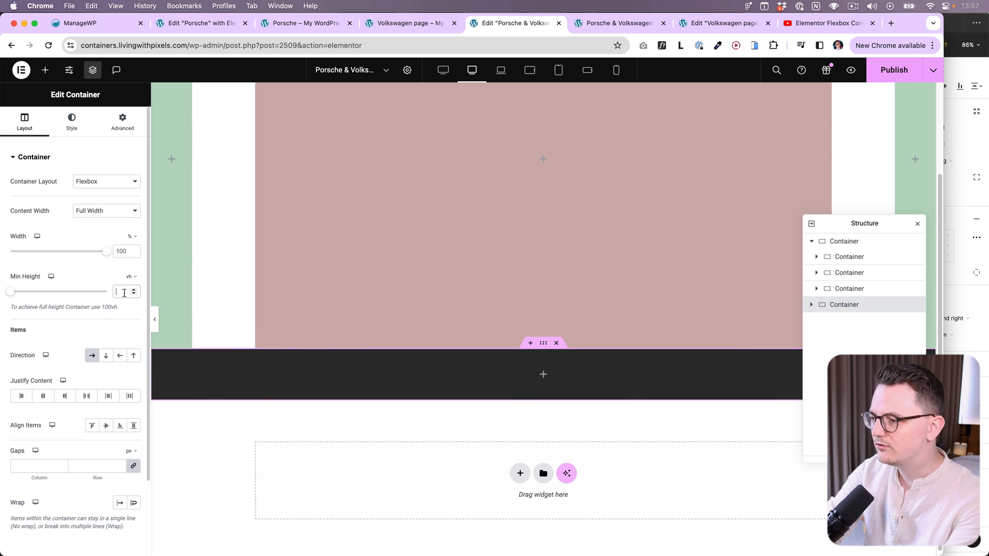
pyautogui.write('20')
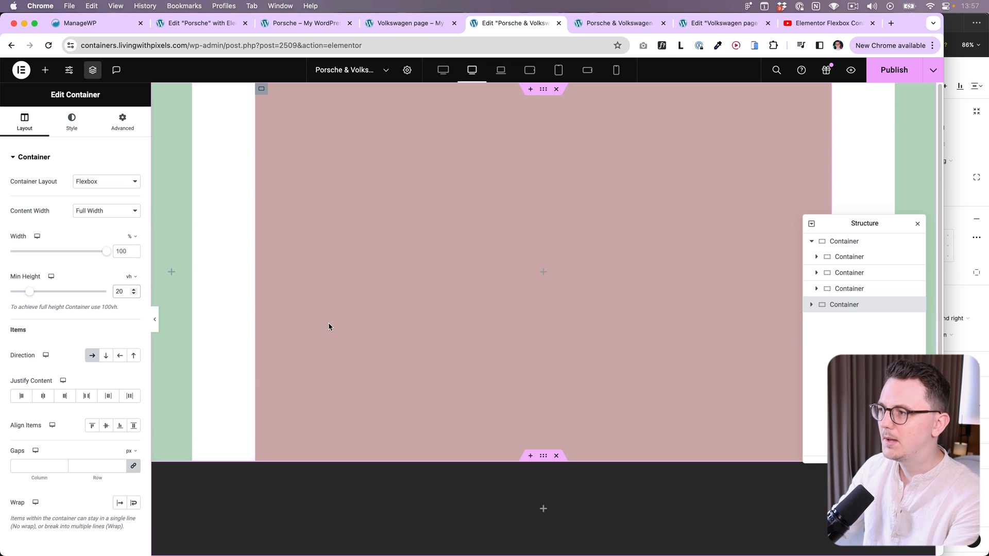
pyautogui.moveTo(450, 423)
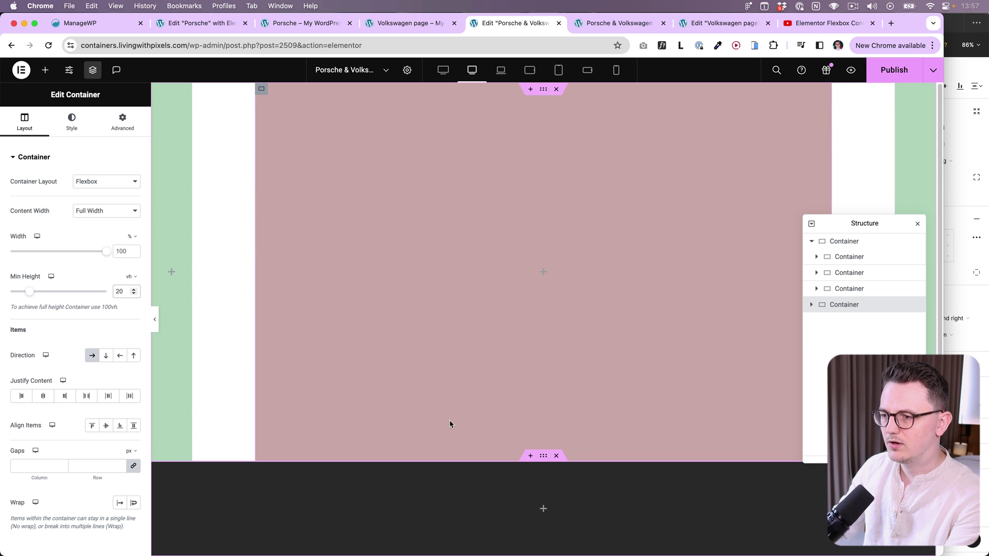
pyautogui.scroll(-3)
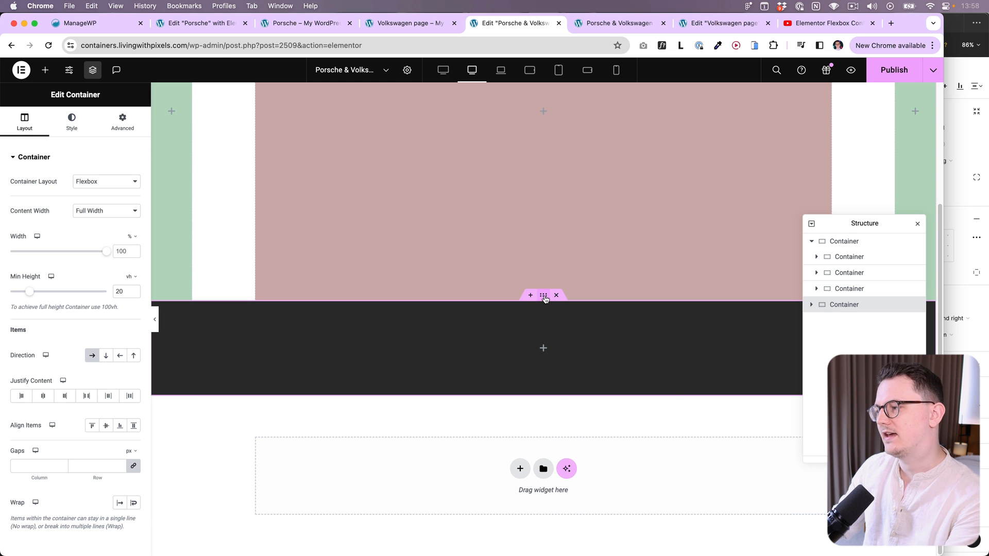
# Duplicate the dark bar and set its minimum height in pixels with a lavender background.
pyautogui.click(531, 295)
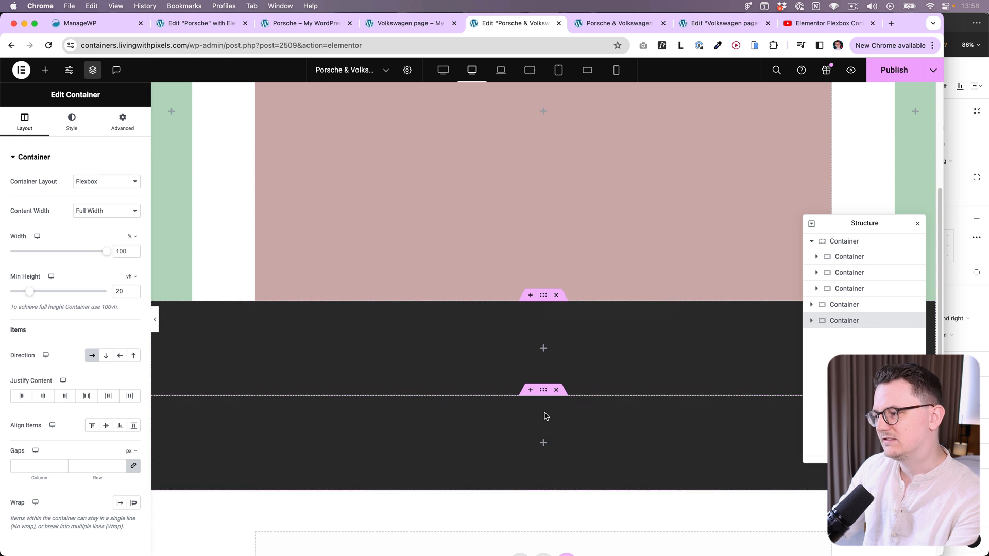
pyautogui.click(131, 276)
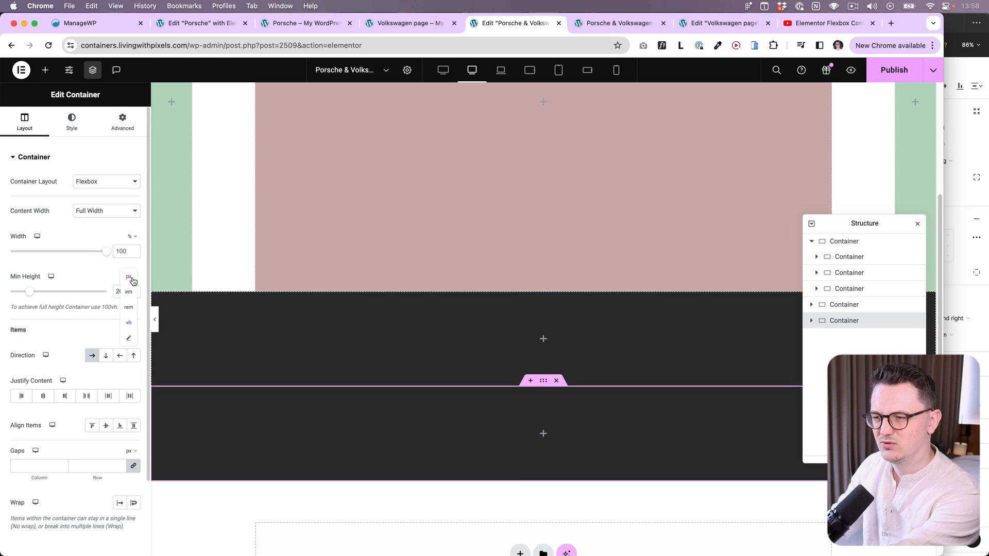
pyautogui.click(127, 277)
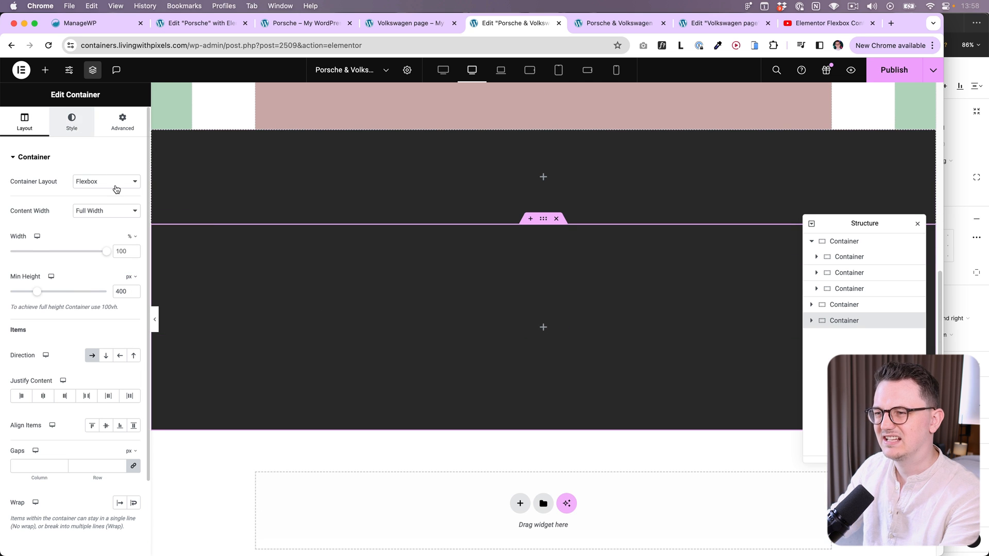
pyautogui.click(71, 120)
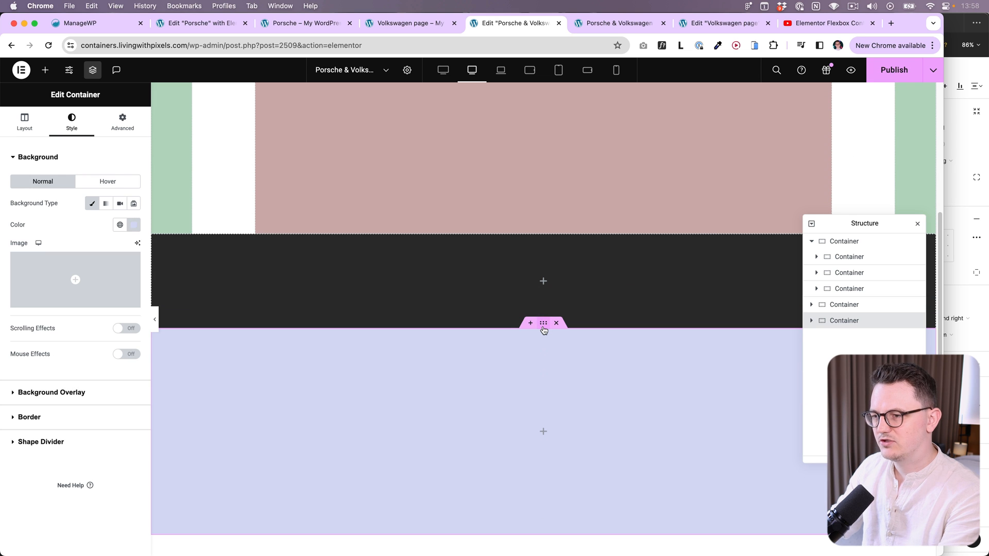
pyautogui.click(24, 119)
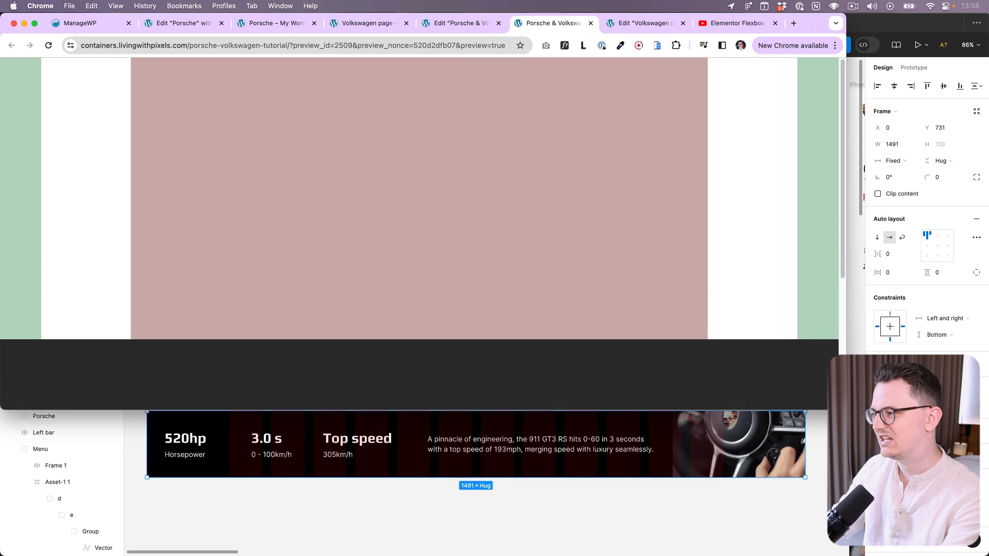
# Compare the page with the Figma design and name the pink centre panel Middle.
pyautogui.click(48, 45)
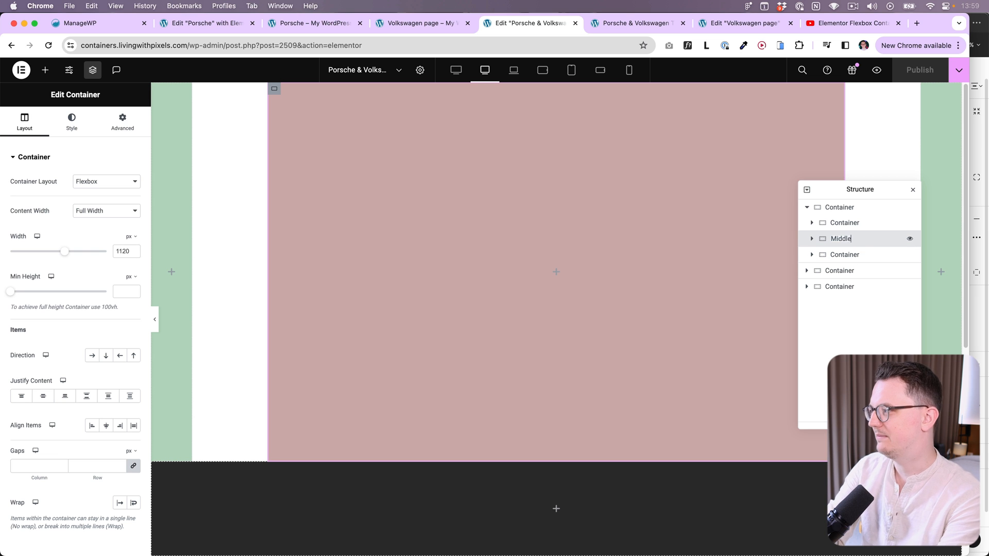
pyautogui.click(844, 222)
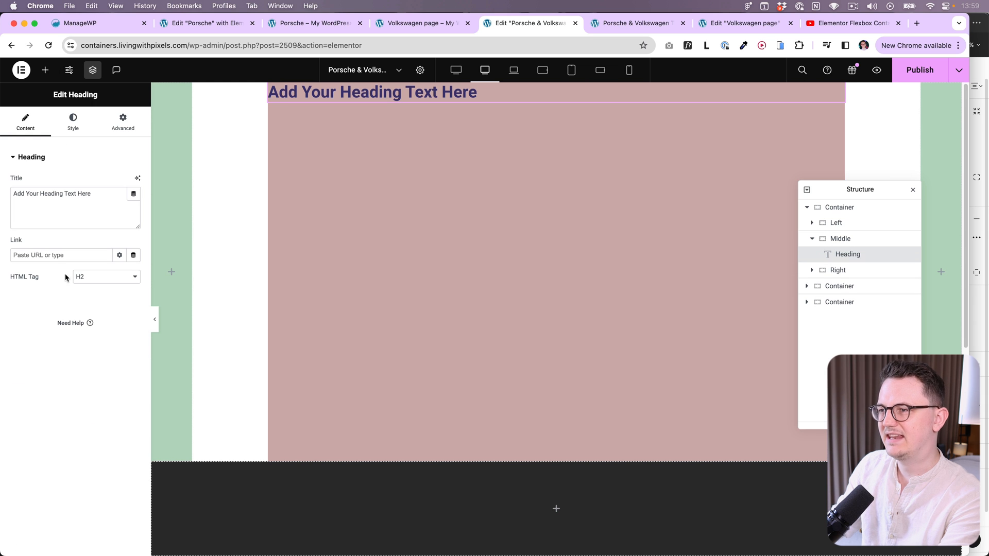
# Add the silver Porsche car image under the Middle panel's heading.
pyautogui.click(44, 70)
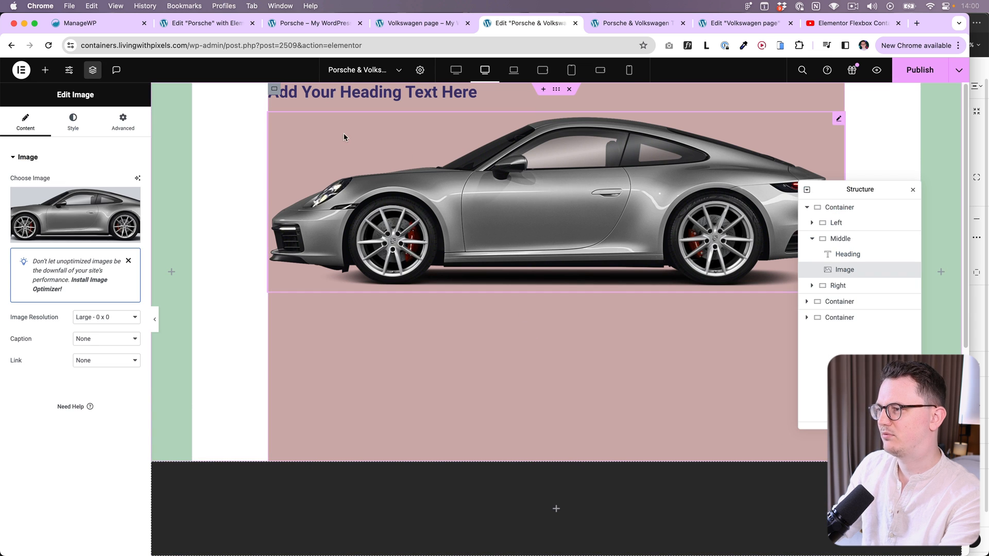
pyautogui.click(840, 238)
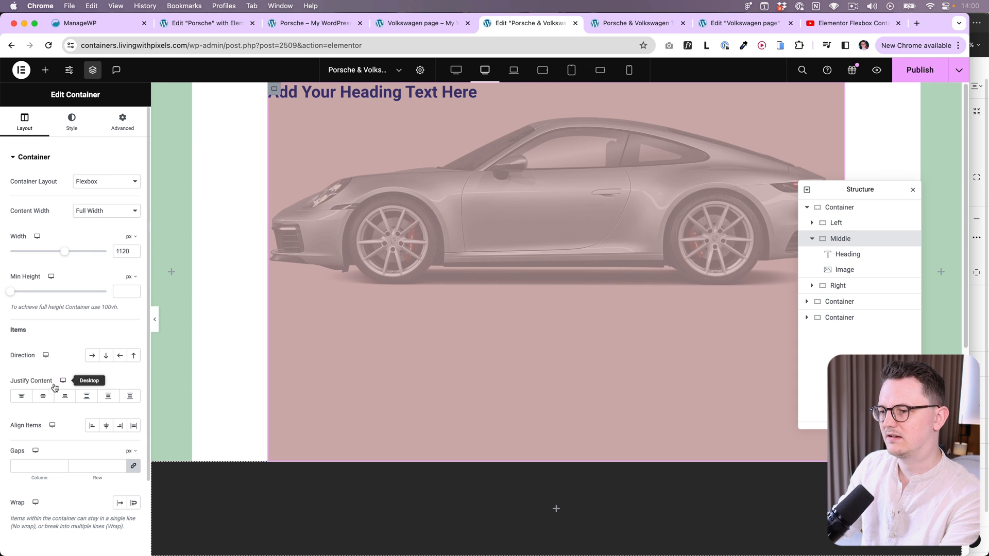
pyautogui.click(44, 396)
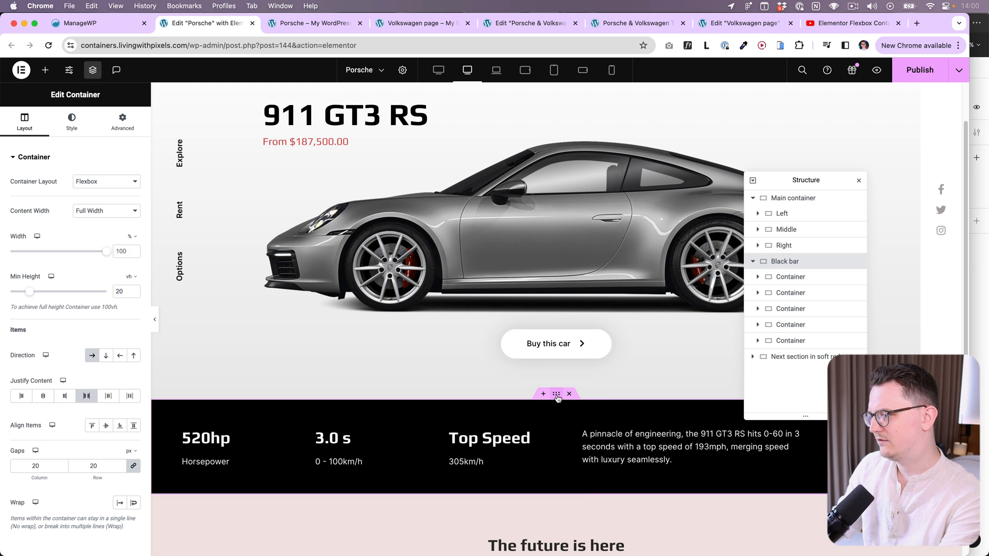
pyautogui.moveTo(86, 395)
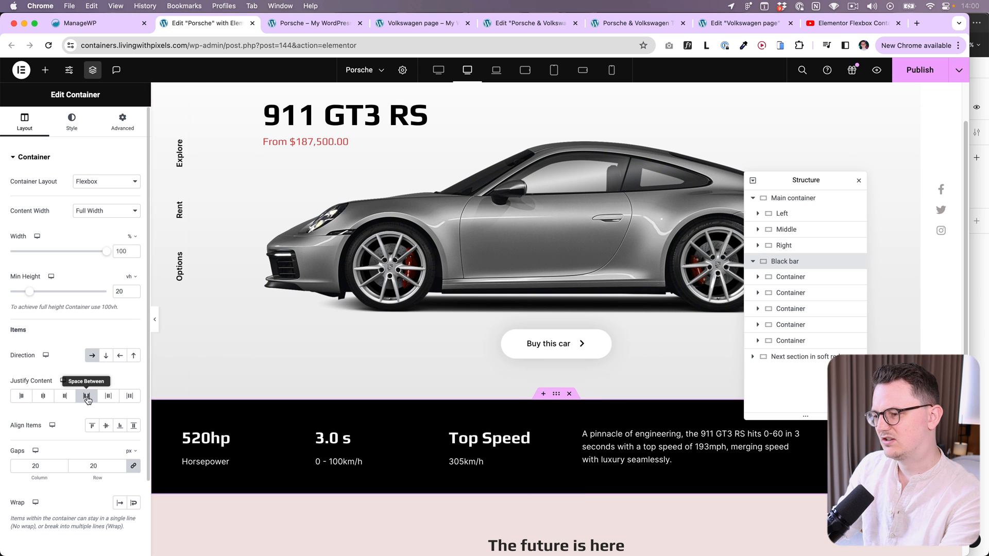
# View the finished Porsche page's black stats bar spread with Space Between, then its live page.
pyautogui.click(303, 23)
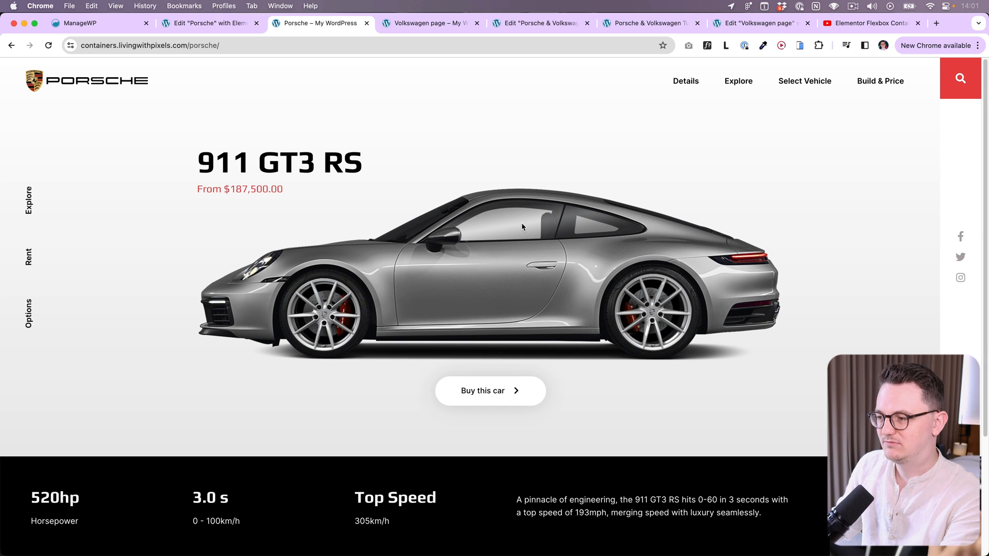
pyautogui.moveTo(519, 228)
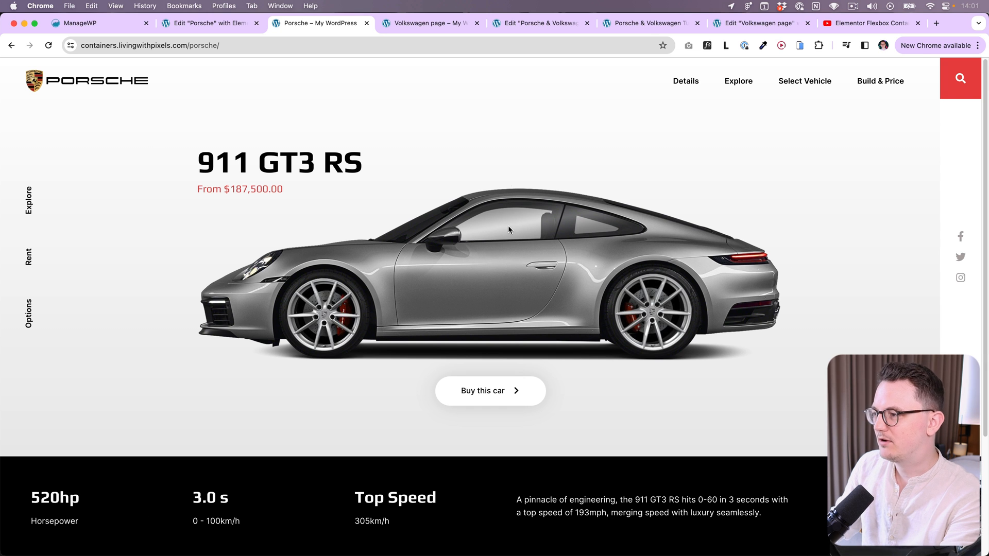
pyautogui.moveTo(237, 93)
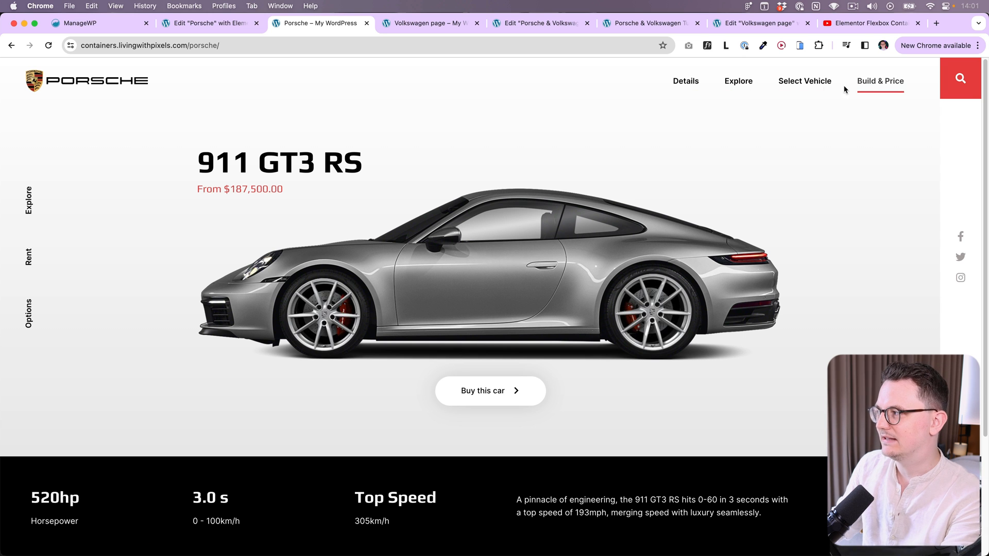
pyautogui.moveTo(149, 95)
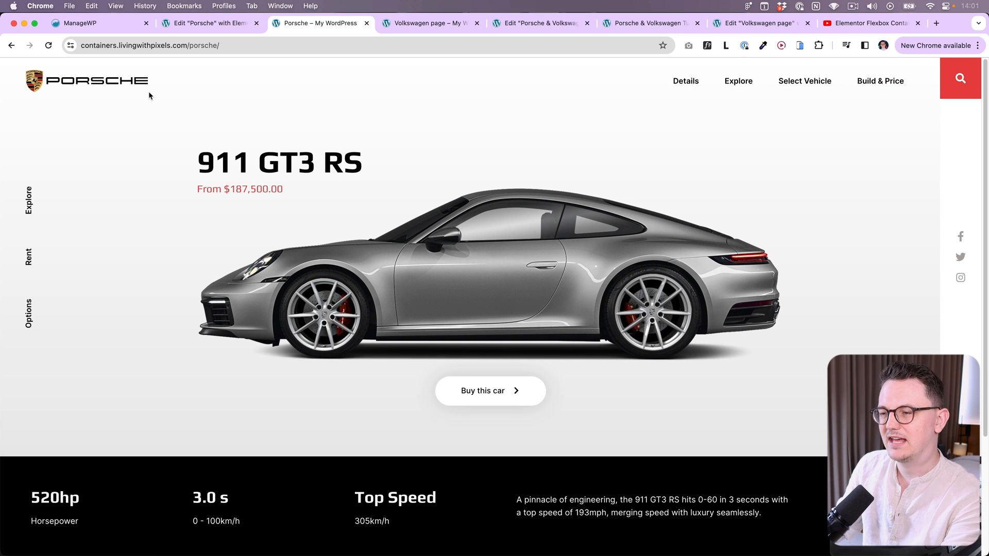
pyautogui.moveTo(47, 201)
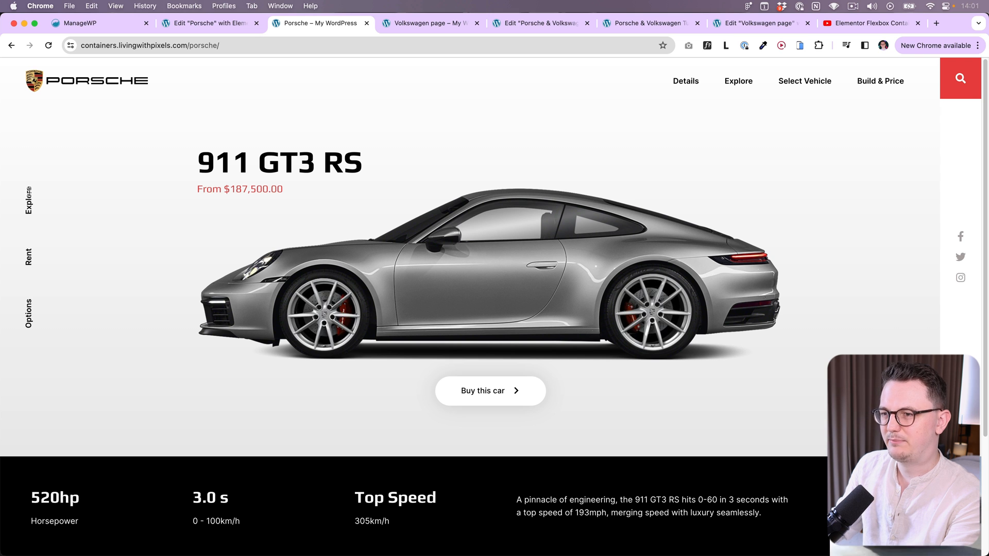
pyautogui.moveTo(29, 296)
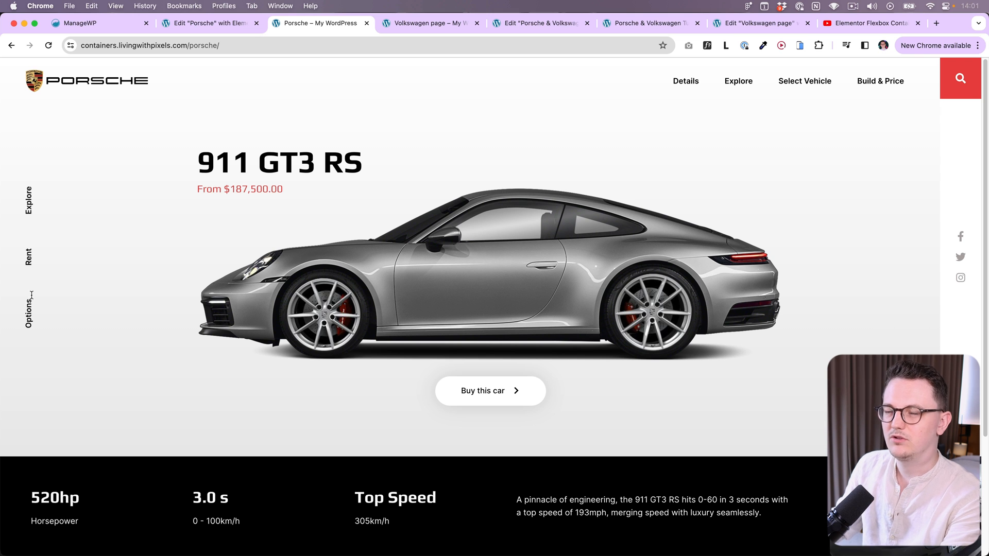
# Reopen the Porsche editor and select the Explore heading inside the Left panel.
pyautogui.click(210, 24)
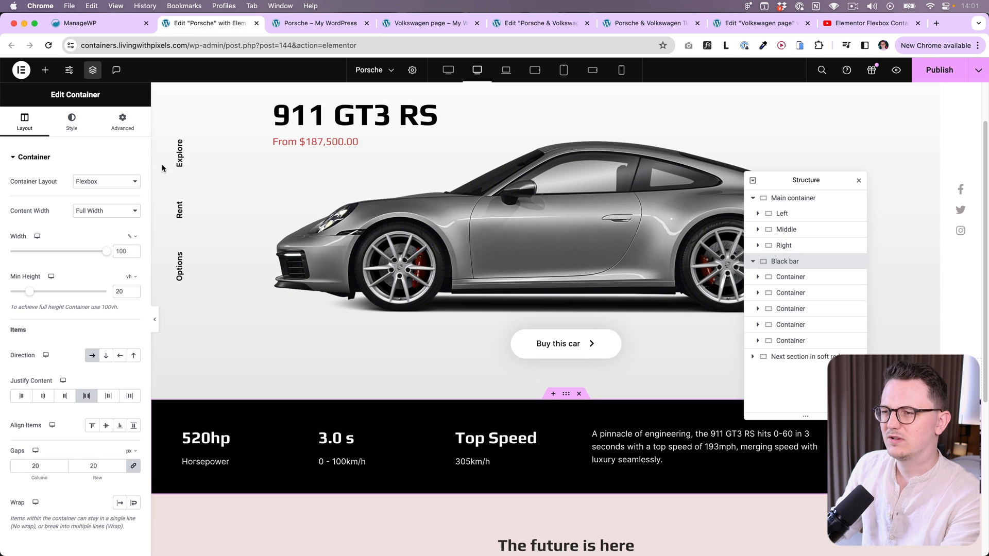
pyautogui.click(758, 213)
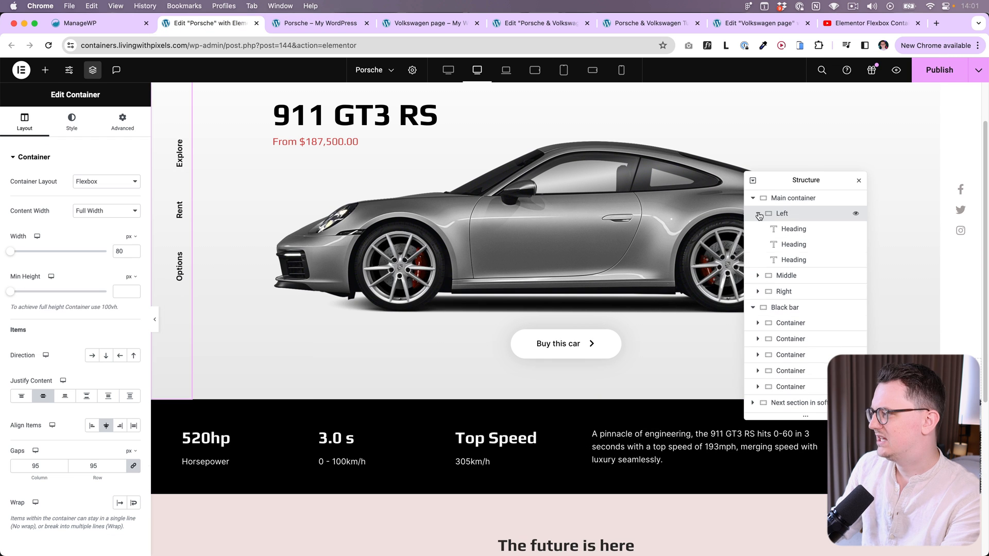
pyautogui.click(793, 229)
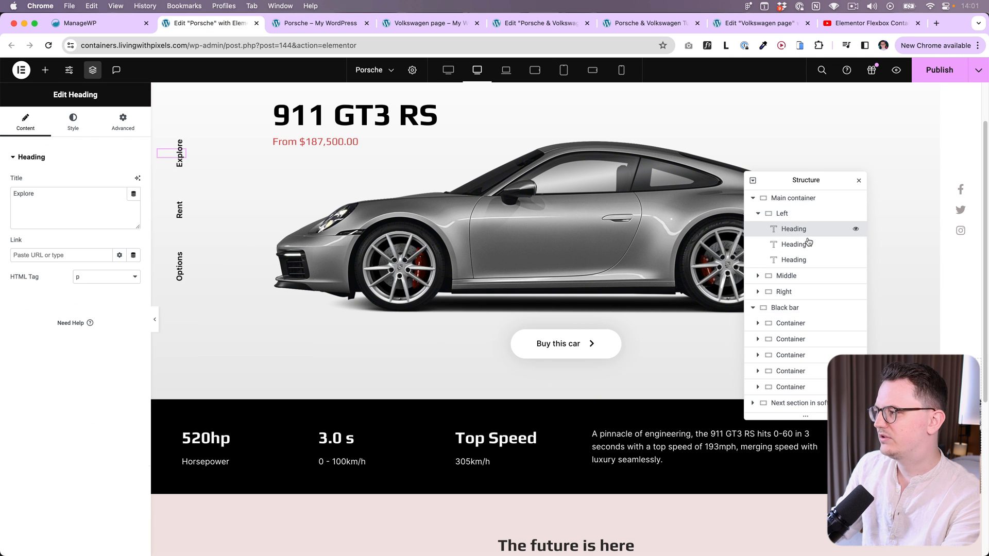
pyautogui.click(781, 213)
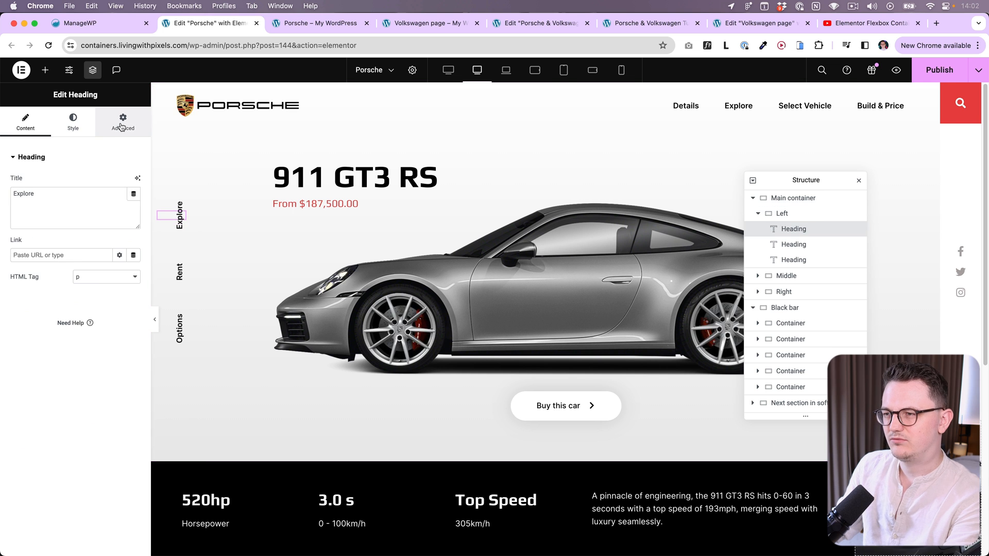
# Check the Explore heading's Transform rotation of -90 degrees under Advanced.
pyautogui.click(123, 122)
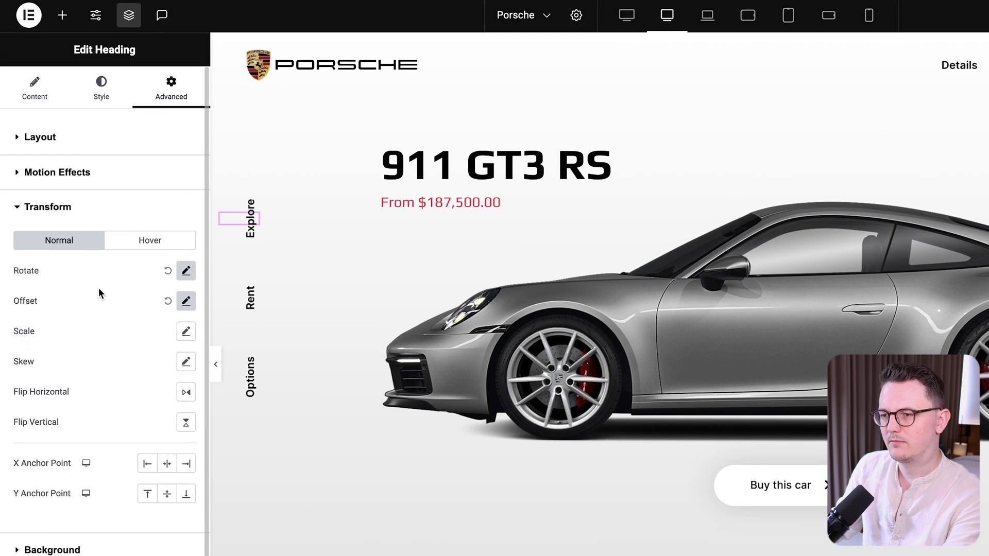
pyautogui.click(185, 271)
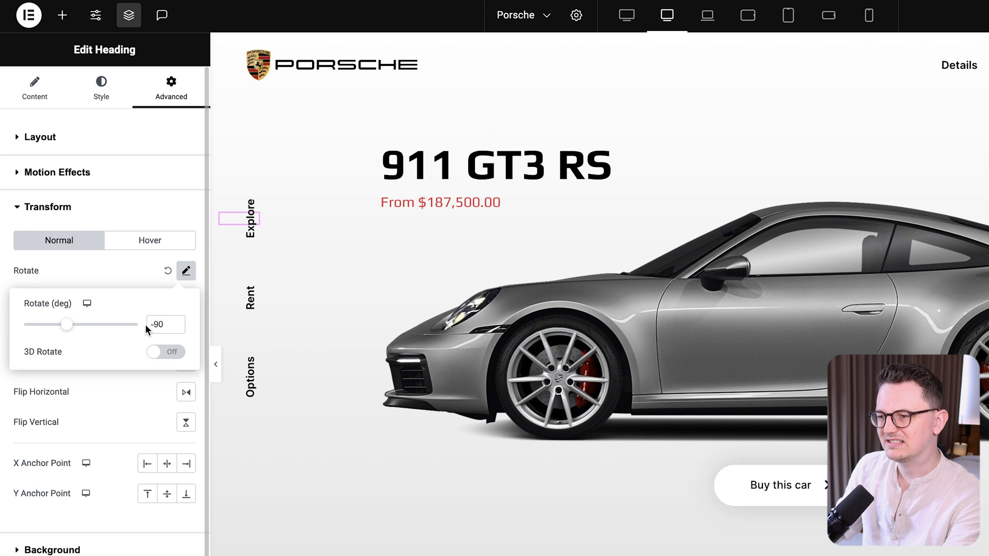
pyautogui.click(159, 325)
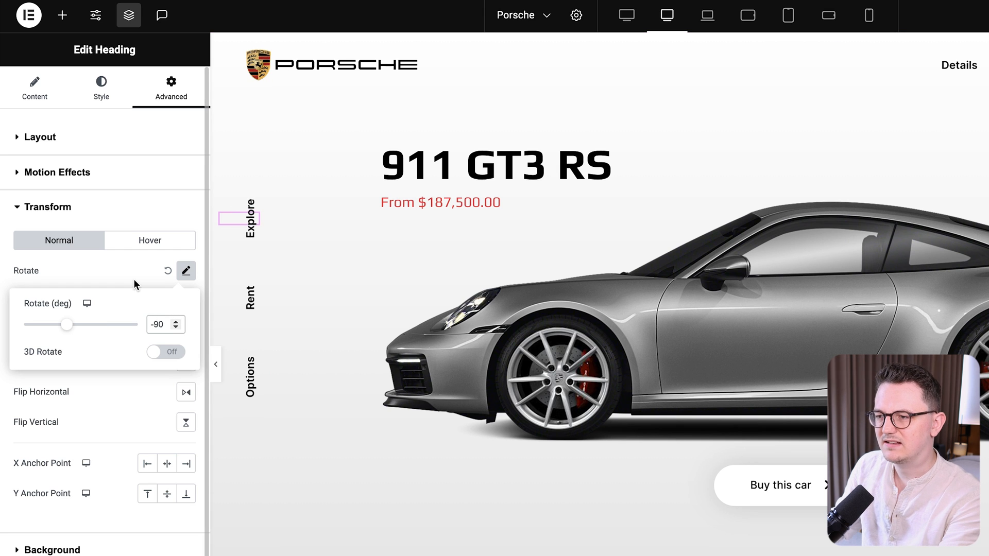
pyautogui.click(187, 302)
pyautogui.write('volks')
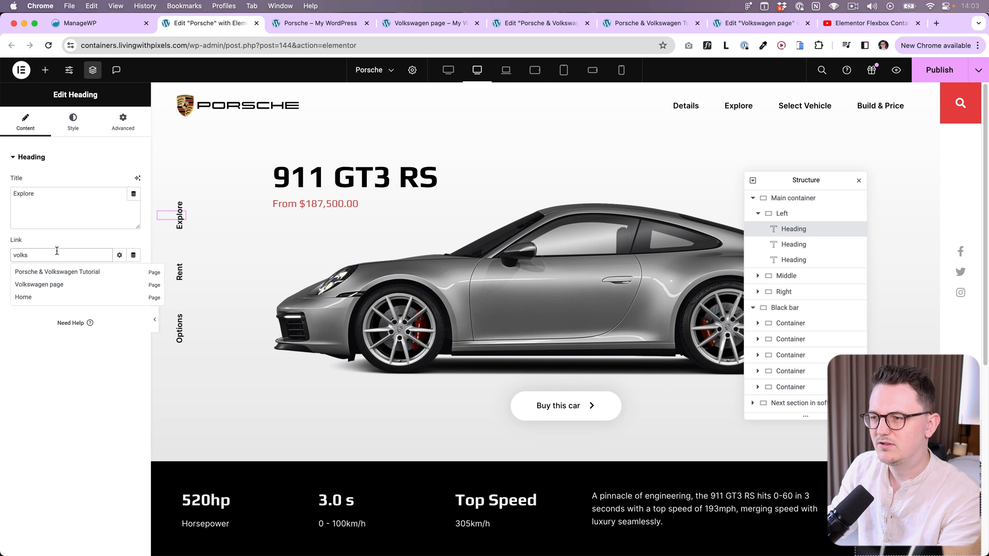
pyautogui.moveTo(58, 275)
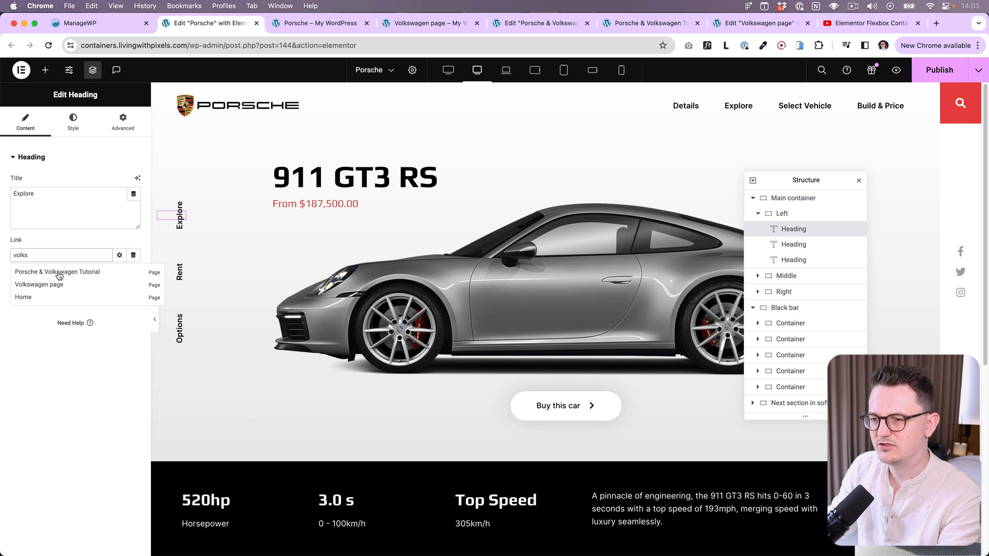
# Link Explore to the Porsche & Volkswagen Tutorial page and view the live Porsche page.
pyautogui.click(57, 272)
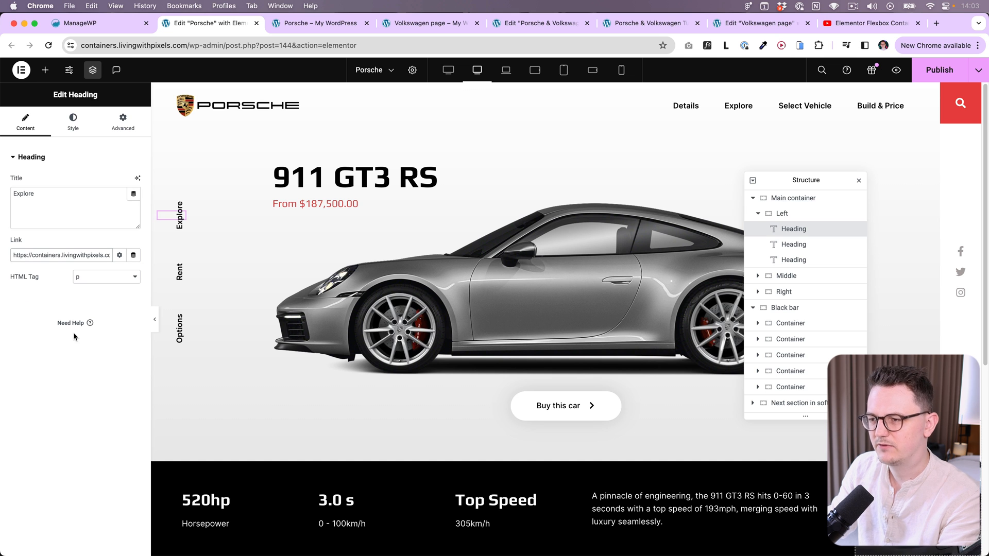
pyautogui.click(321, 24)
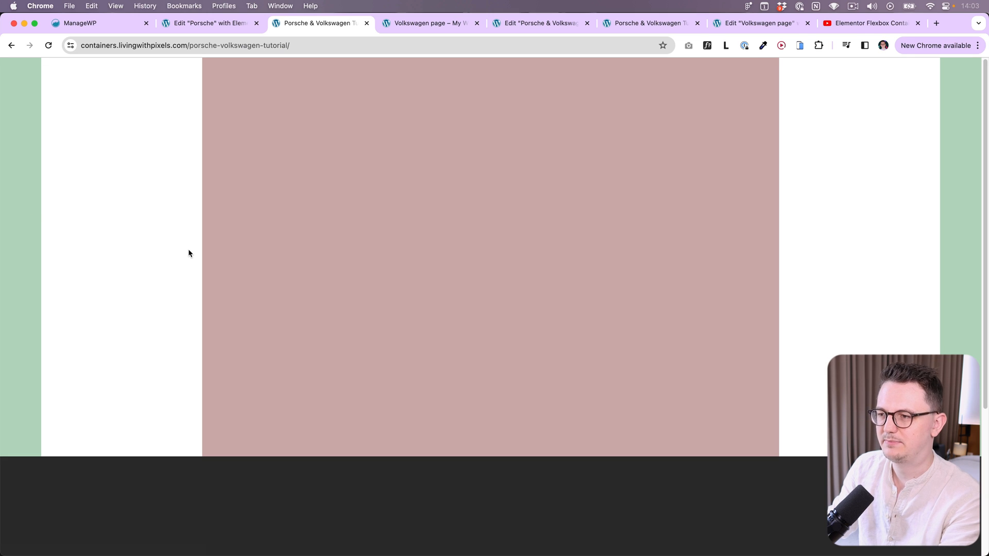
pyautogui.click(318, 24)
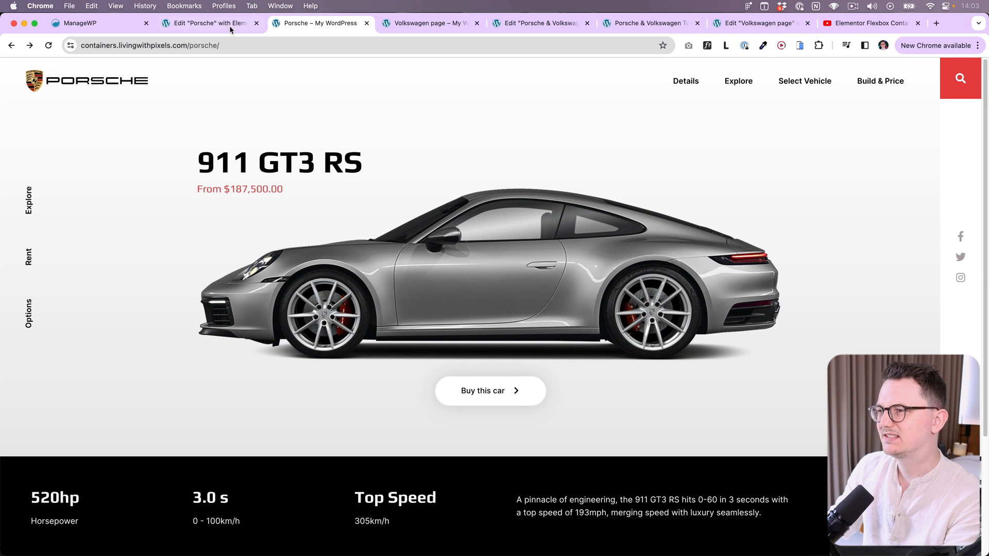
pyautogui.click(210, 24)
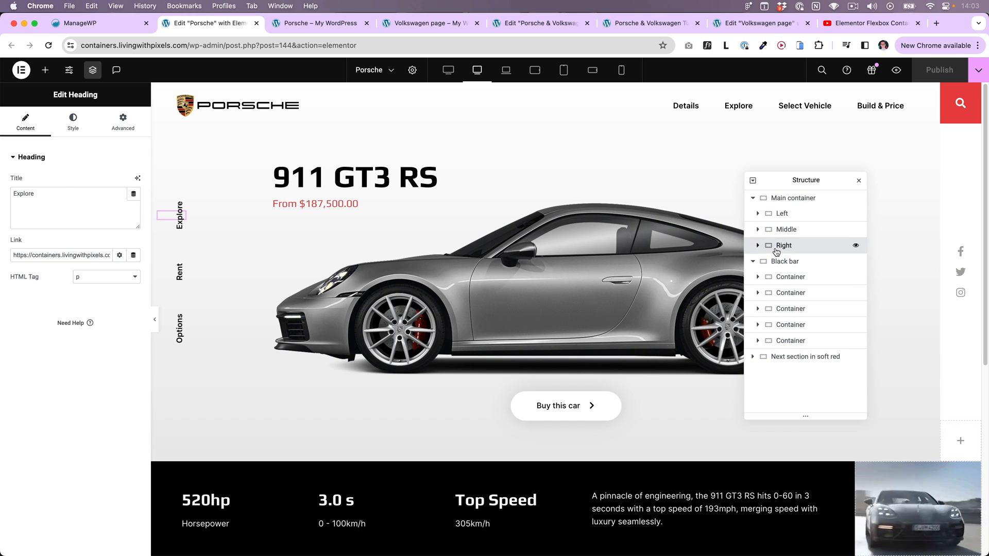
pyautogui.click(783, 246)
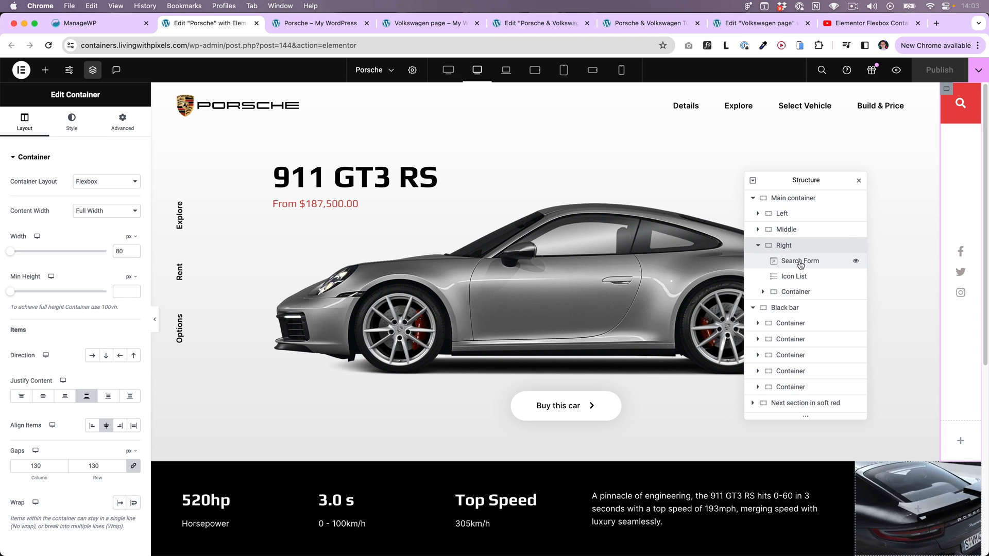
pyautogui.click(799, 260)
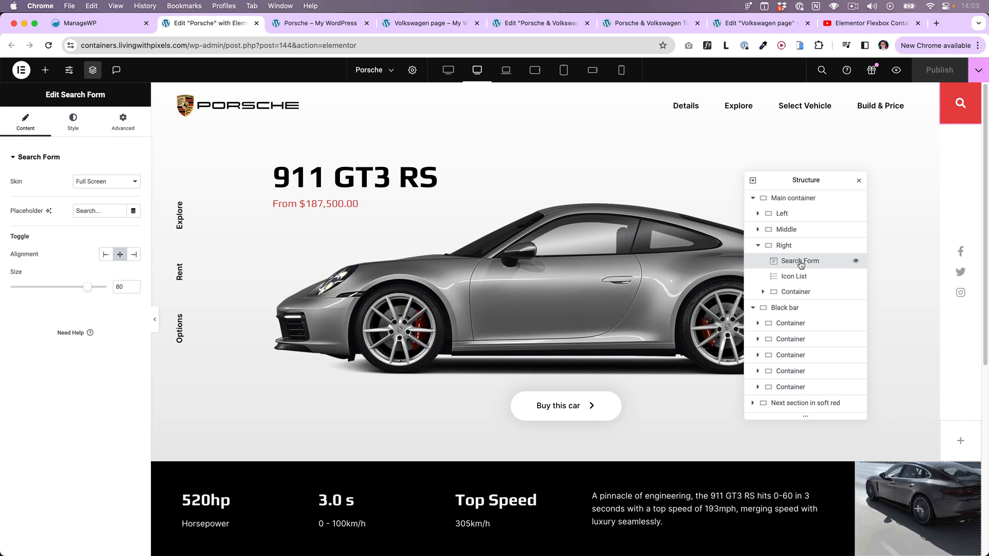
pyautogui.click(793, 276)
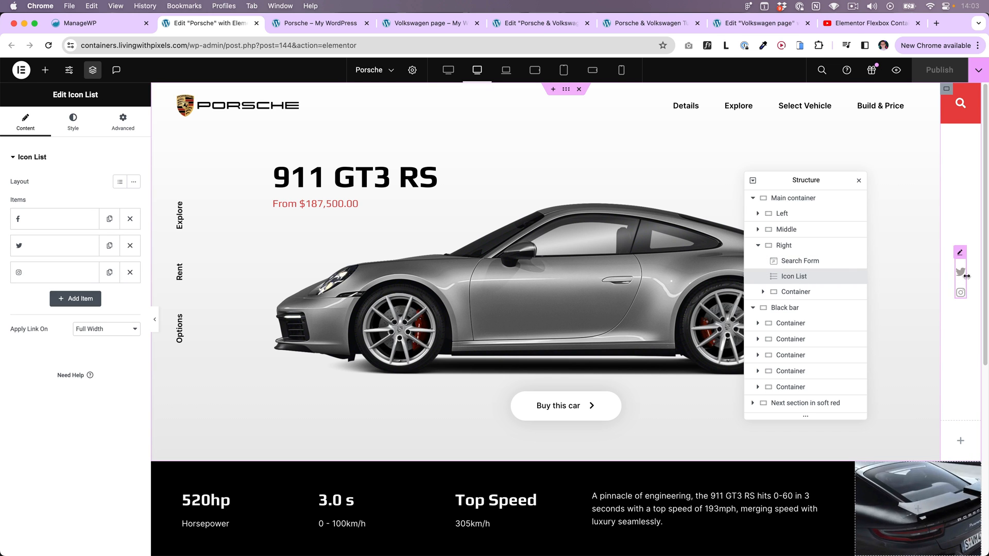
pyautogui.moveTo(973, 255)
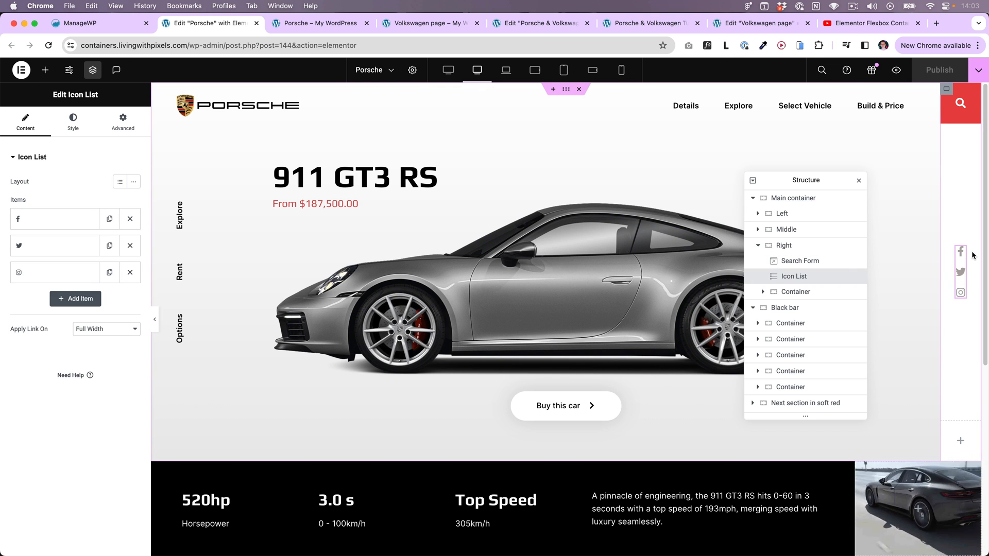
pyautogui.click(44, 70)
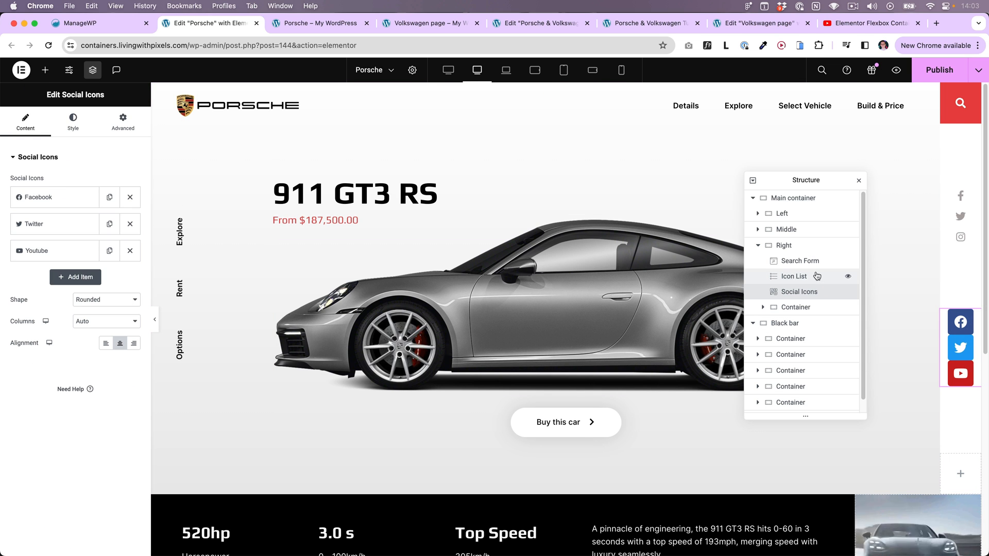
pyautogui.rightClick(800, 292)
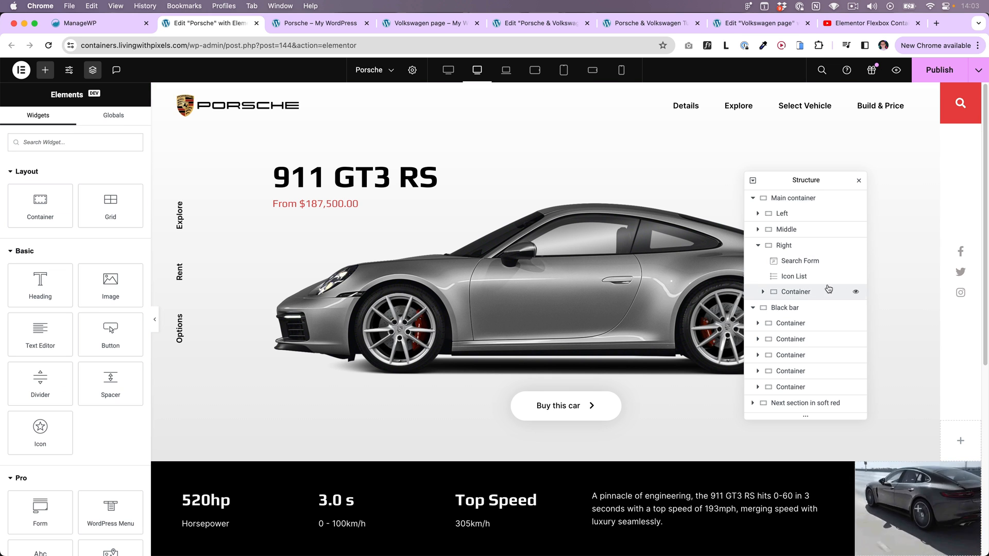
pyautogui.click(795, 292)
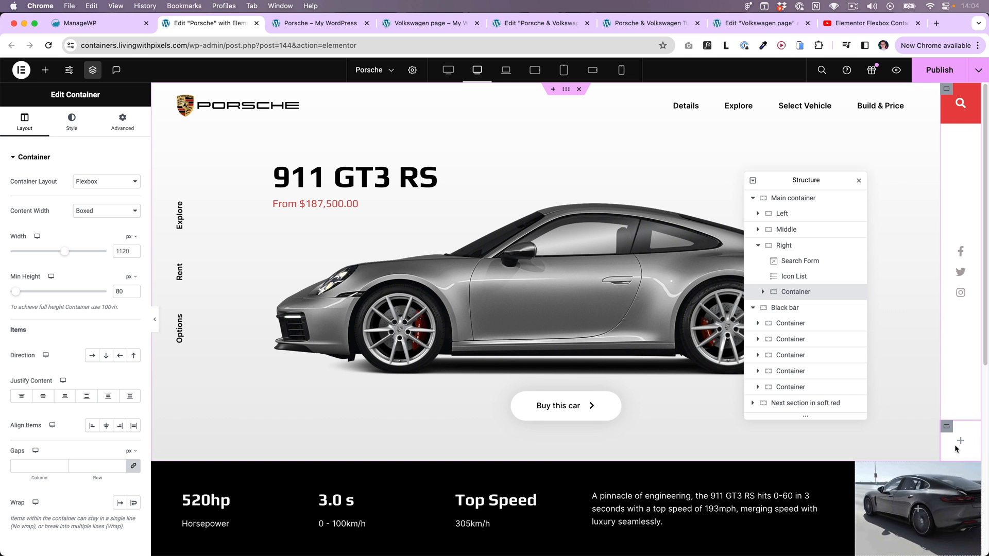
pyautogui.rightClick(796, 292)
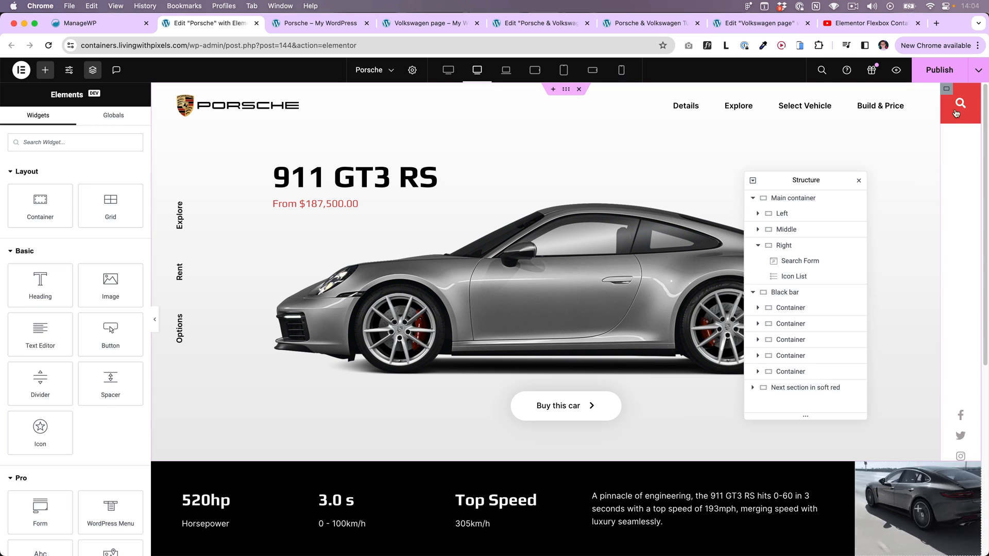
pyautogui.click(784, 245)
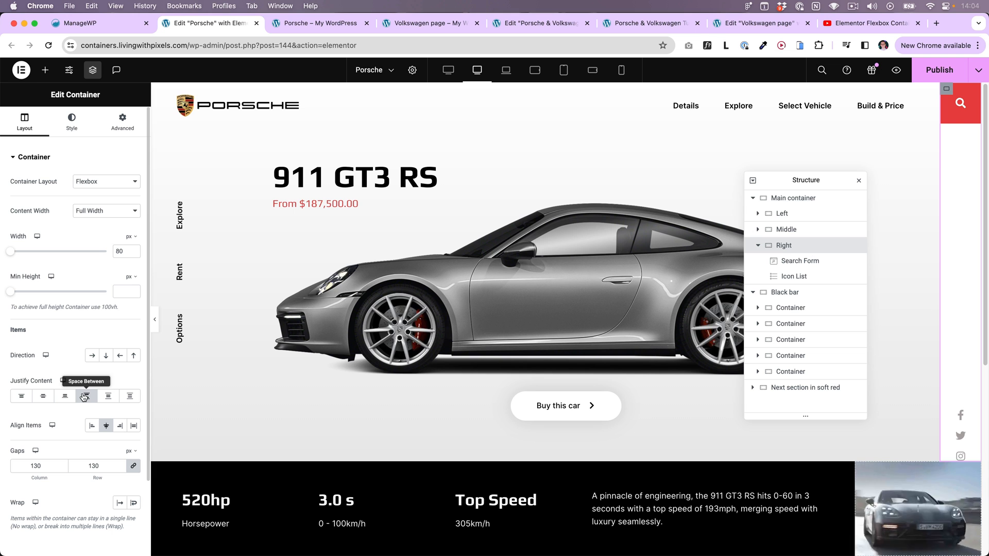
pyautogui.click(86, 396)
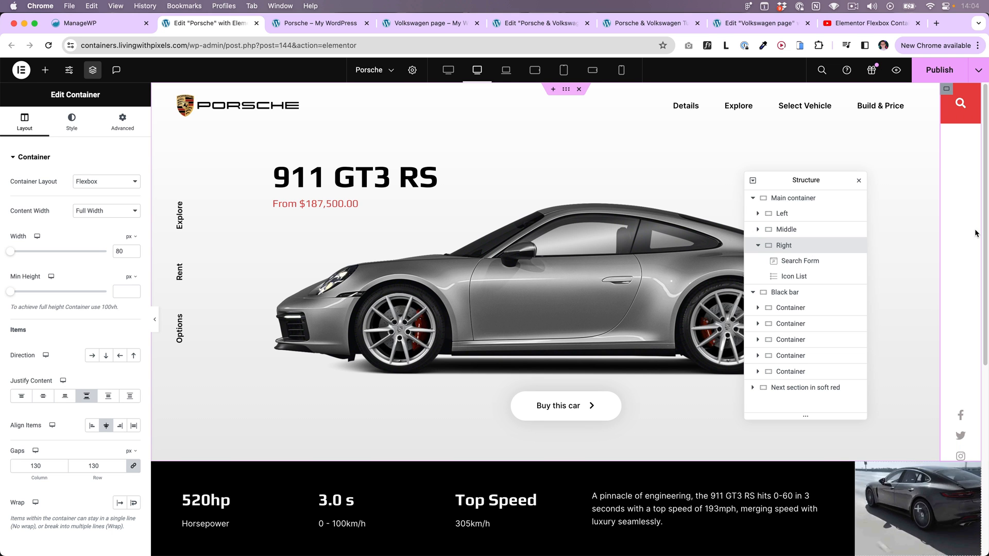
pyautogui.moveTo(793, 276)
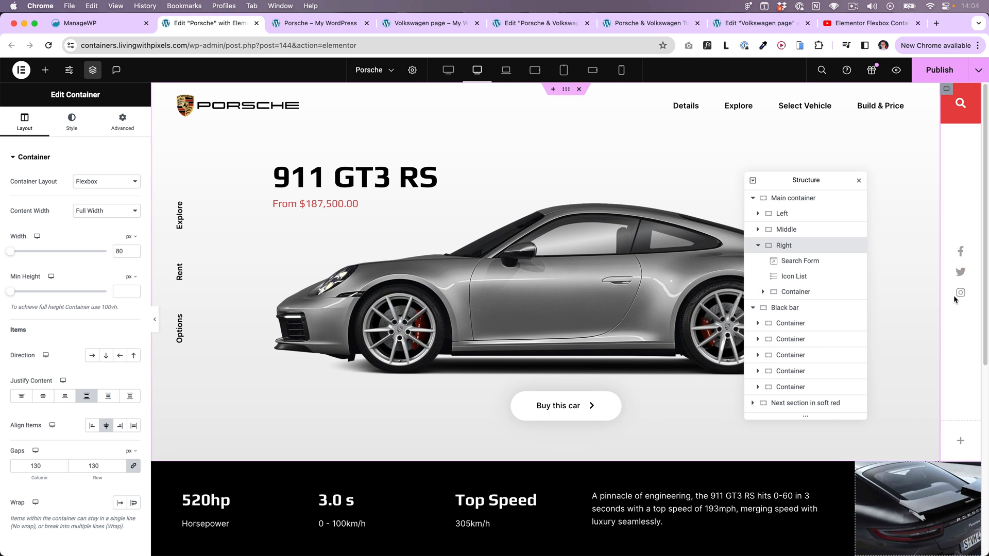
pyautogui.click(105, 210)
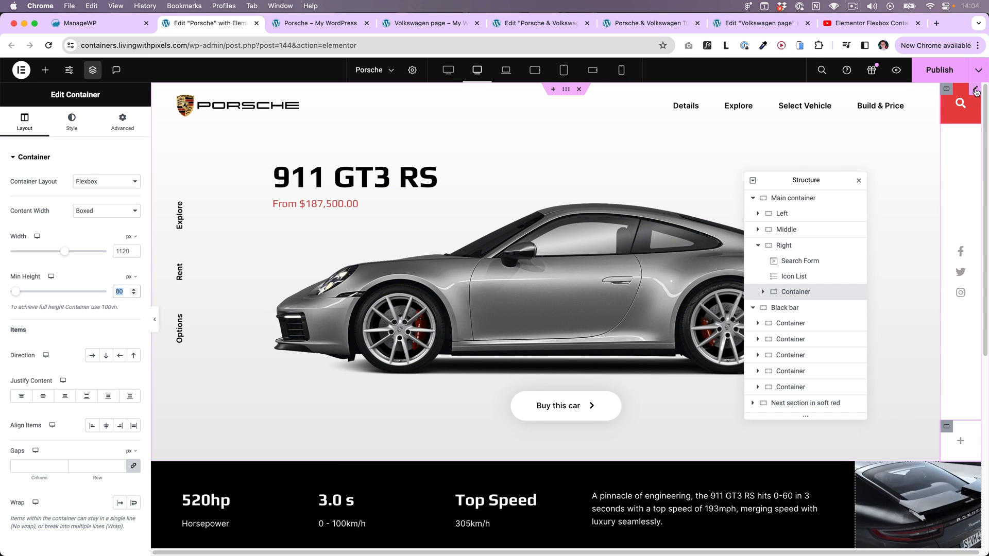
pyautogui.click(801, 261)
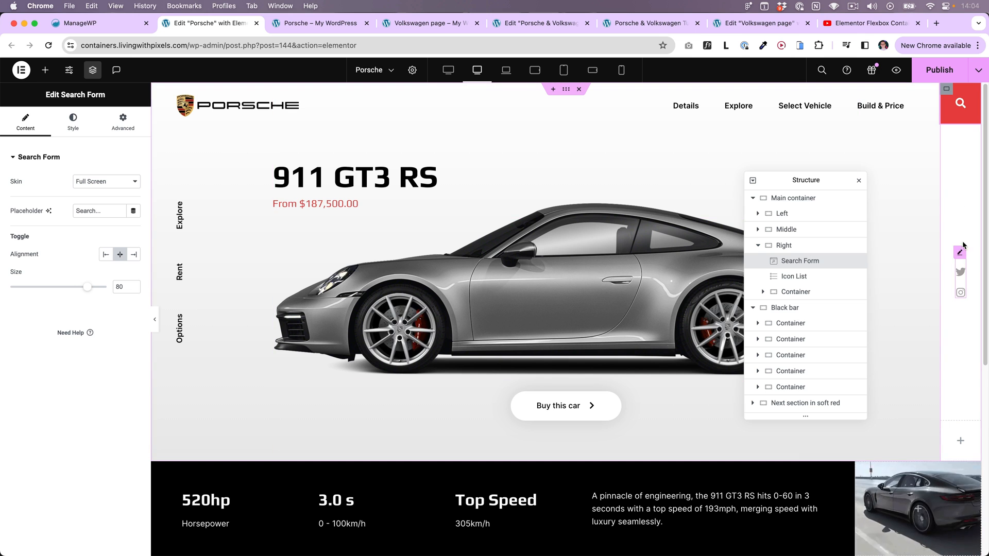
pyautogui.moveTo(964, 218)
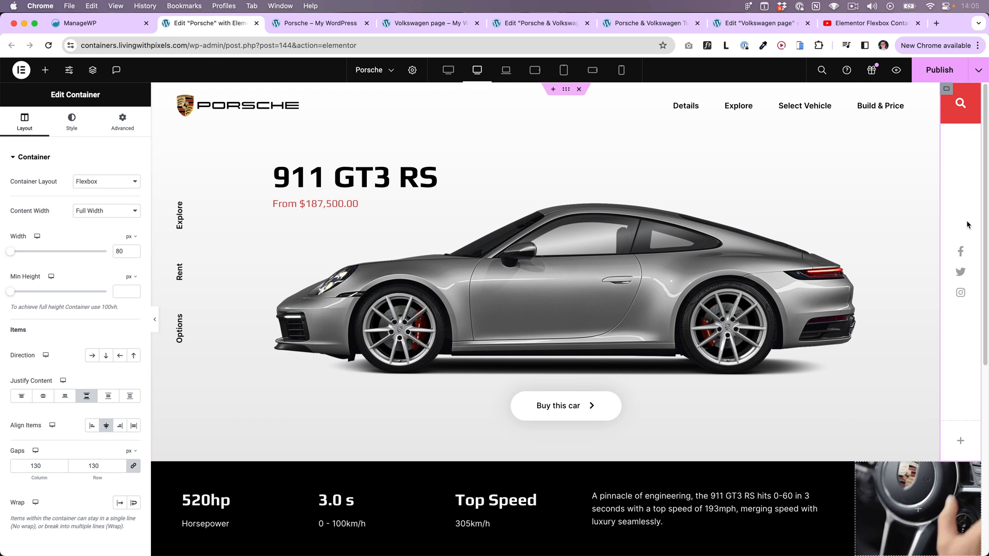
pyautogui.click(464, 22)
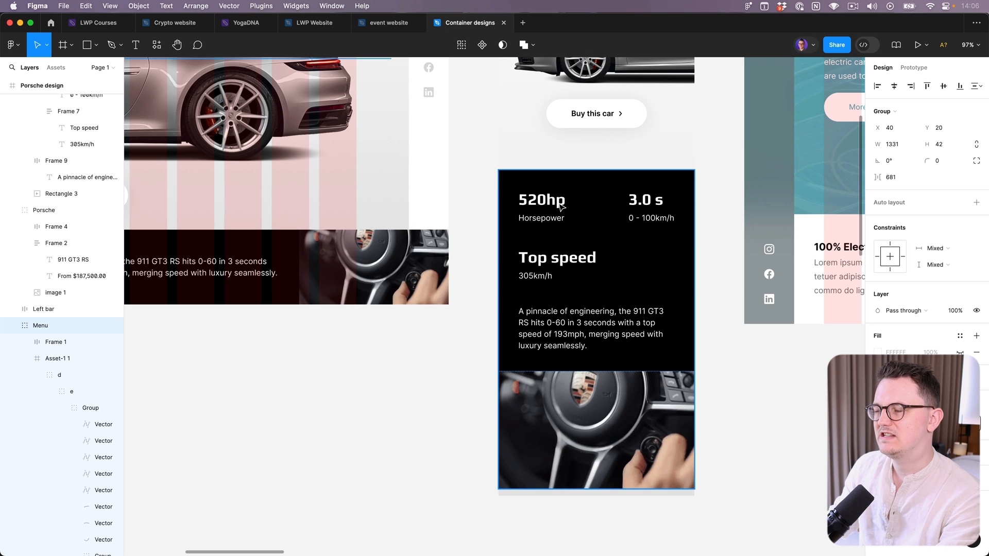
# Inspect the 520hp stat group's auto layout, then bring up the Volkswagen ID 3 hero frame.
pyautogui.scroll(-3)
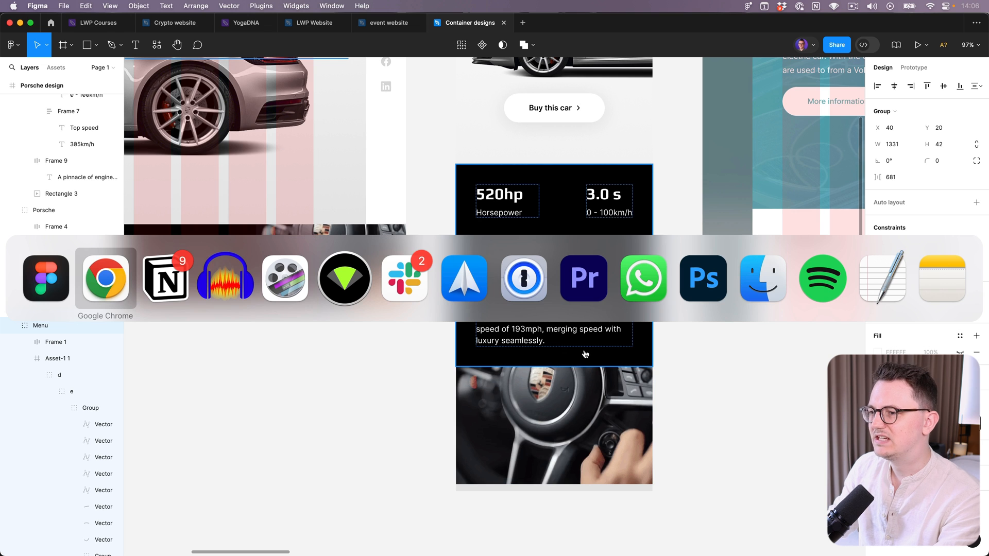
pyautogui.click(105, 278)
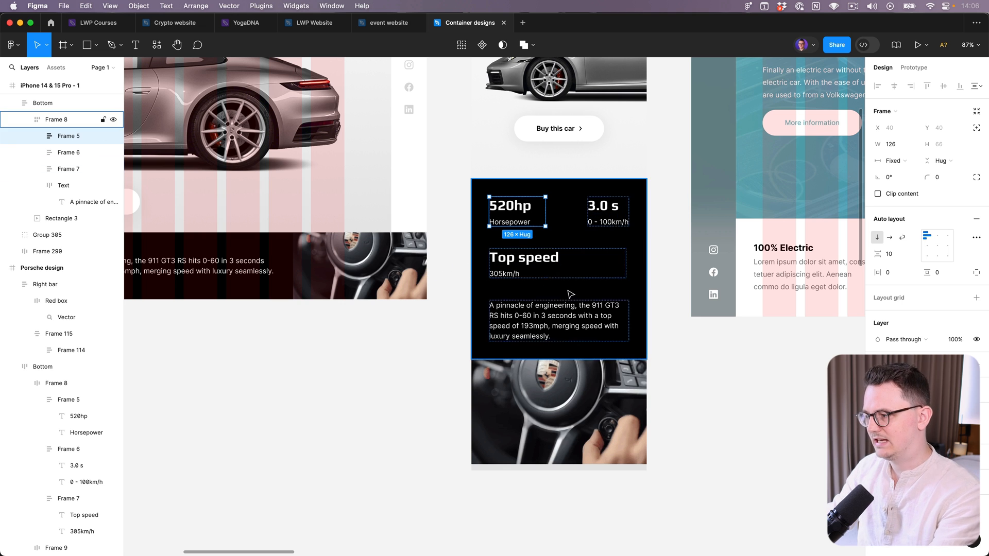
pyautogui.click(671, 373)
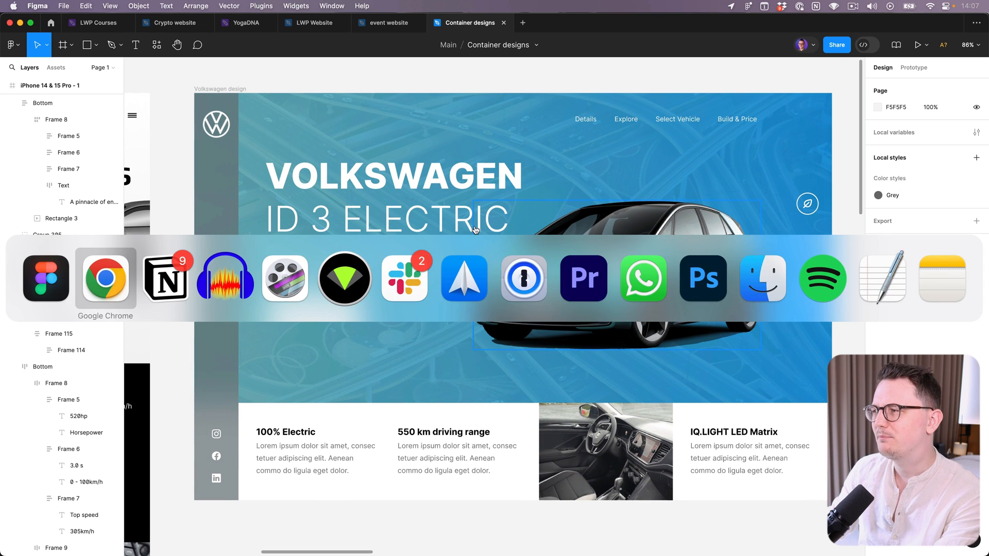
# Return to the Volkswagen page editor and review the Main container's content width and layout options.
pyautogui.click(105, 277)
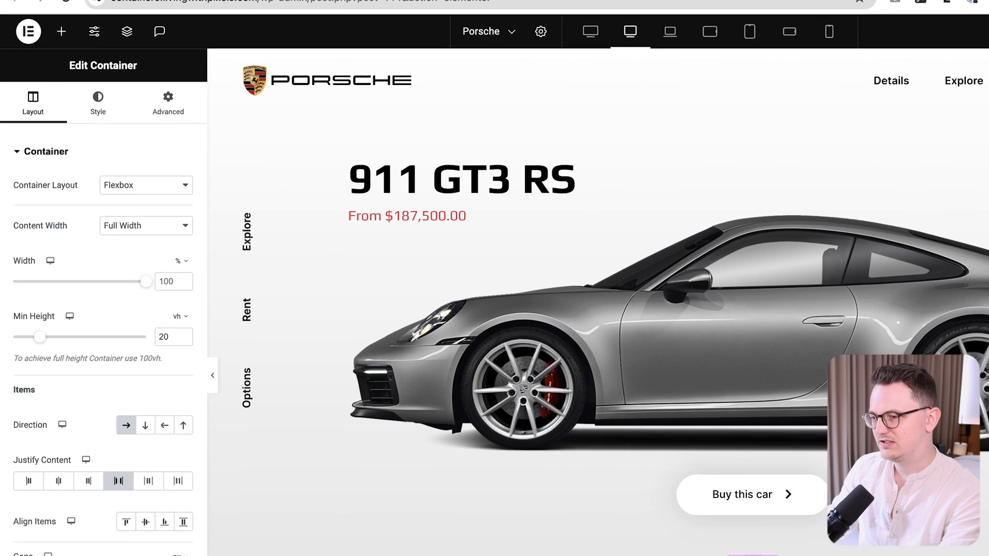
pyautogui.click(145, 226)
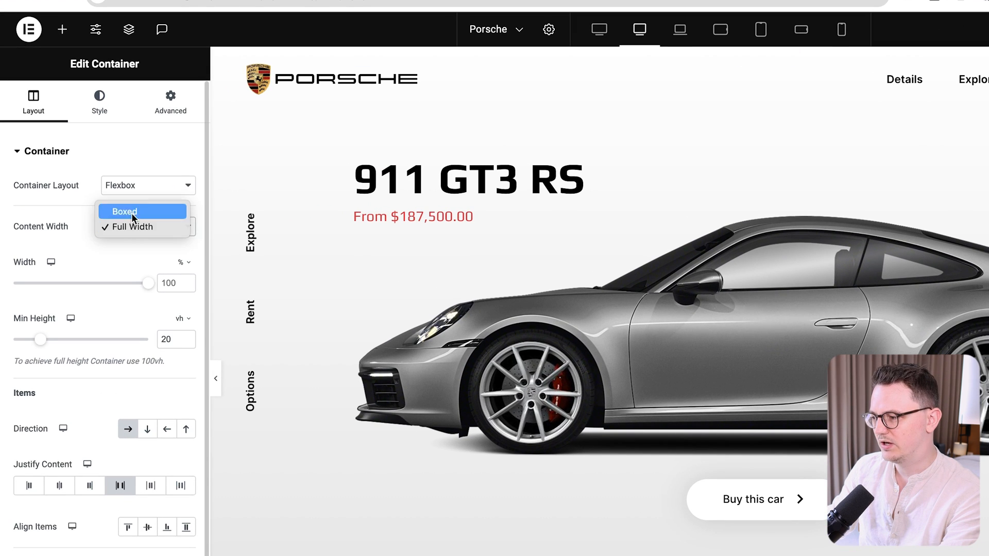
pyautogui.click(124, 211)
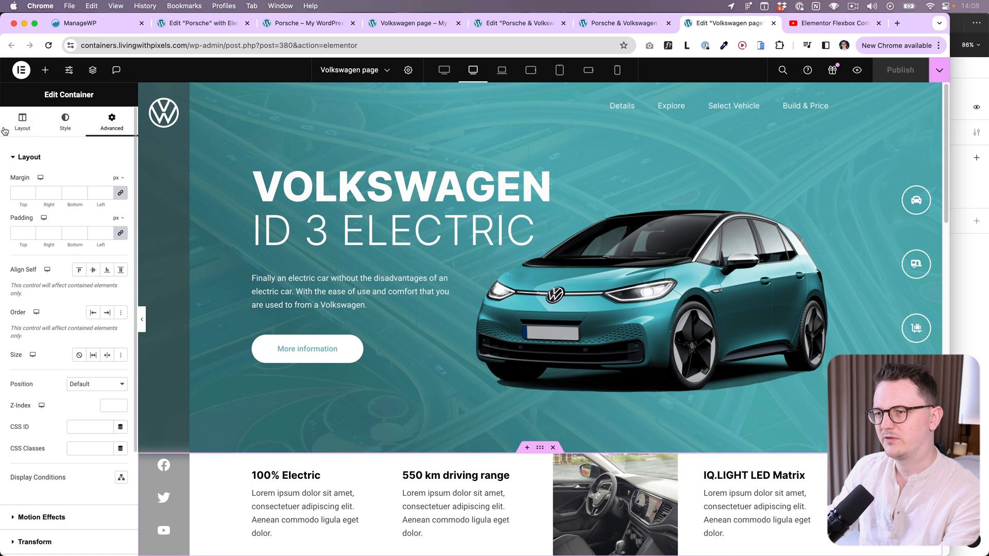
pyautogui.click(22, 121)
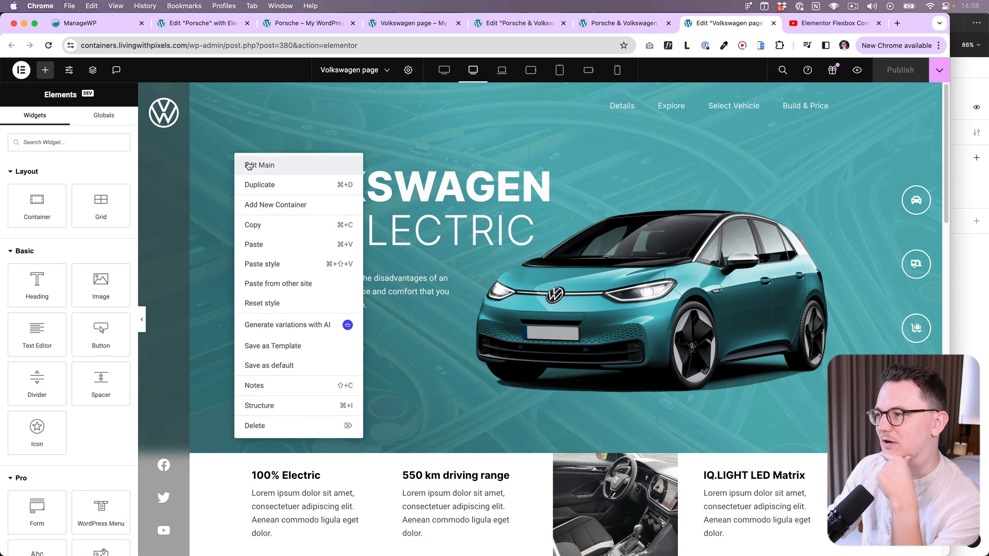
# Review the Main hero container's layout at 100 vh alongside the Information bar beneath it.
pyautogui.click(259, 165)
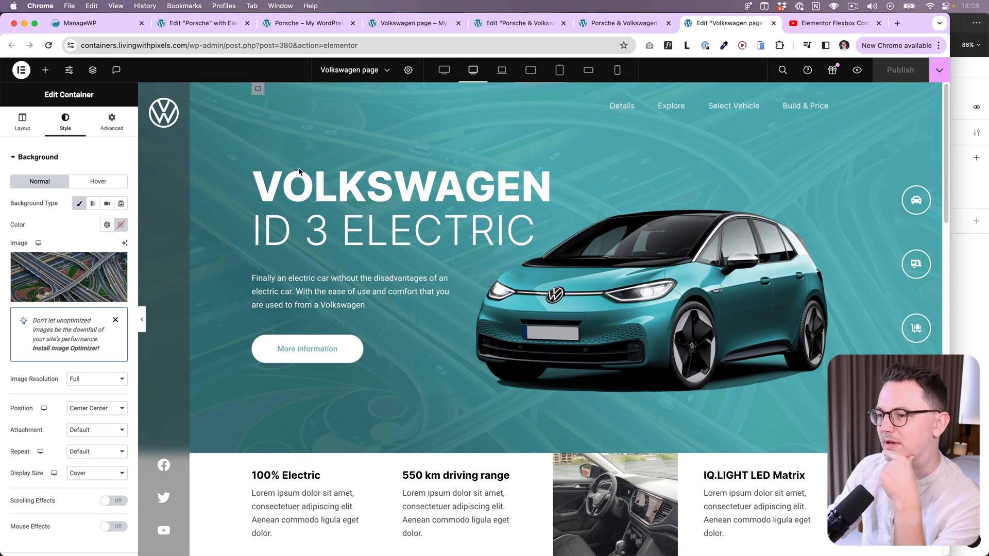
pyautogui.click(22, 122)
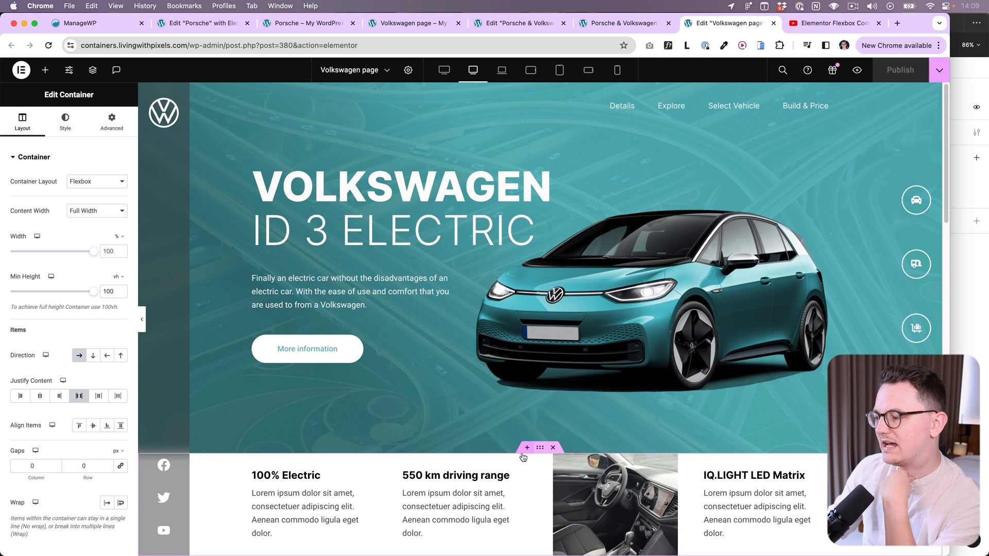
pyautogui.click(96, 210)
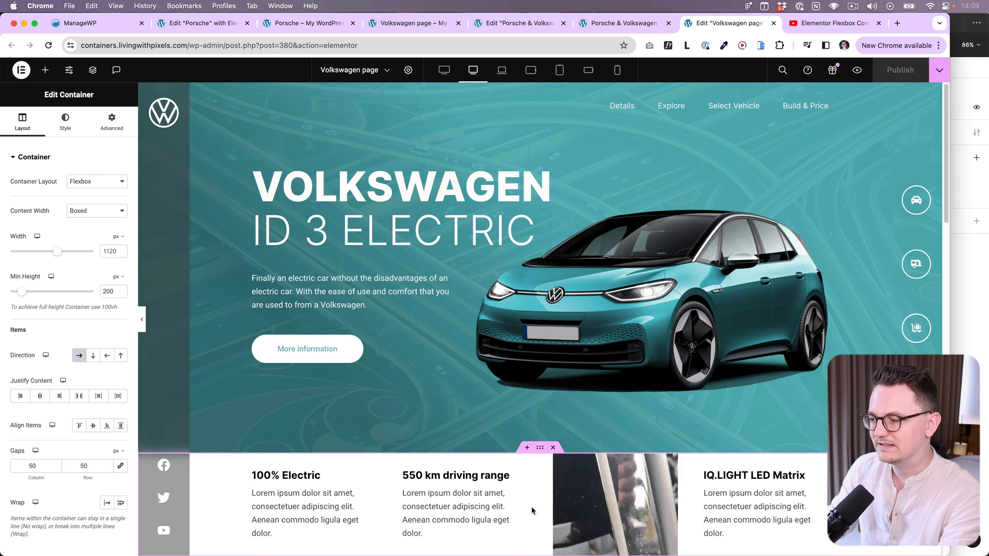
pyautogui.click(92, 70)
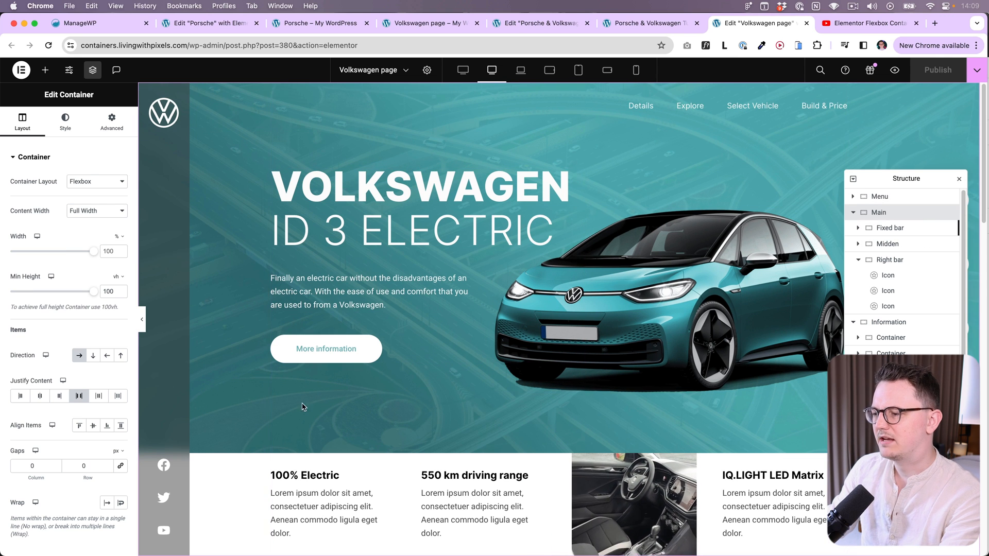
# Check the Main container's -200 px bottom margin that pulls the Information section up into the hero.
pyautogui.click(111, 121)
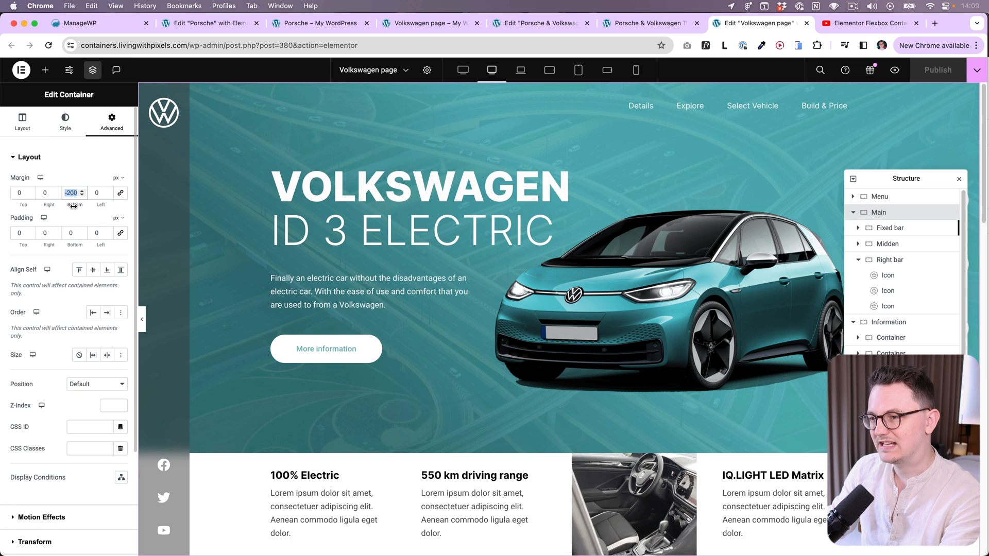
pyautogui.click(479, 511)
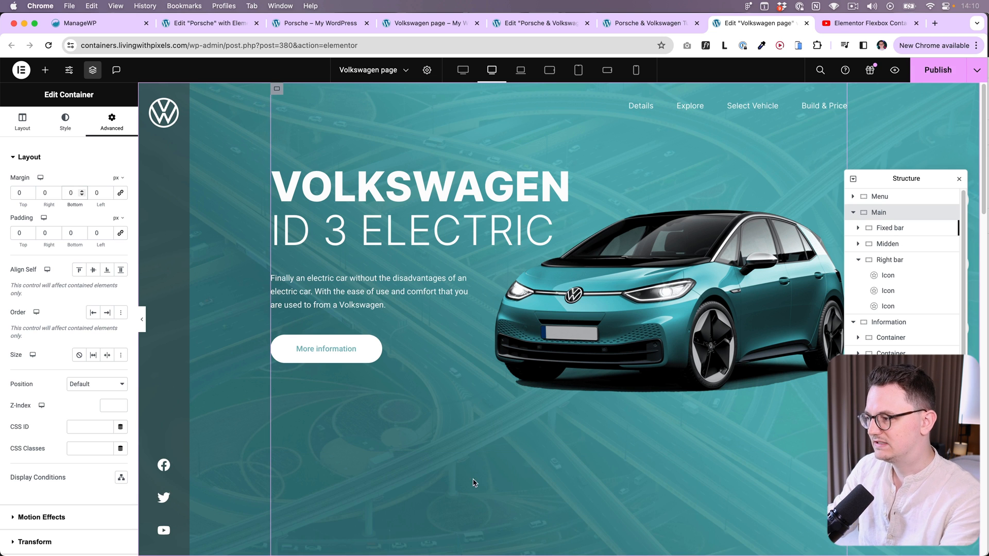
pyautogui.click(71, 193)
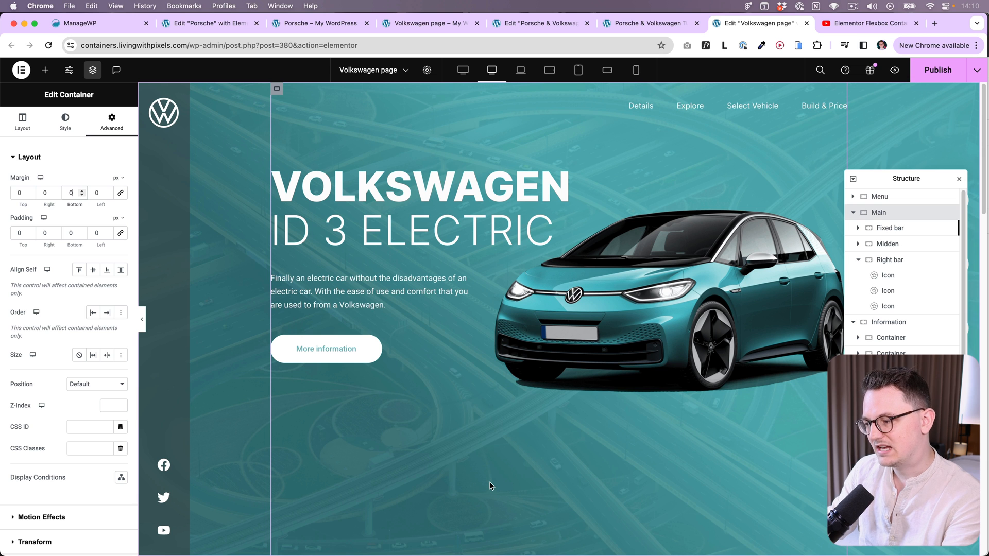
pyautogui.scroll(-3)
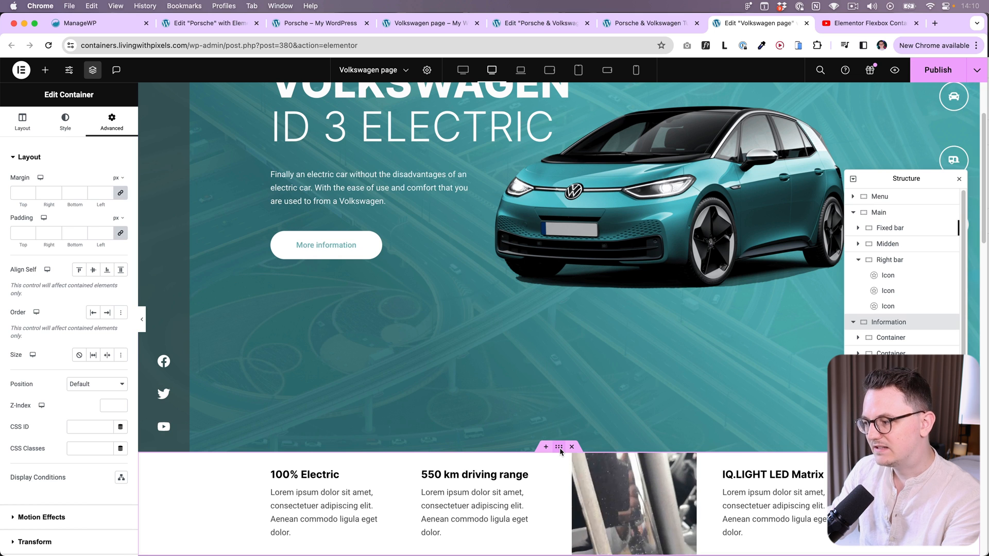
pyautogui.click(22, 121)
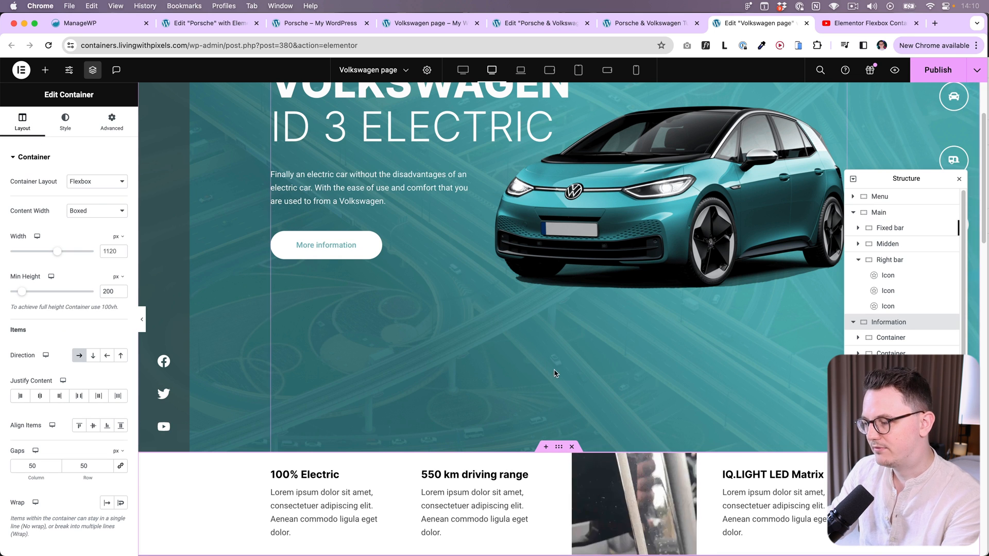
pyautogui.click(111, 120)
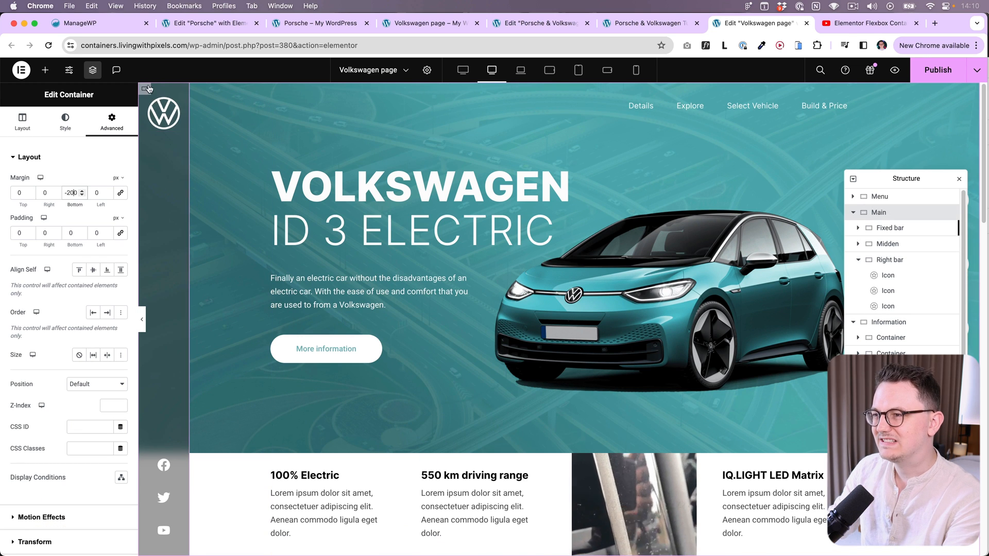
# Give the Fixed bar z-index 10 and the Information section z-index 9 in their Advanced settings.
pyautogui.click(22, 122)
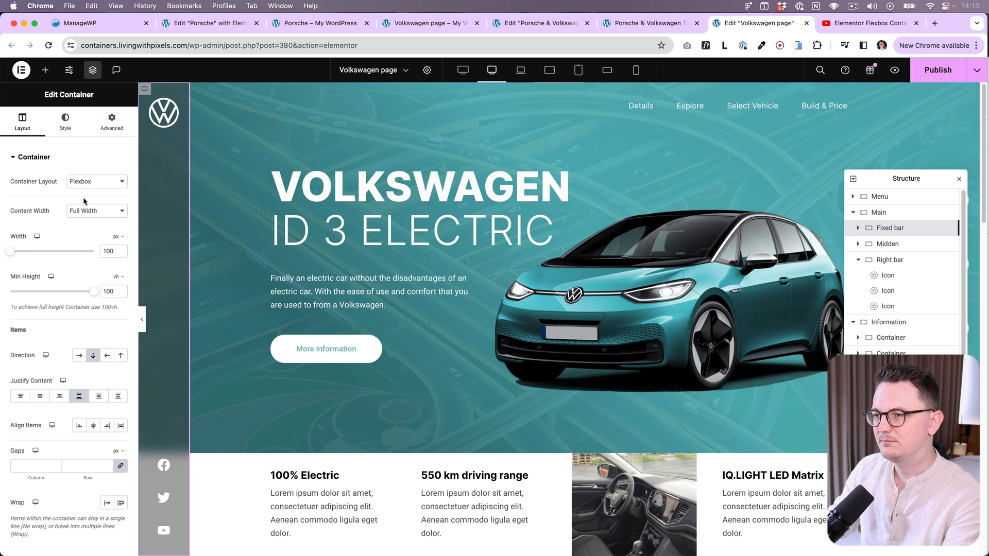
pyautogui.click(111, 119)
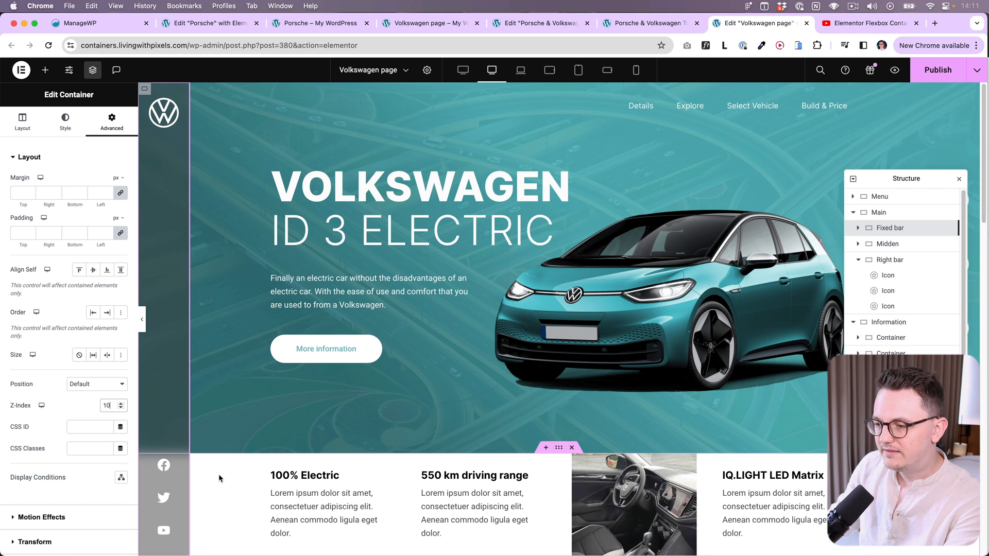
pyautogui.click(22, 120)
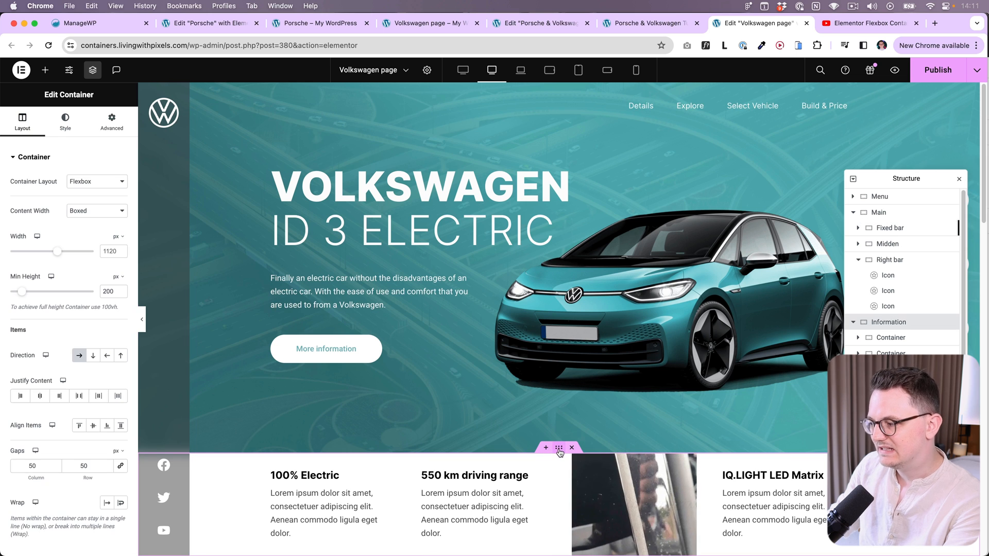
pyautogui.click(111, 119)
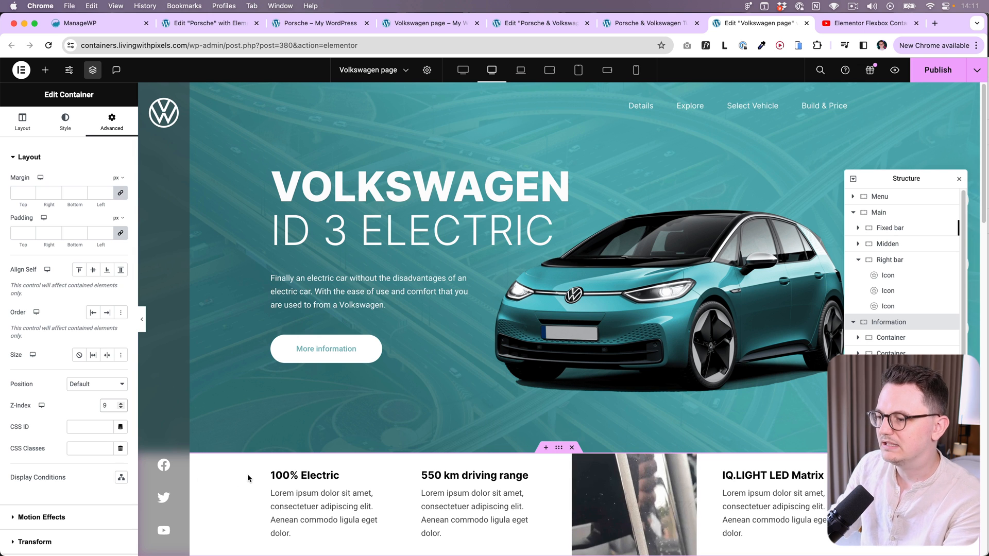
# Verify the stacking by reselecting the hero content and the fixed bar.
pyautogui.click(958, 178)
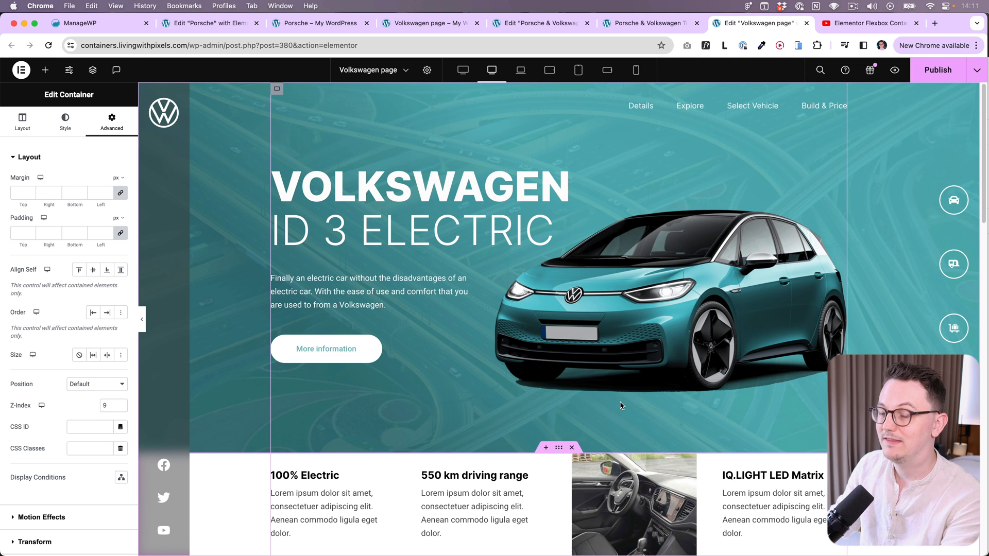
pyautogui.click(112, 406)
pyautogui.write('10')
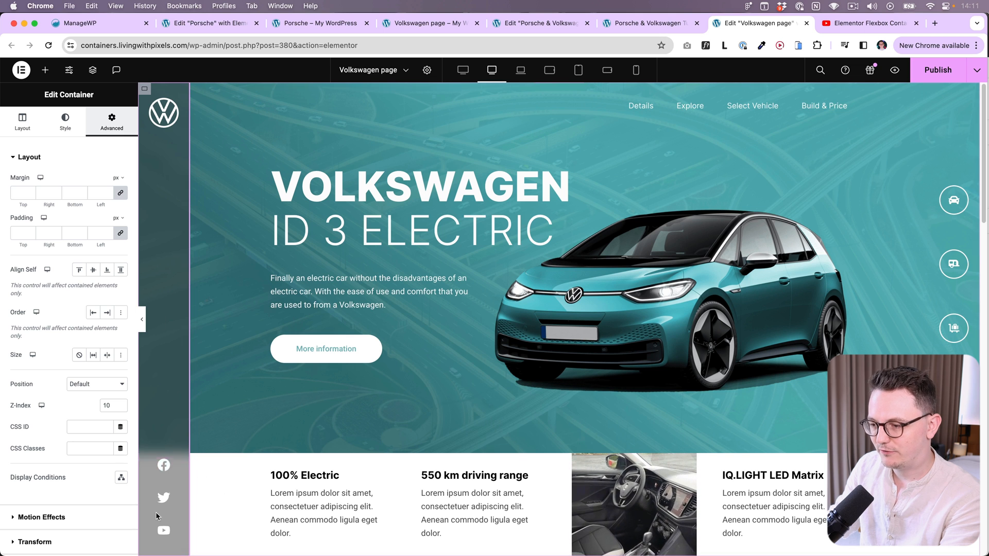
pyautogui.scroll(-3)
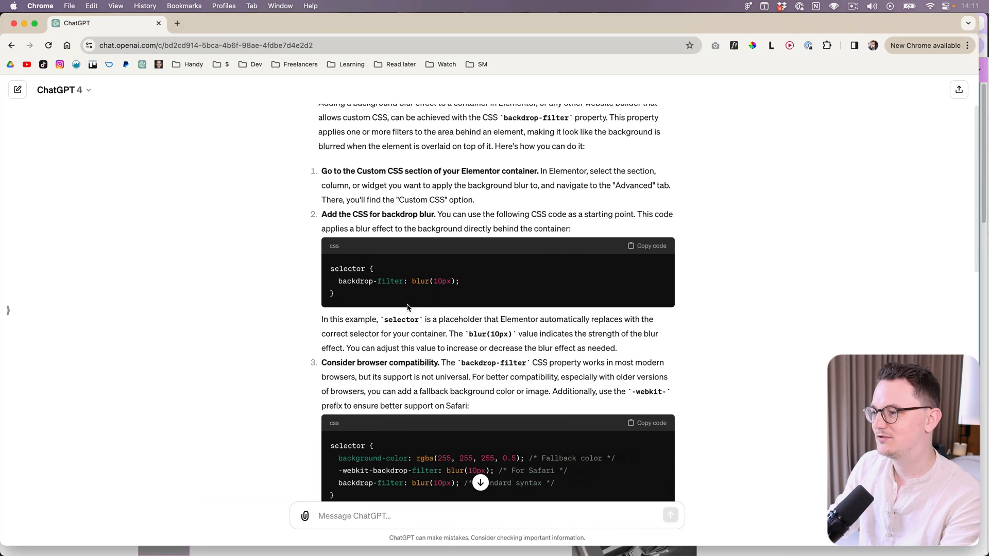
# Copy ChatGPT's backdrop-filter blur CSS with fallback colour and Safari prefix, and return to Elementor.
pyautogui.scroll(3)
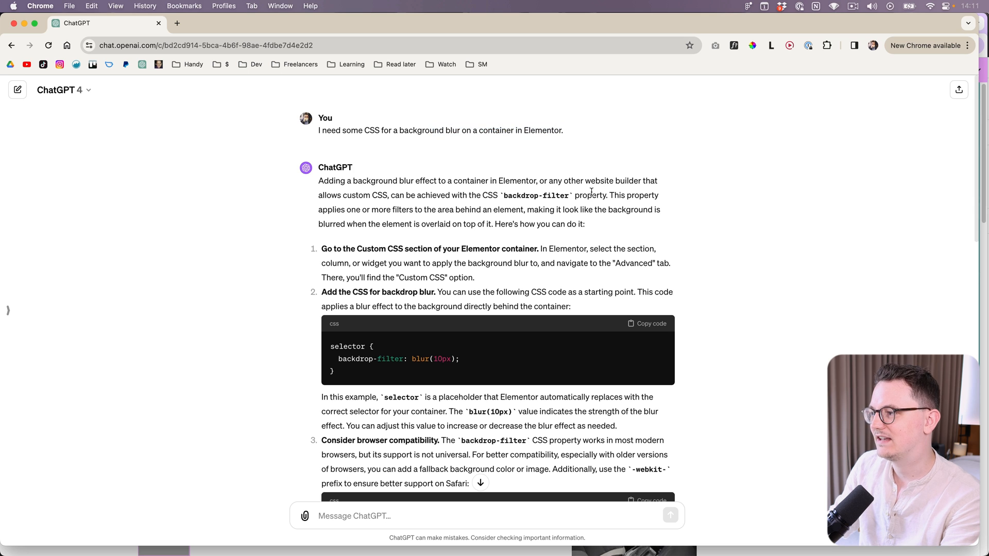
pyautogui.scroll(-3)
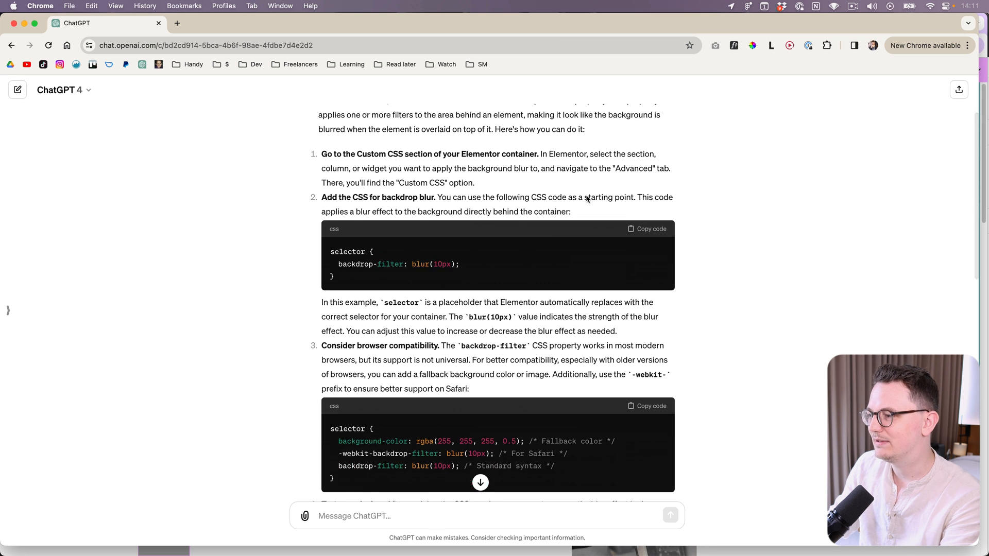
pyautogui.scroll(-3)
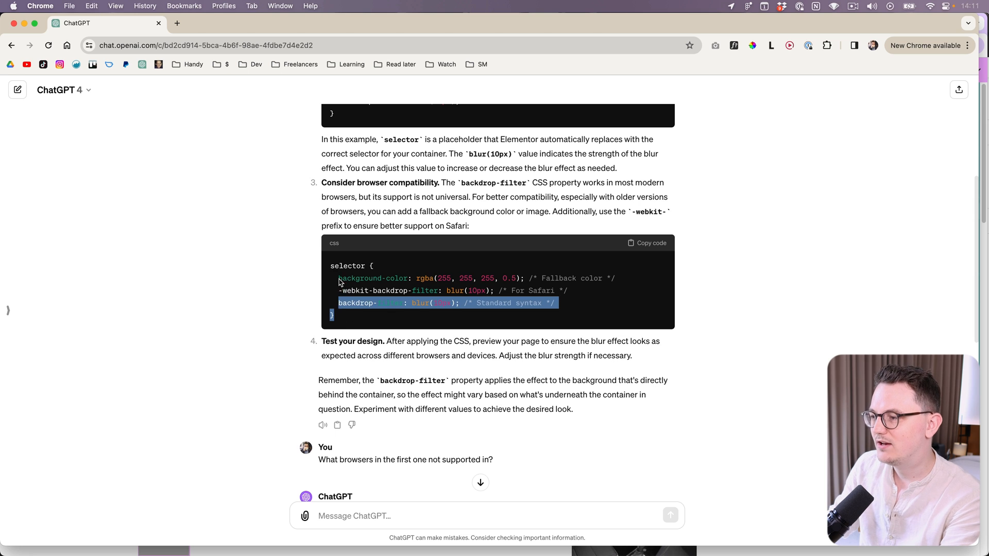
pyautogui.click(237, 303)
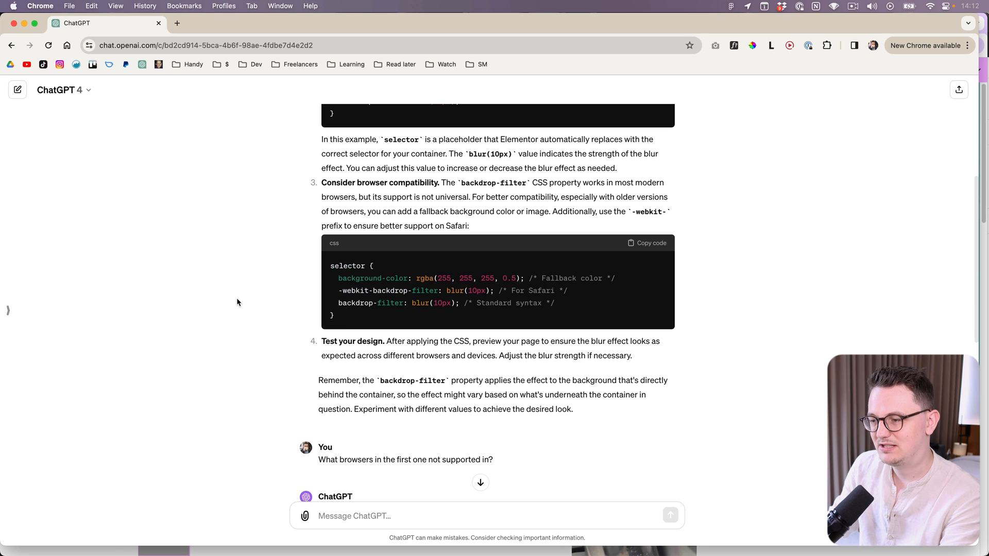
pyautogui.click(760, 24)
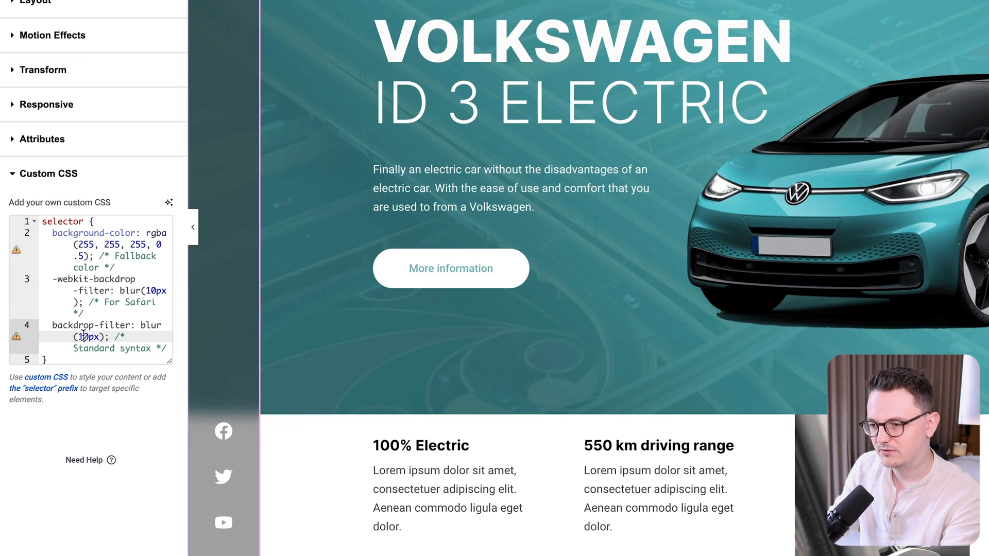
# Review the blur CSS in Custom CSS and the container's background style, comparing against the Figma design.
pyautogui.click(95, 335)
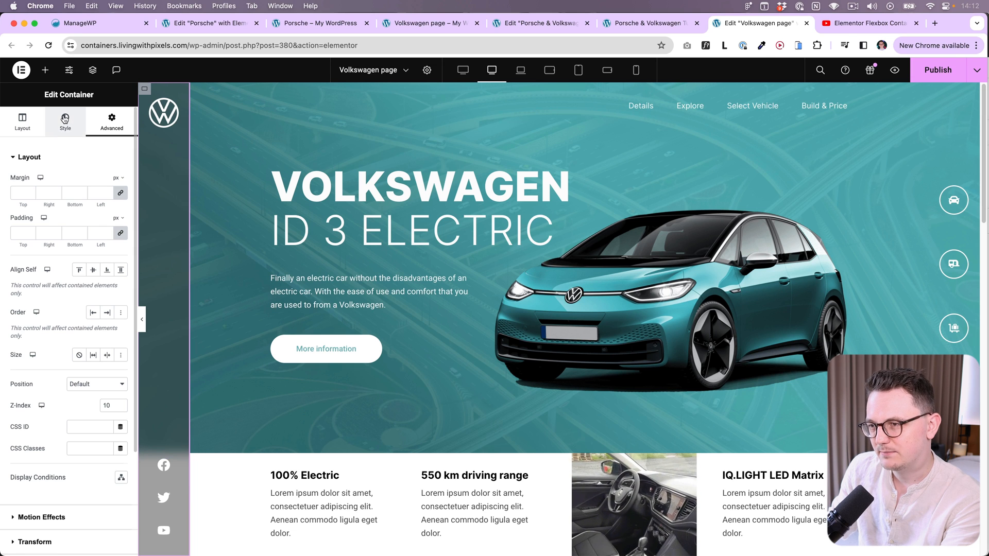
pyautogui.click(64, 121)
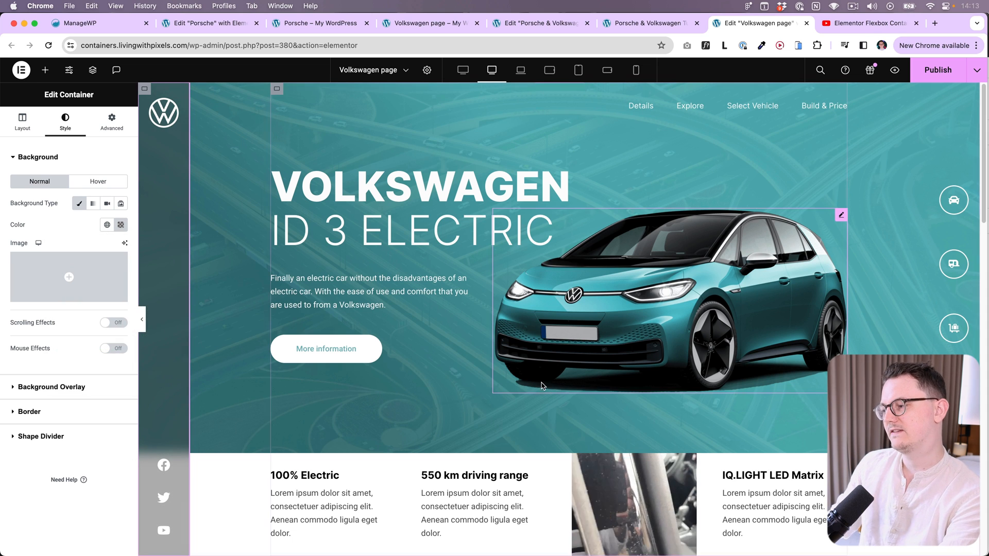
pyautogui.click(953, 200)
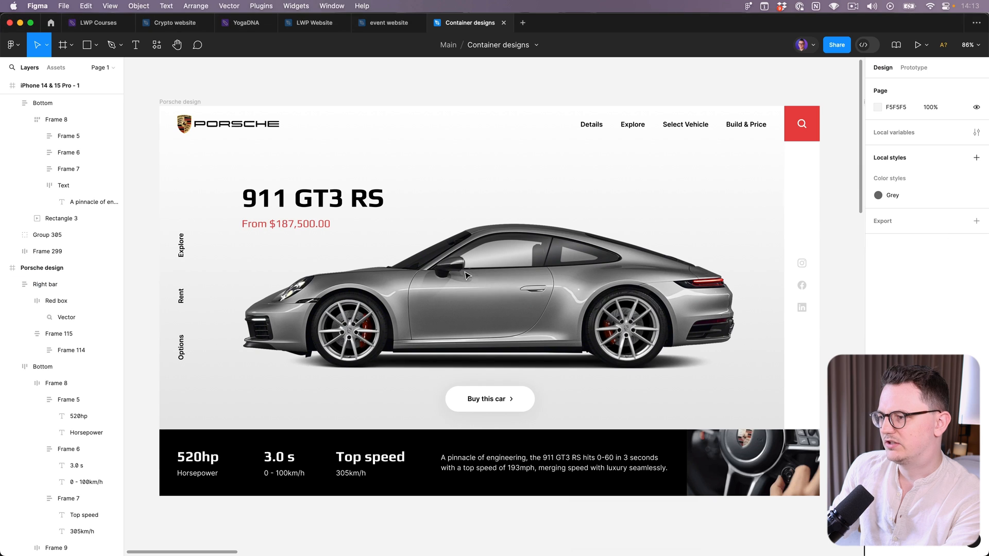
pyautogui.click(182, 246)
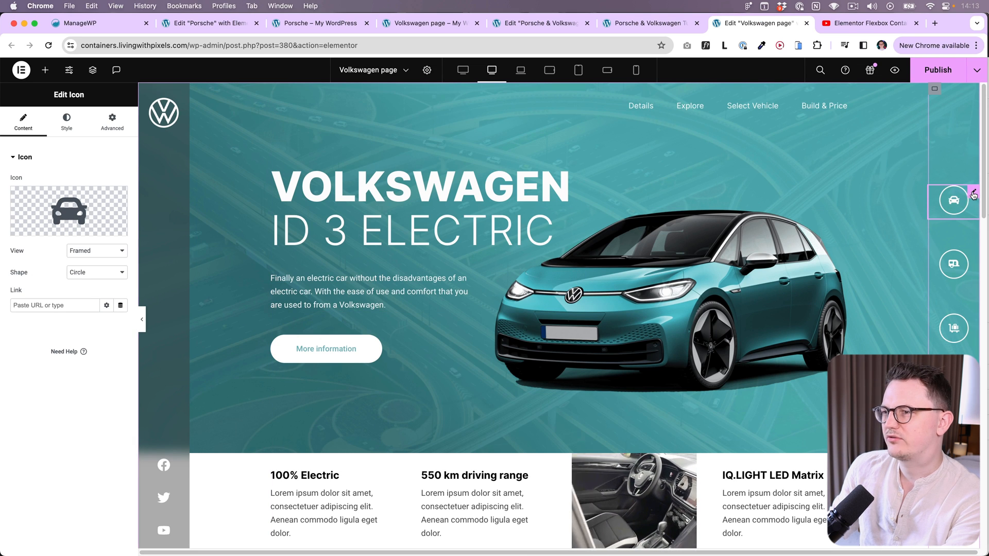
# Review the right bar's caravan icon style: size 21, padding 16 and a 2 px border.
pyautogui.click(953, 265)
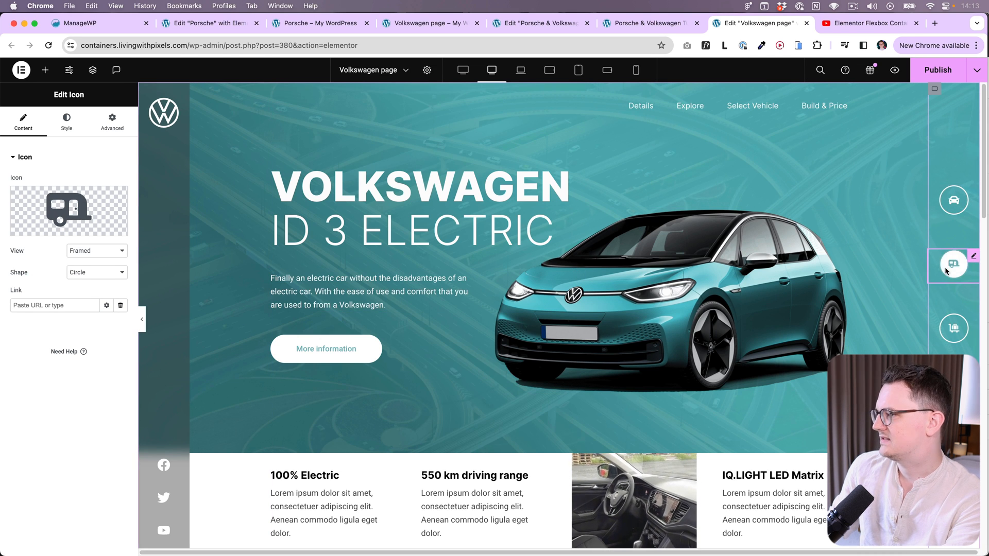
pyautogui.click(66, 121)
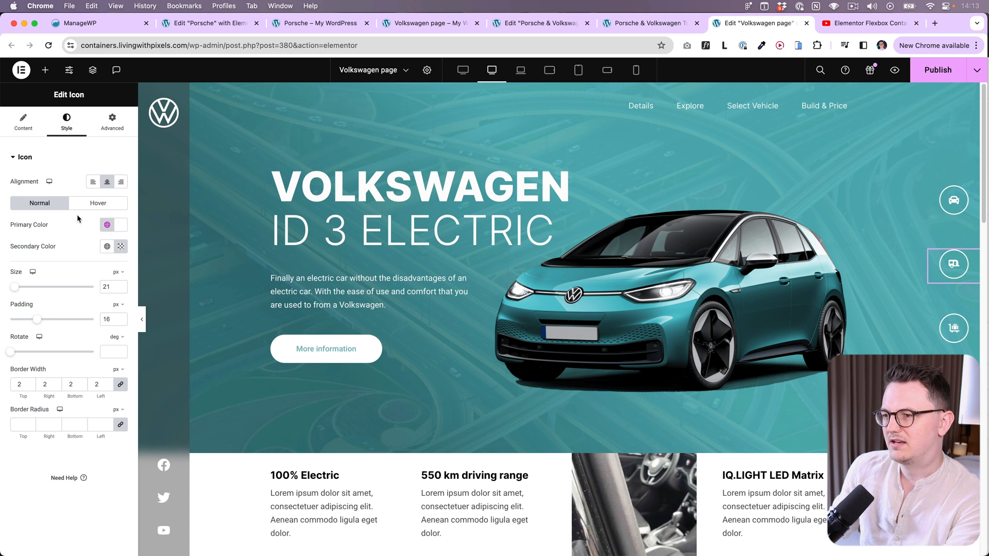
pyautogui.moveTo(888, 246)
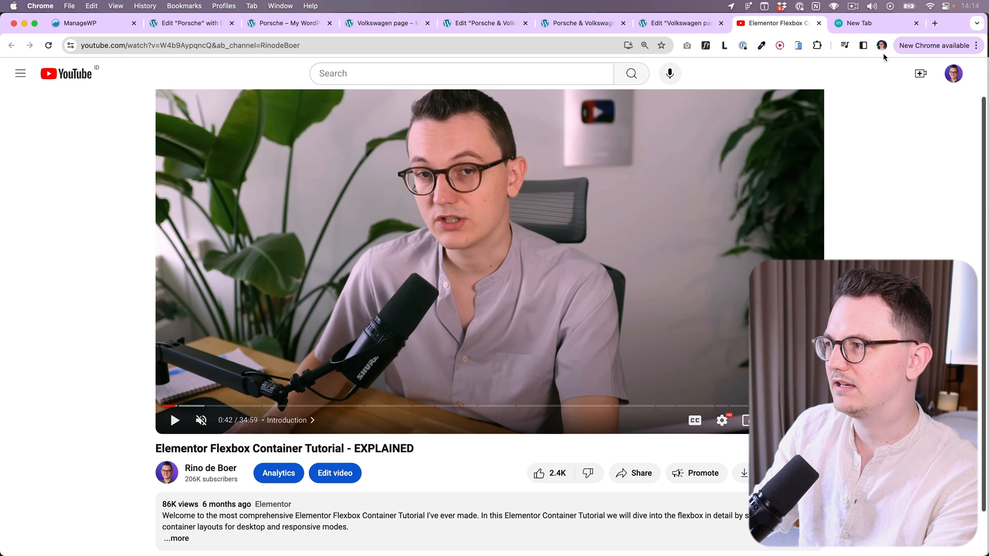
# Bring up livingwithpixels.com and scroll to the Courses section with the Elementor and Figma courses.
pyautogui.click(876, 23)
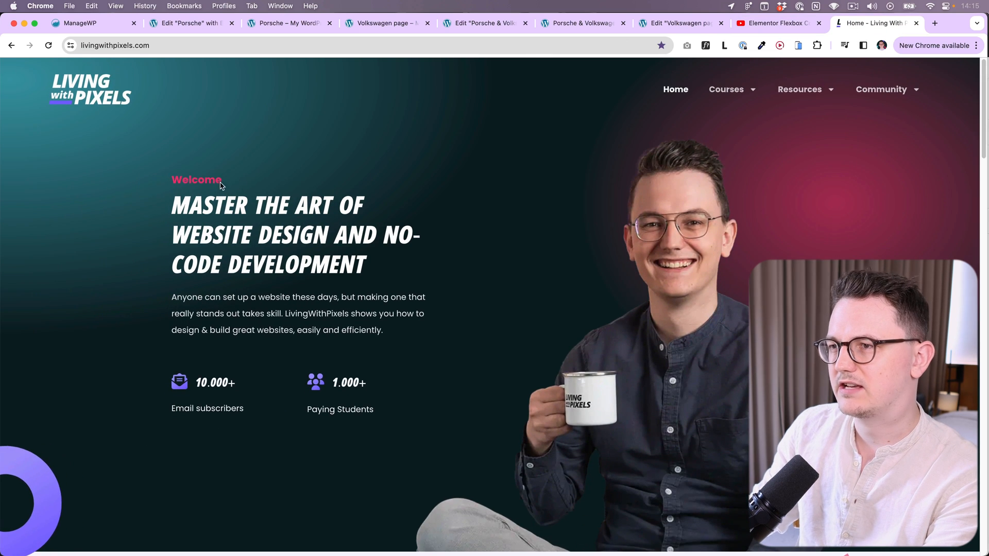
pyautogui.scroll(-3)
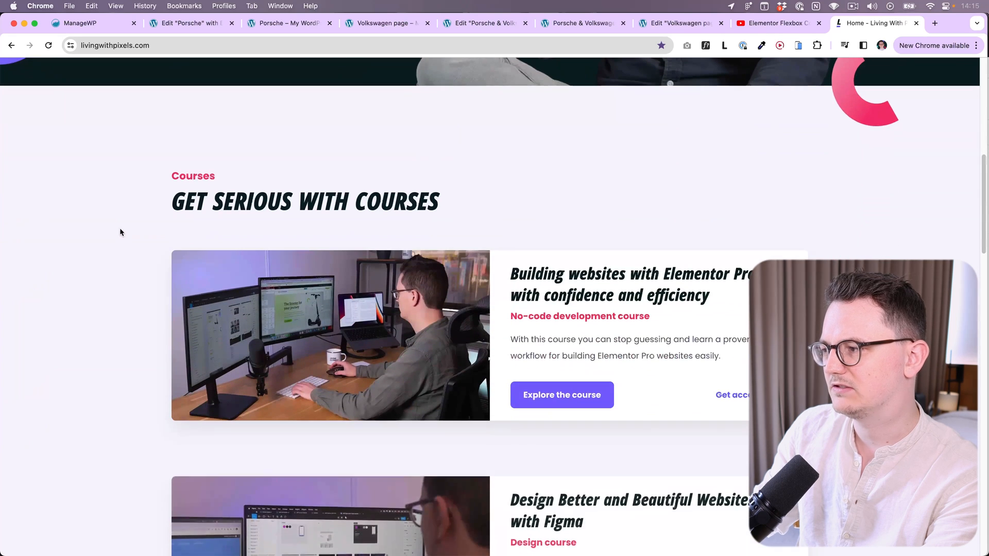
pyautogui.scroll(3)
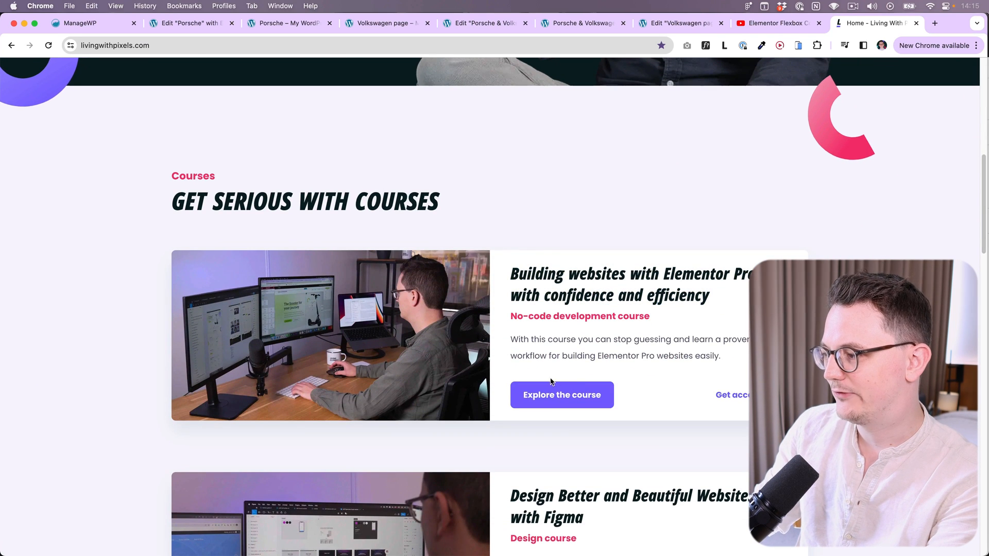
pyautogui.moveTo(561, 394)
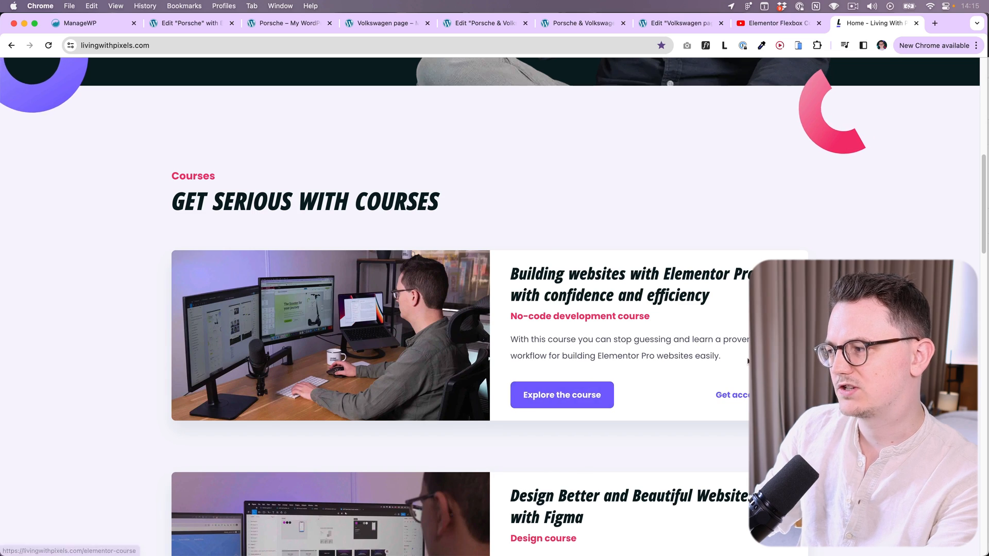